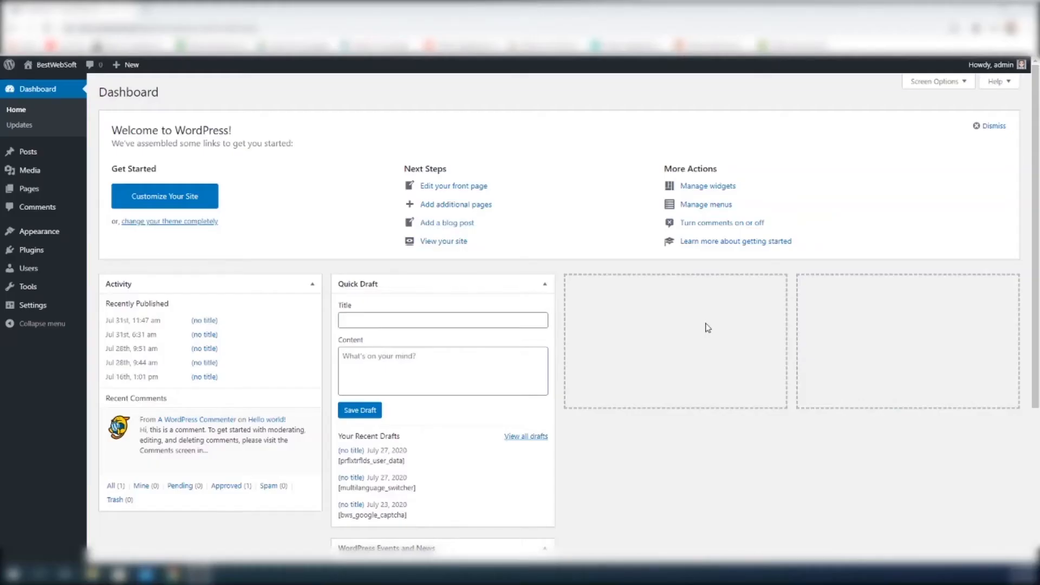
{"action": "mouse_move", "coordinate": [31, 250]}
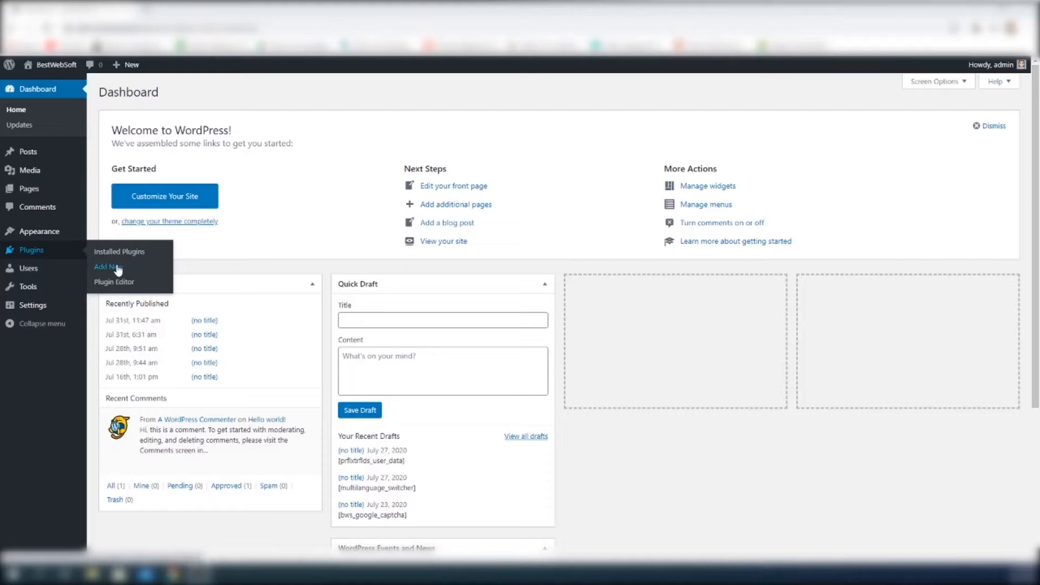
Step: Search the plugin directory for 'recapt' and install reCaptcha by BestWebSoft
{"action": "left_click", "coordinate": [106, 266]}
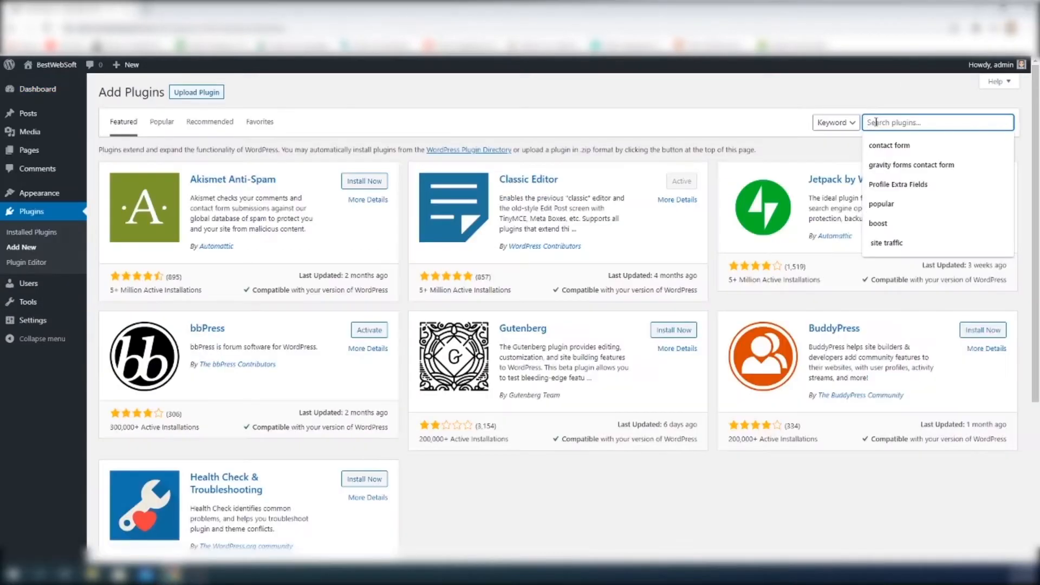
{"action": "type", "text": "recaptcha bestwebsoft"}
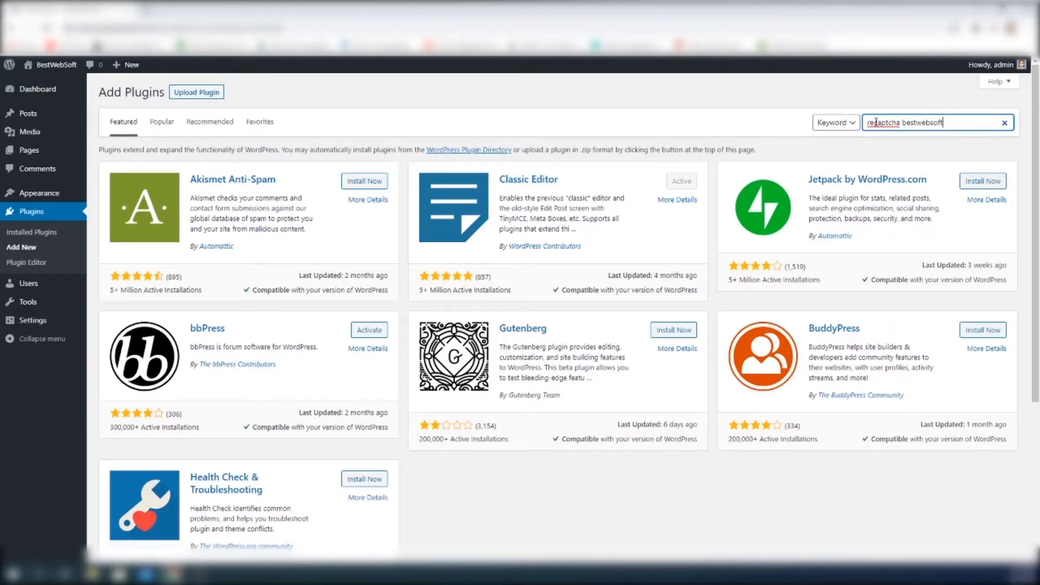
{"action": "key", "text": "Enter"}
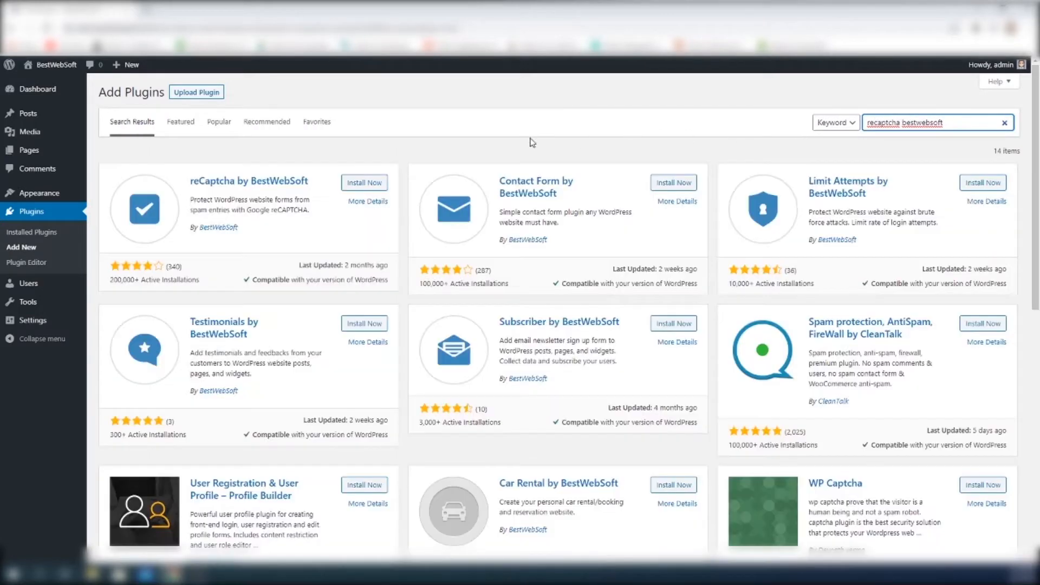
{"action": "left_click", "coordinate": [364, 183]}
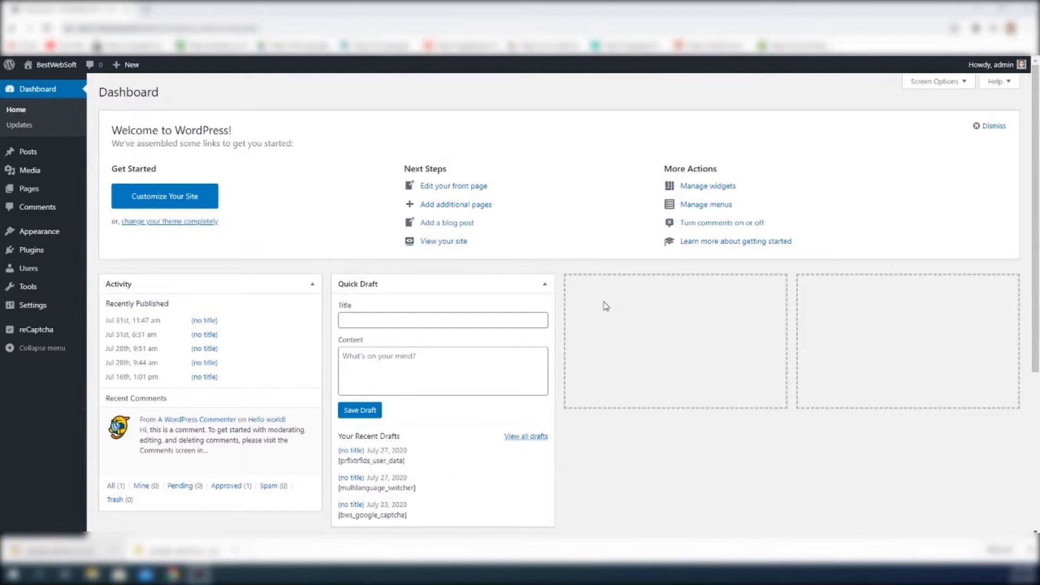
{"action": "mouse_move", "coordinate": [36, 329]}
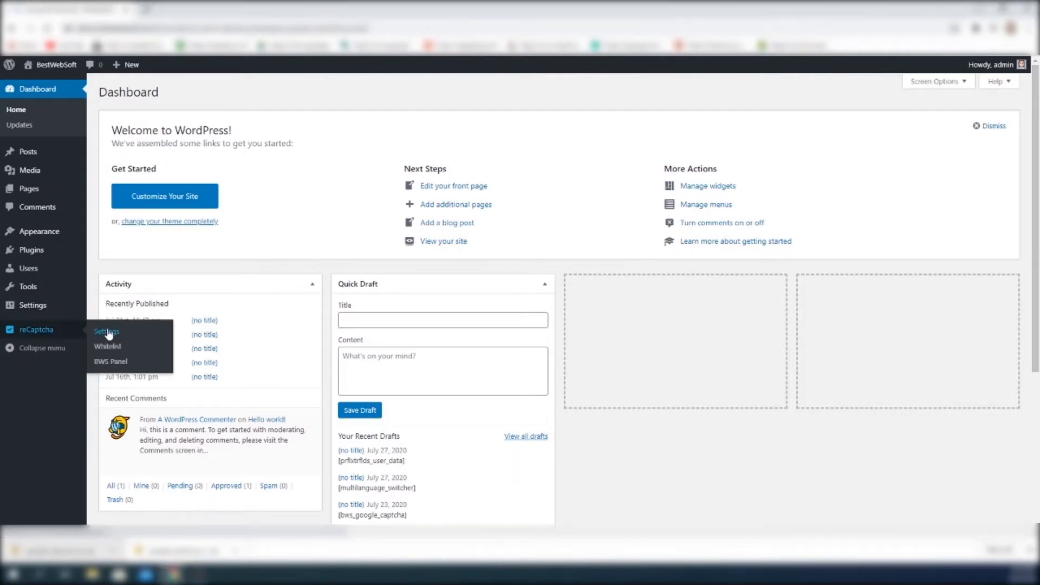
Step: Go to the reCaptcha Pro Settings page with empty Site Key and Secret Key fields
{"action": "left_click", "coordinate": [106, 331]}
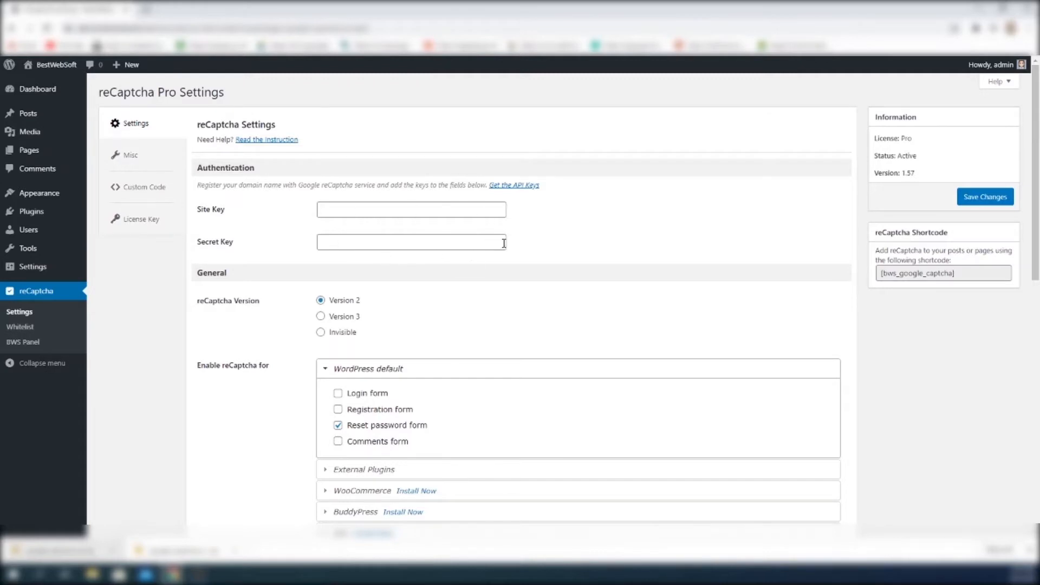
{"action": "mouse_move", "coordinate": [503, 260]}
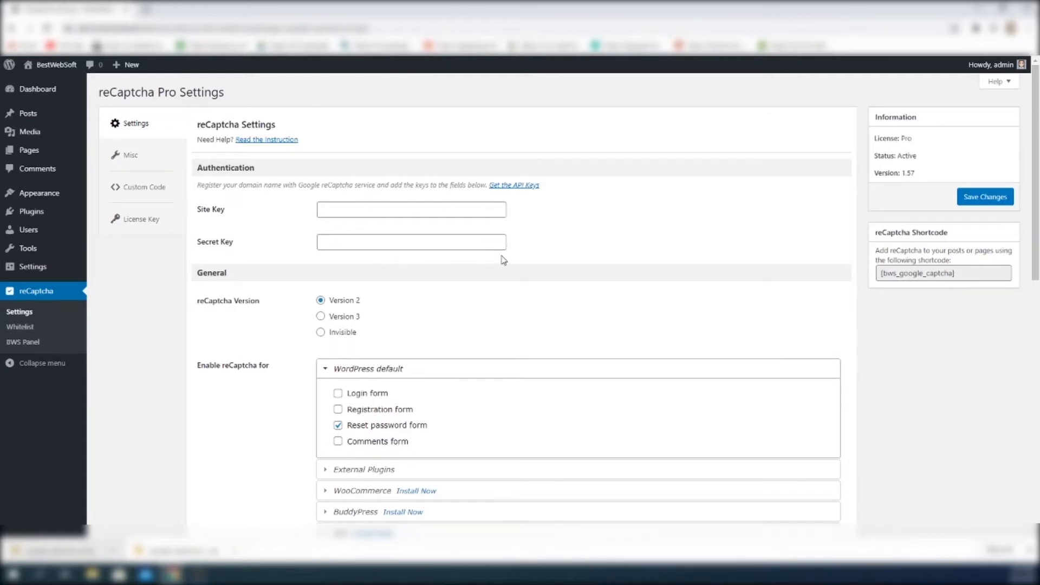
{"action": "mouse_move", "coordinate": [509, 192]}
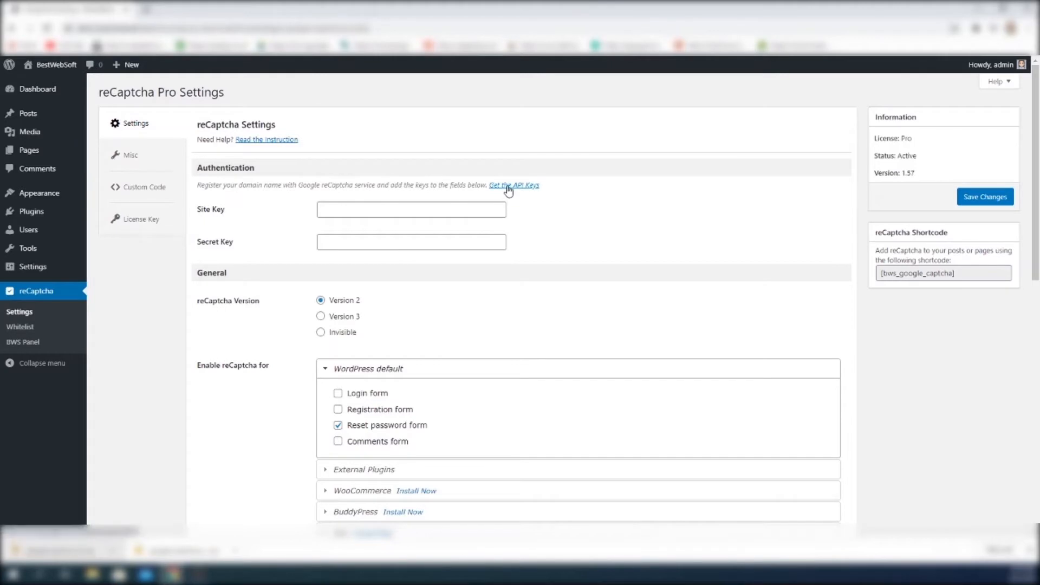
Step: Follow the Get the API Keys link to Google's reCAPTCHA admin console
{"action": "left_click", "coordinate": [514, 186]}
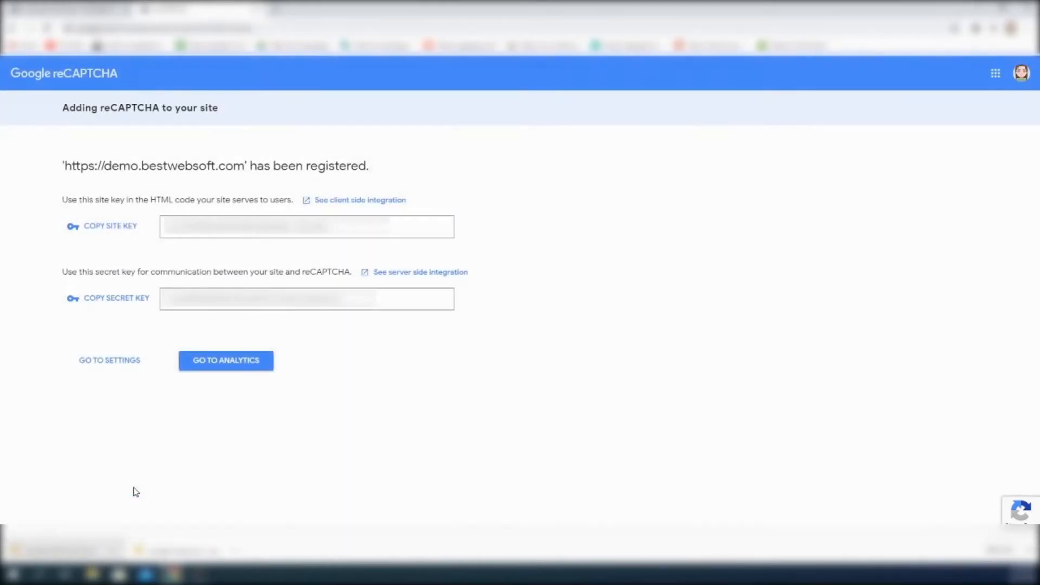
{"action": "mouse_move", "coordinate": [350, 238]}
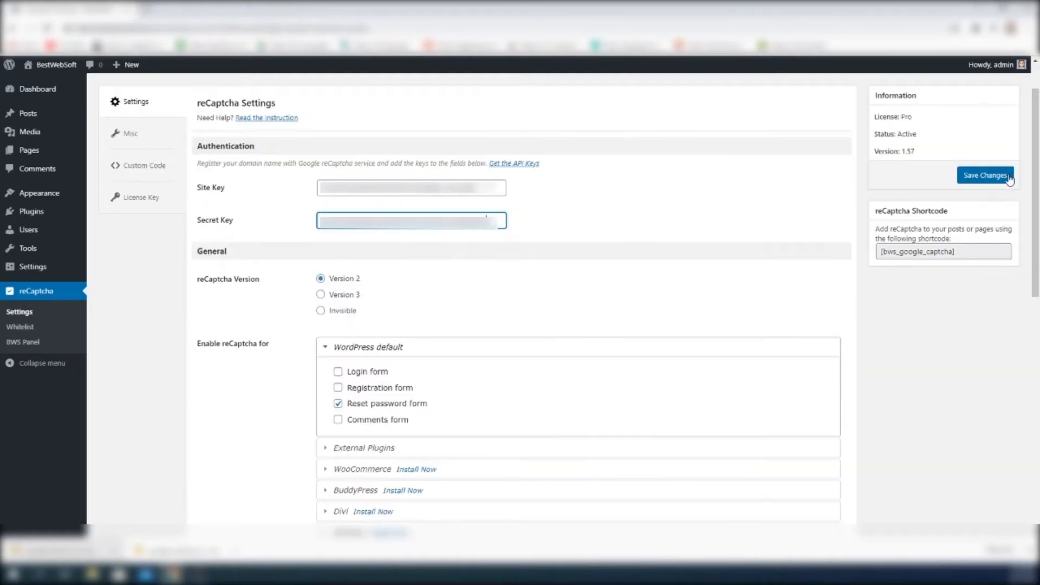
Step: Save the entered site and secret keys and run the test verification
{"action": "left_click", "coordinate": [985, 175]}
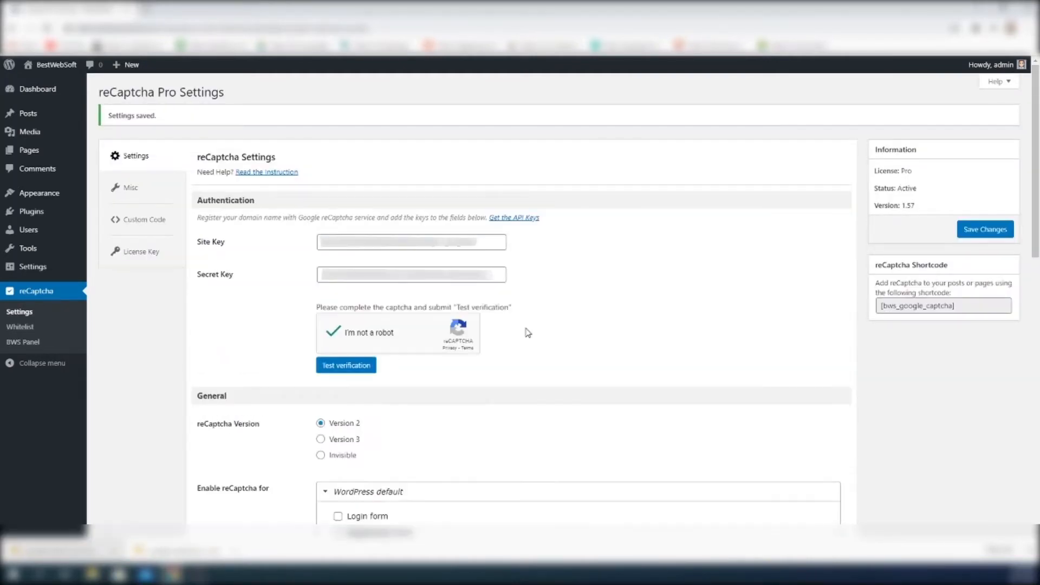
{"action": "left_click", "coordinate": [346, 365]}
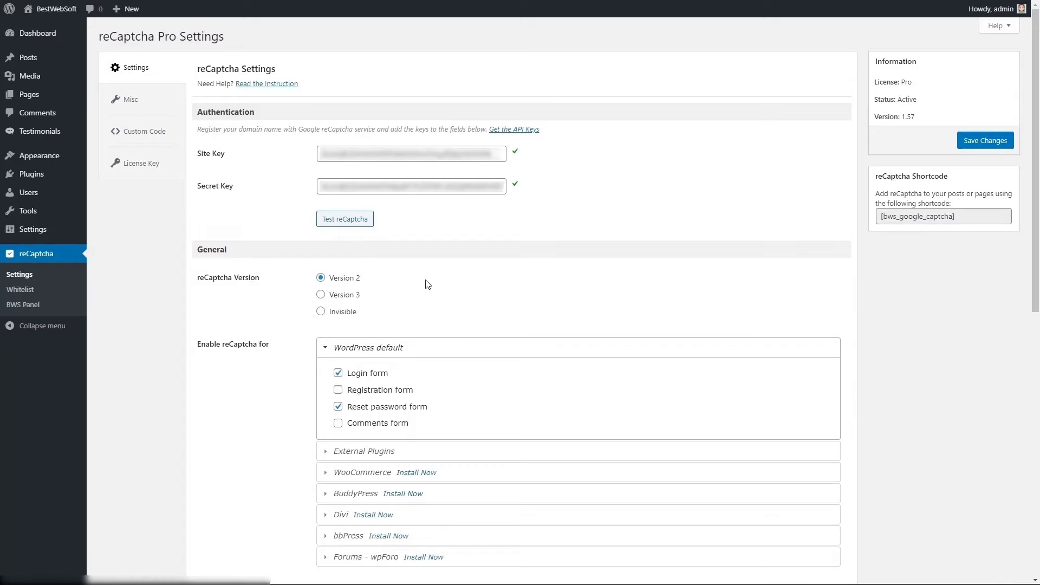
{"action": "mouse_move", "coordinate": [992, 18]}
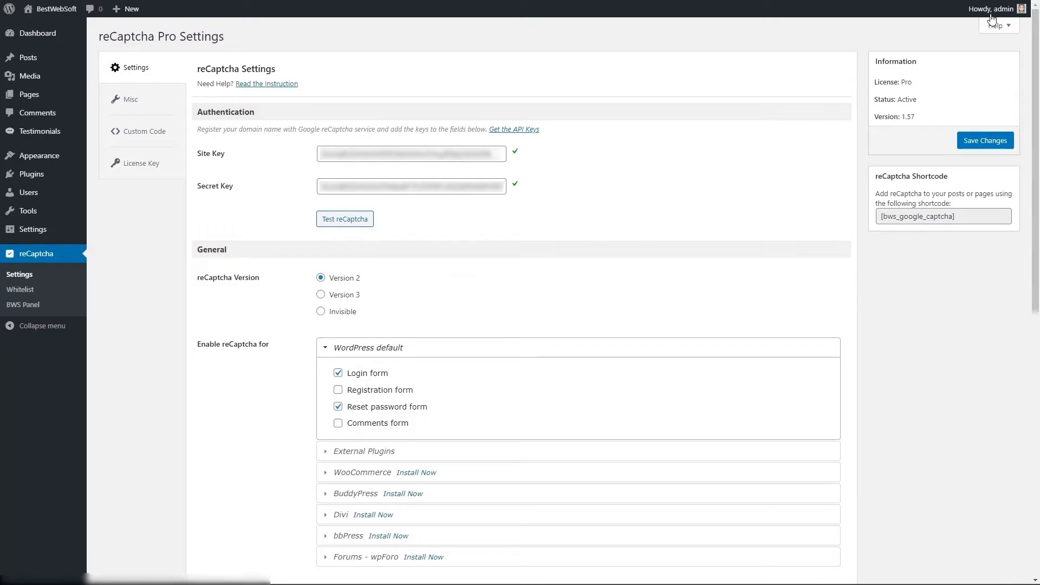
Step: Log out, solve the captcha on the login form, log back in and choose Version 3
{"action": "left_click", "coordinate": [990, 8]}
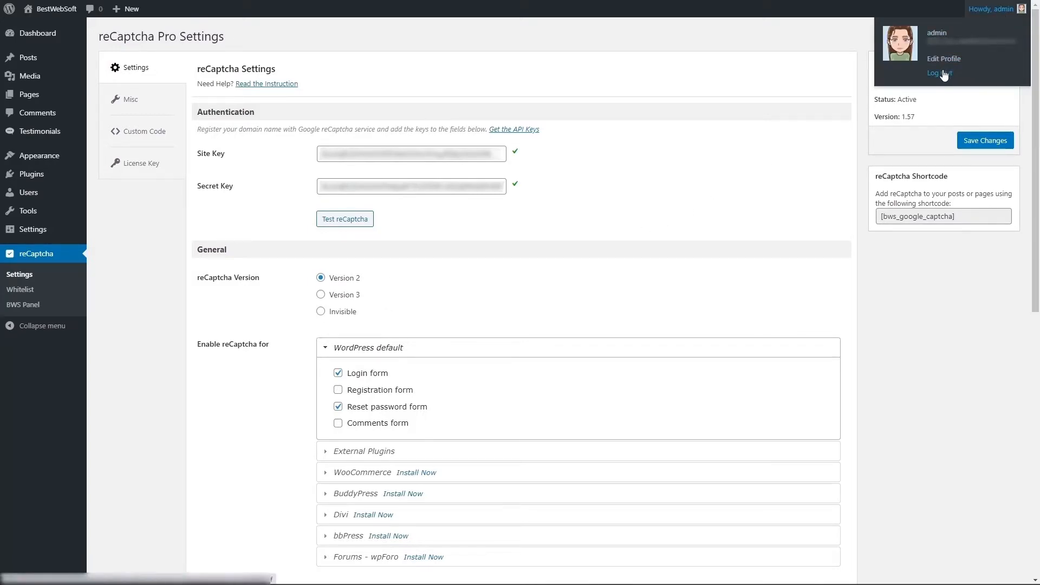
{"action": "left_click", "coordinate": [936, 73]}
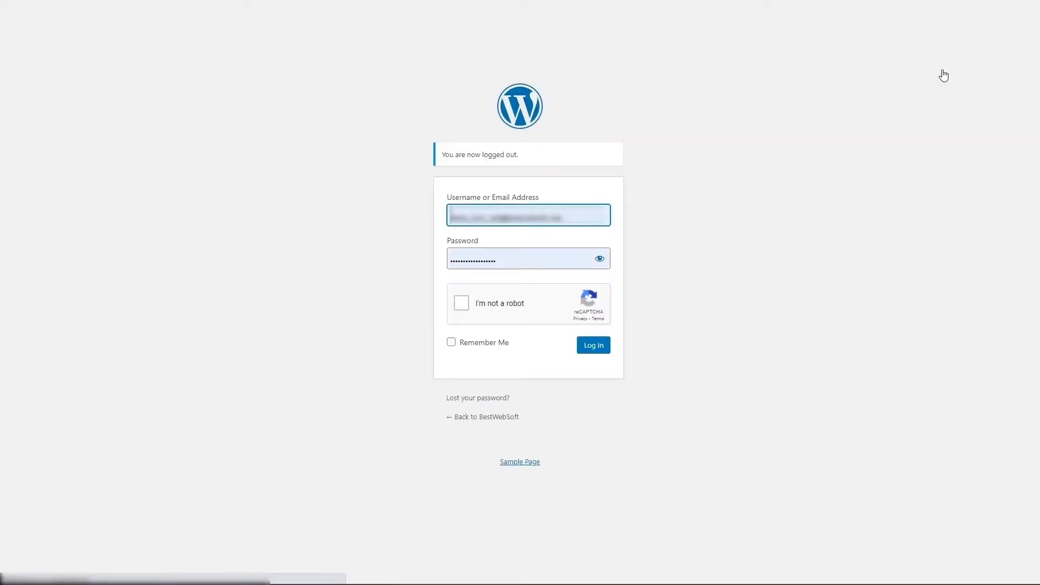
{"action": "mouse_move", "coordinate": [540, 293]}
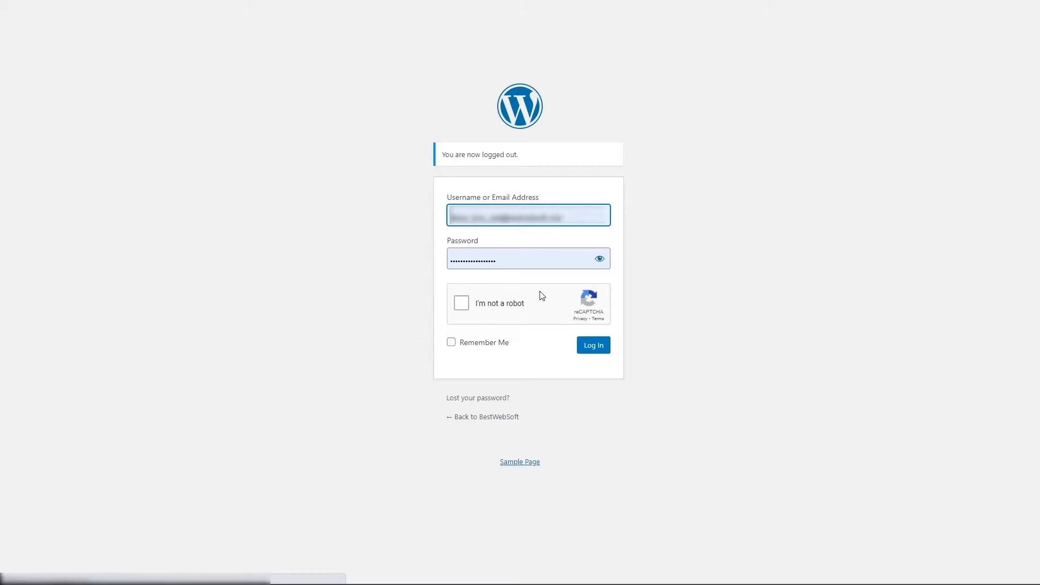
{"action": "left_click", "coordinate": [461, 304]}
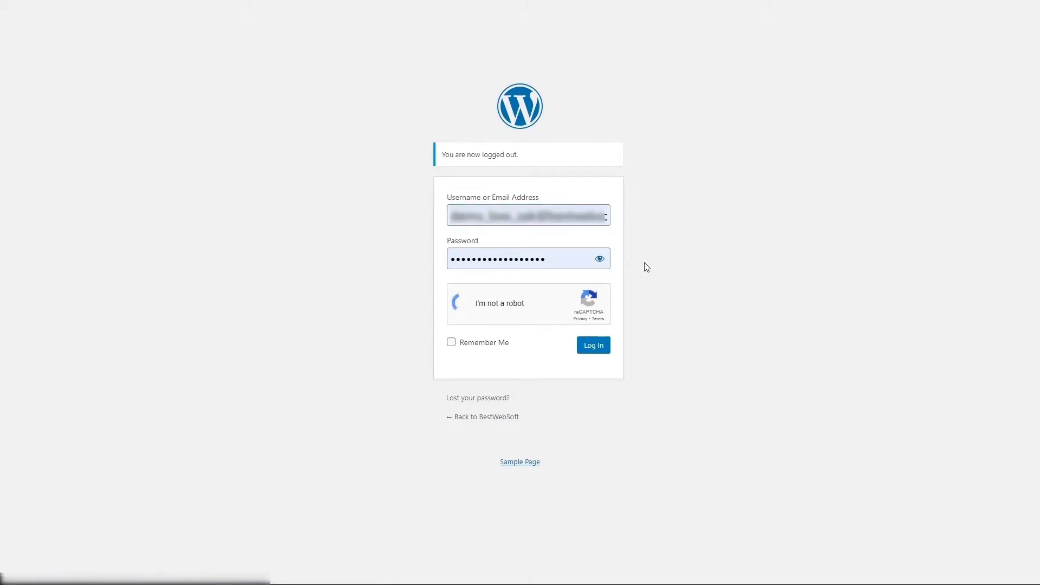
{"action": "left_click", "coordinate": [462, 304]}
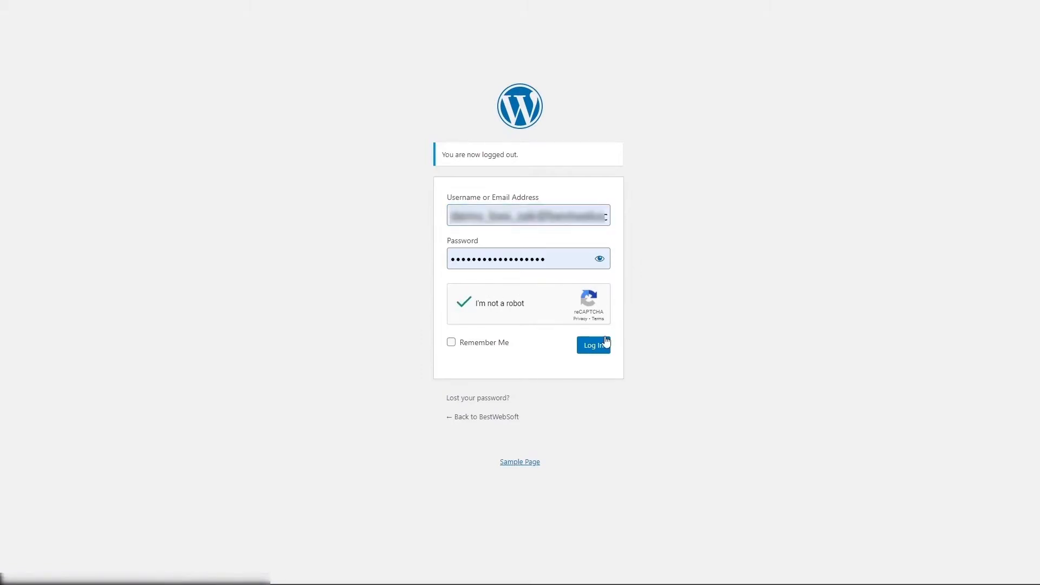
{"action": "left_click", "coordinate": [594, 345]}
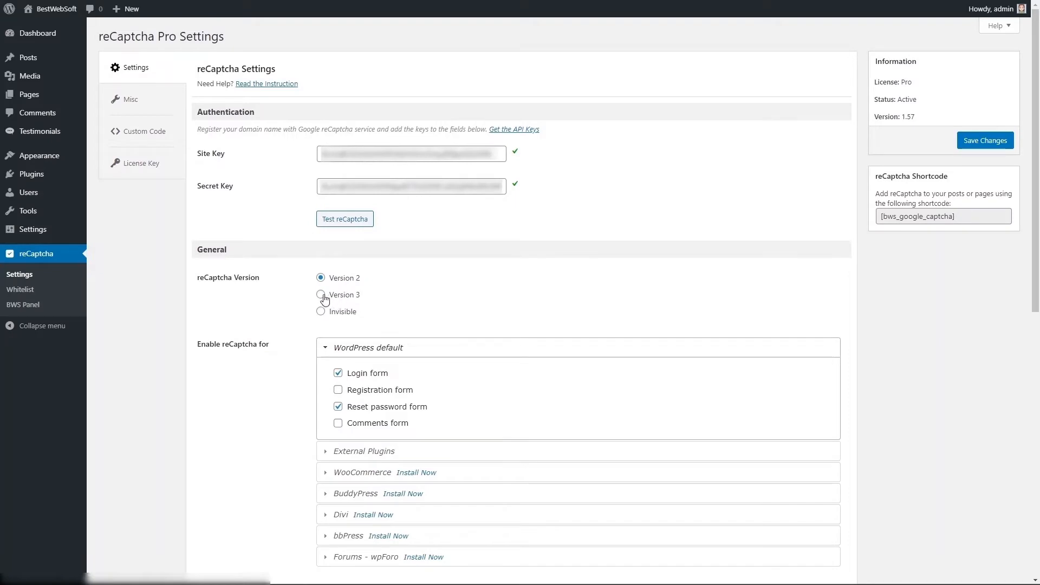
{"action": "left_click", "coordinate": [321, 295]}
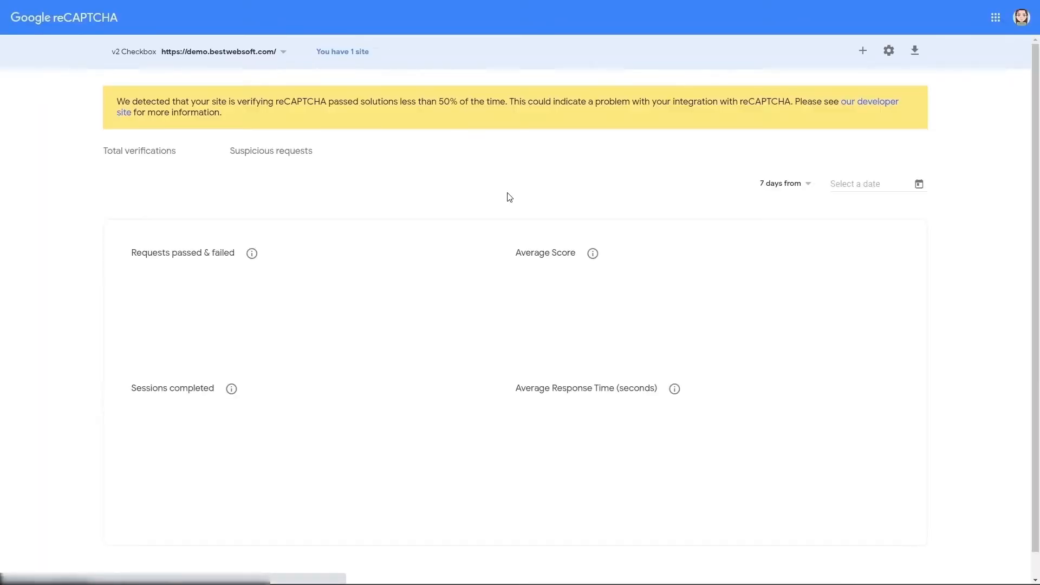
Step: Register a new reCAPTCHA v3 site for the demo domain and return to WordPress settings
{"action": "left_click", "coordinate": [888, 50]}
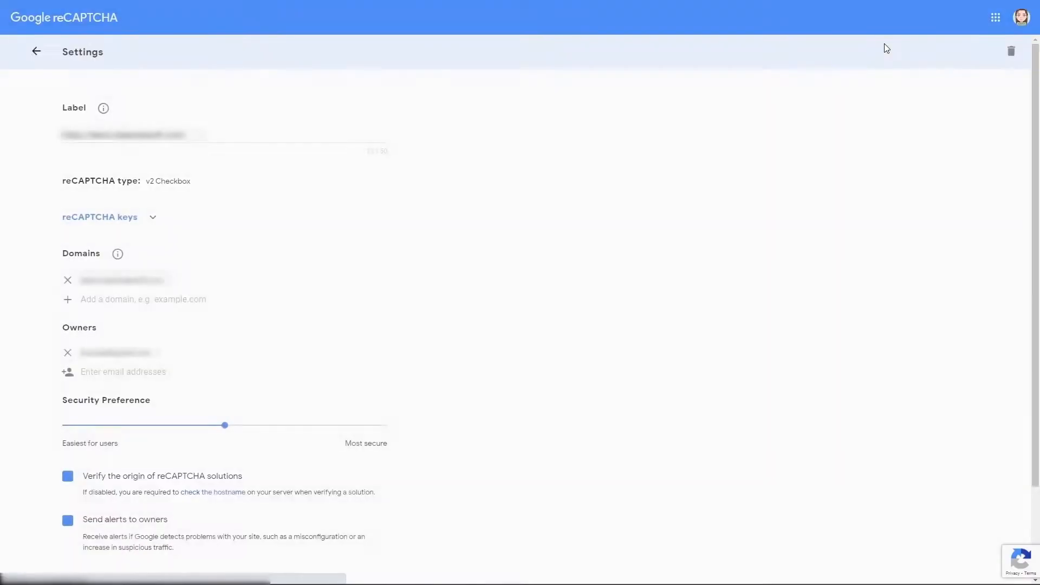
{"action": "left_click", "coordinate": [1011, 51]}
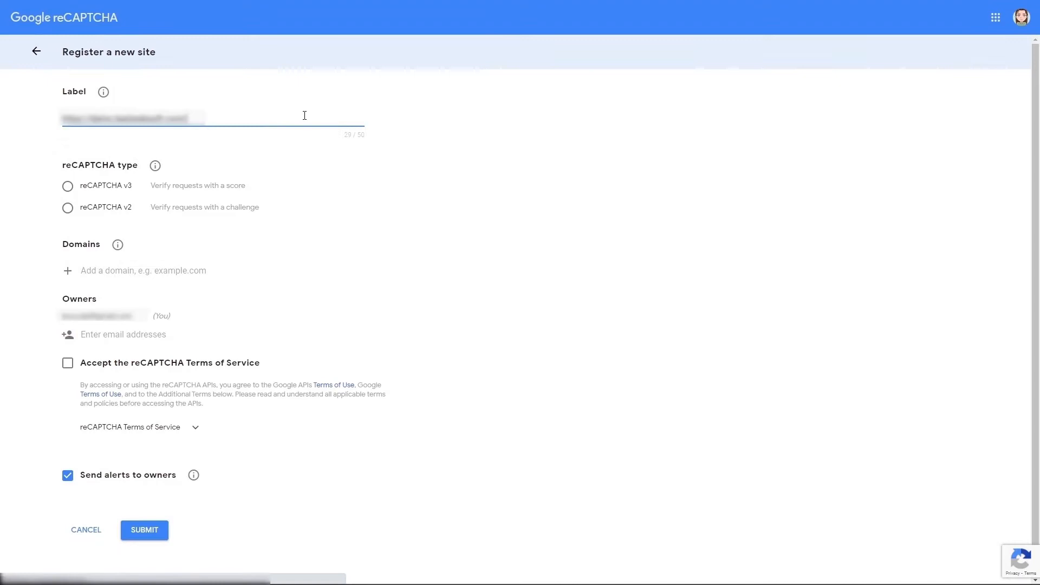
{"action": "left_click", "coordinate": [67, 186]}
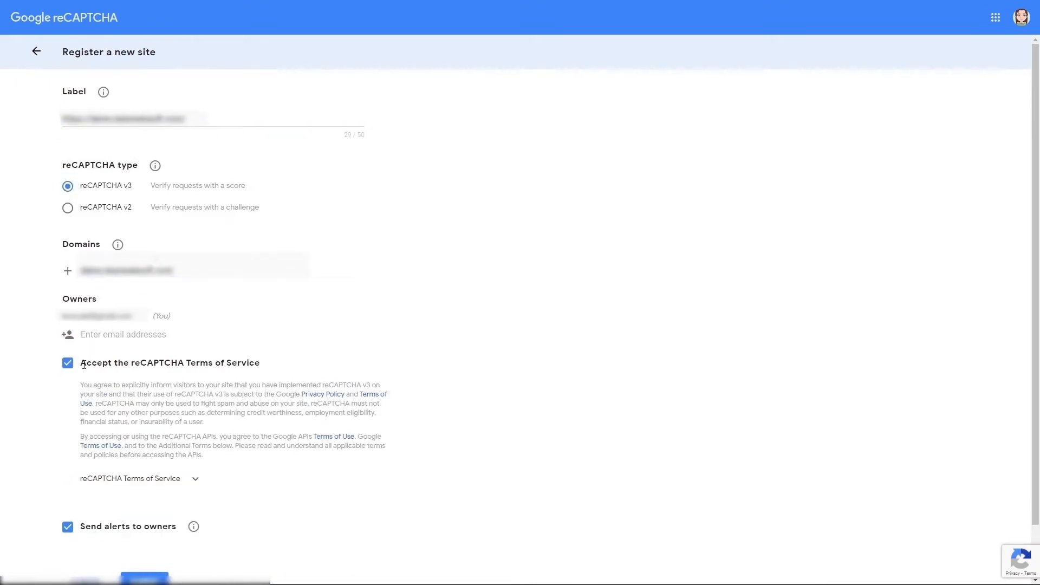
{"action": "left_click", "coordinate": [151, 577]}
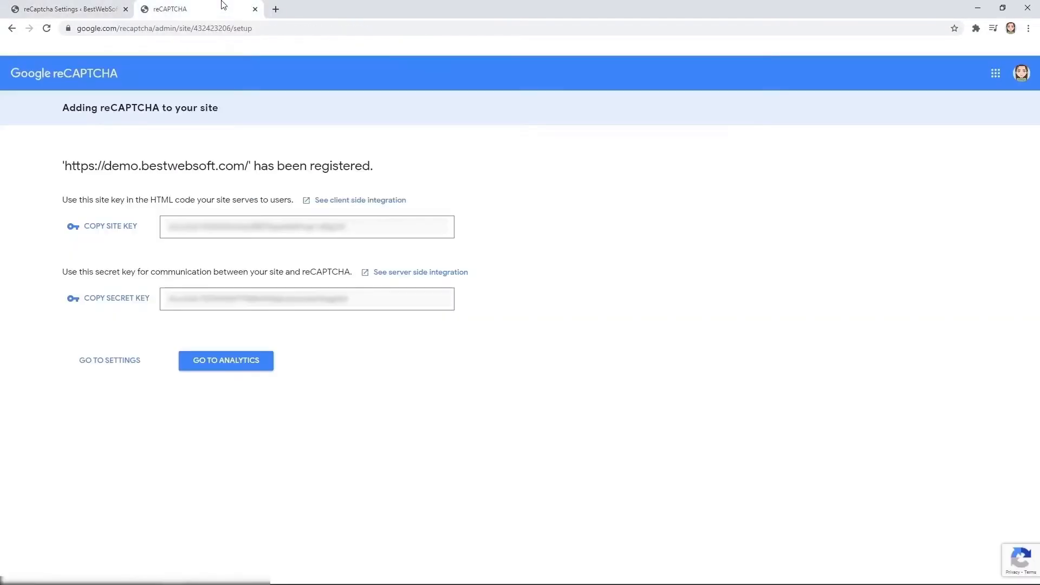
{"action": "left_click", "coordinate": [65, 10]}
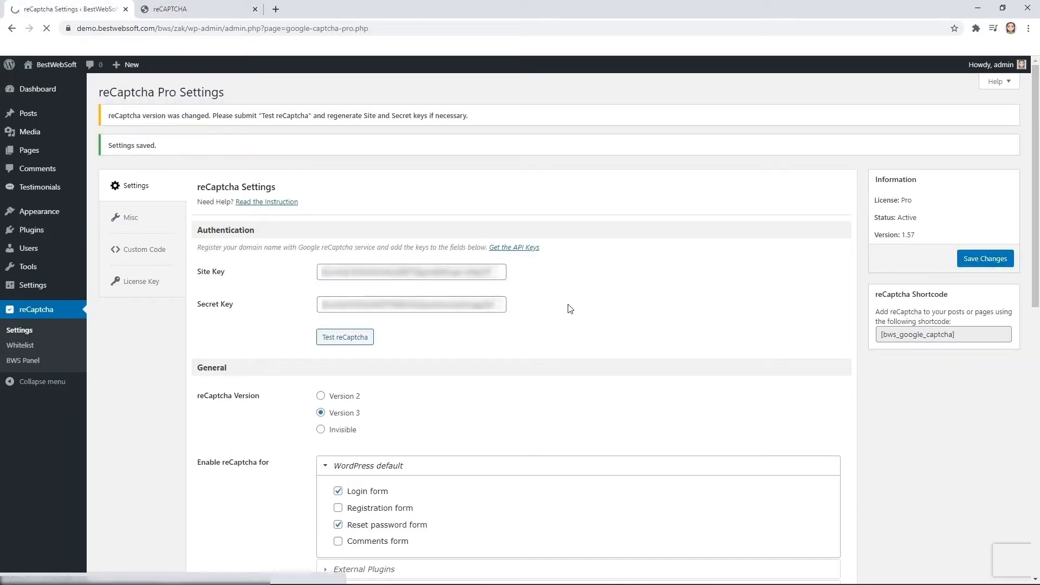
Step: Test-verify the new v3 keys, reopen reCaptcha Pro settings and follow the API keys link
{"action": "left_click", "coordinate": [345, 337]}
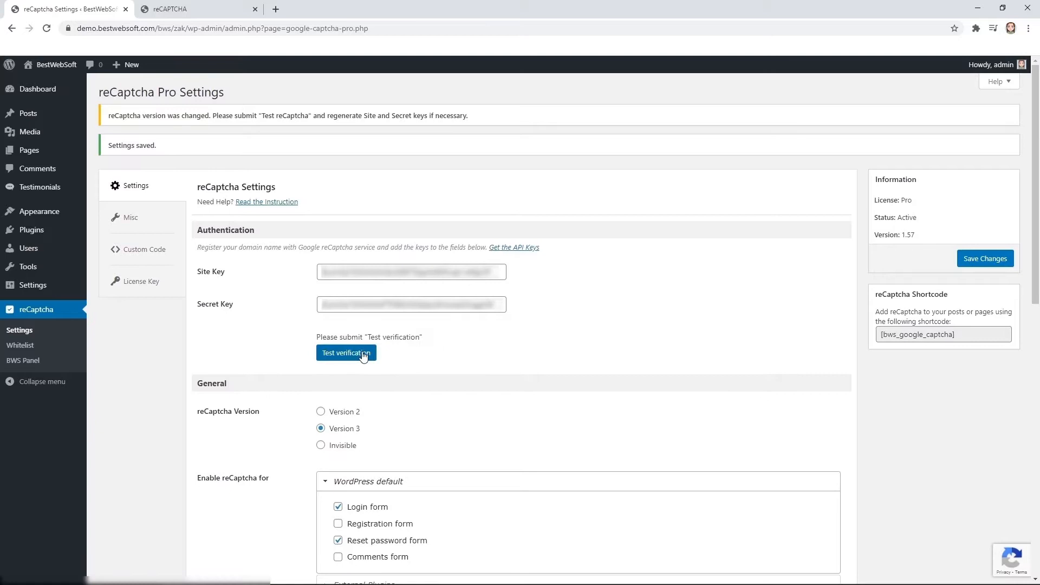
{"action": "left_click", "coordinate": [346, 353]}
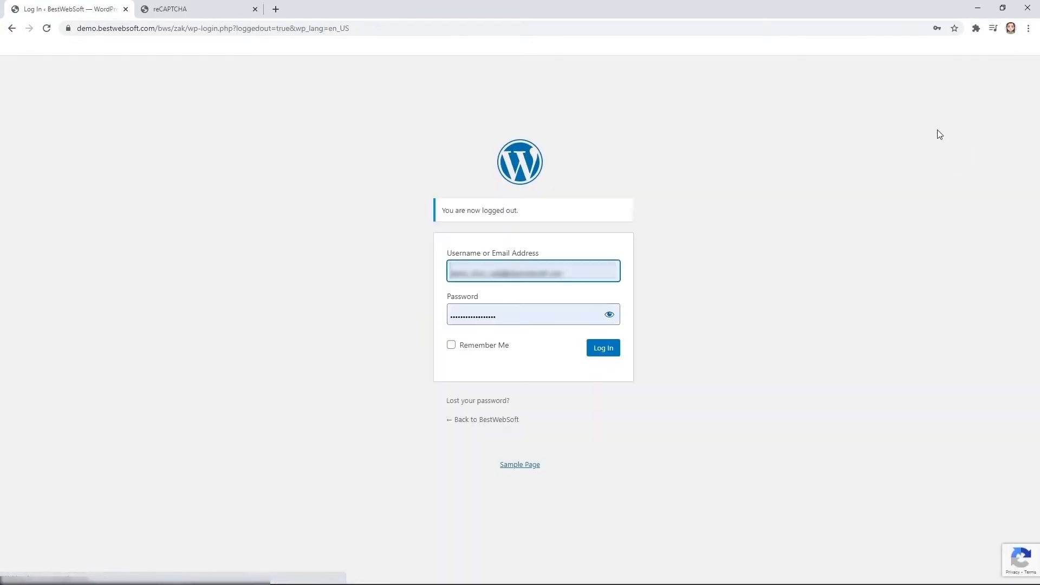
{"action": "left_click", "coordinate": [603, 348]}
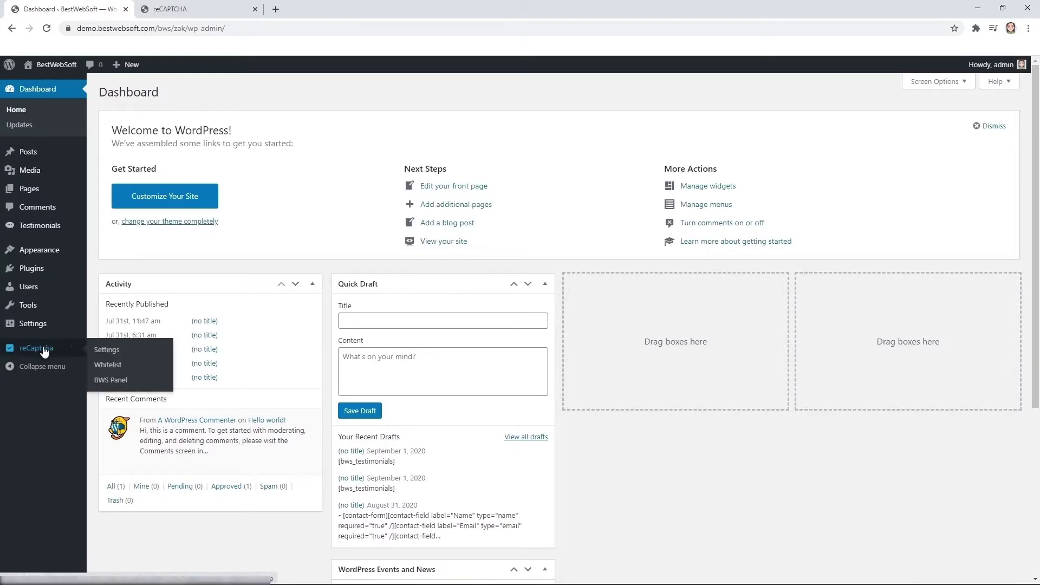
{"action": "left_click", "coordinate": [107, 350]}
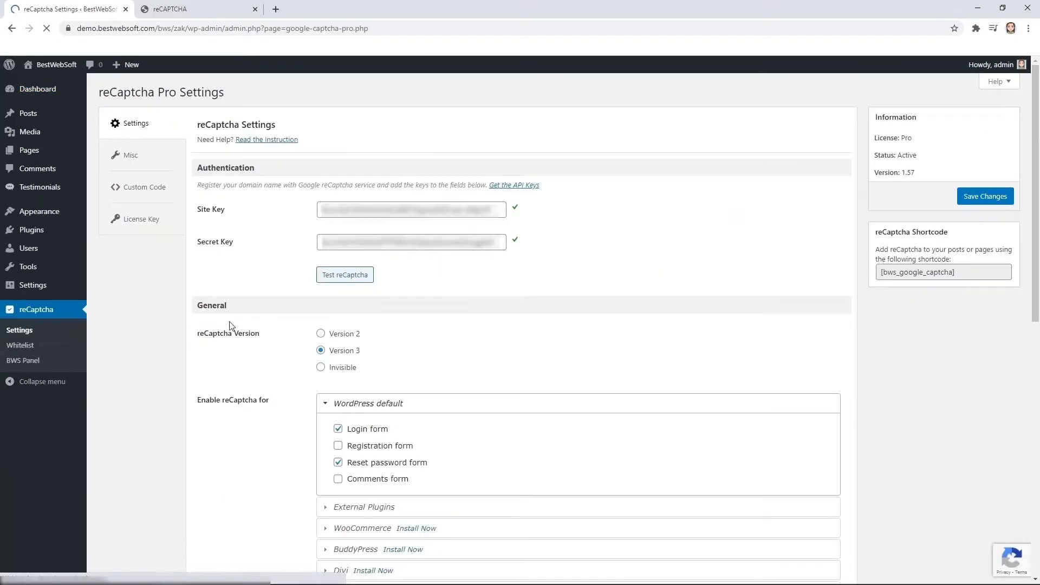
{"action": "left_click", "coordinate": [320, 367]}
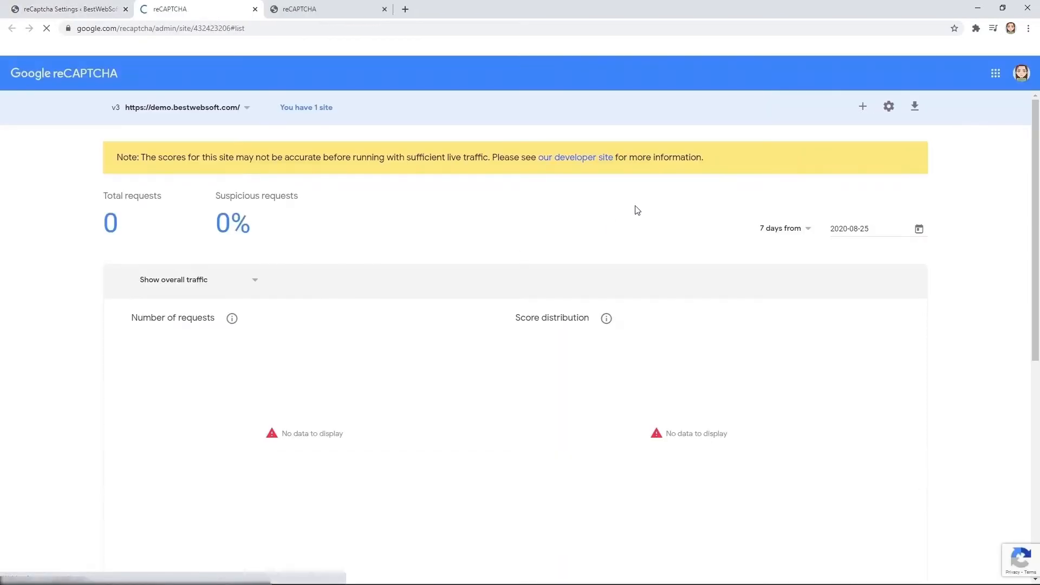
Step: Register the demo site as a reCAPTCHA v2 Invisible badge site
{"action": "left_click", "coordinate": [888, 106]}
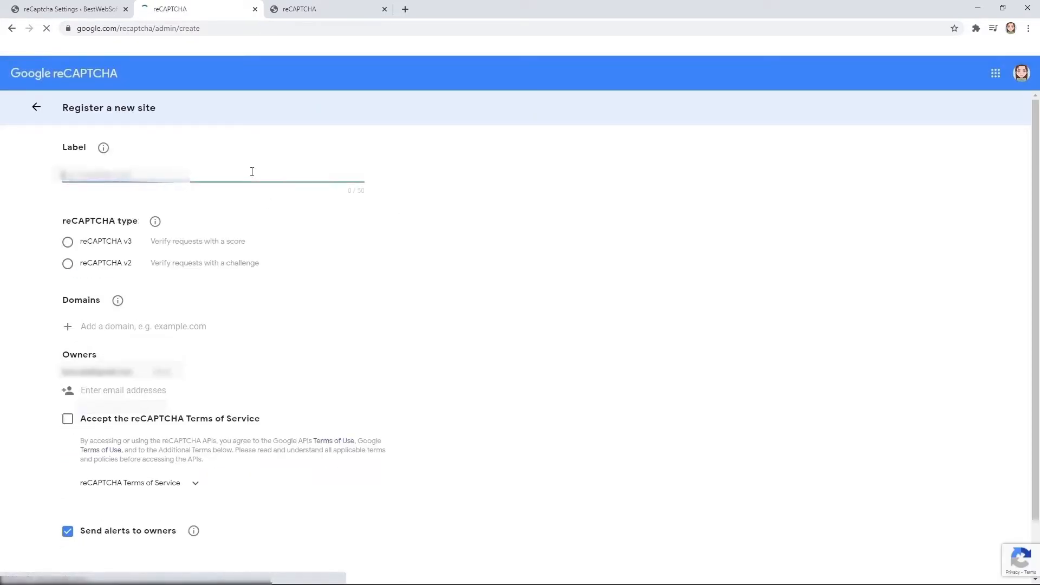
{"action": "left_click", "coordinate": [67, 263]}
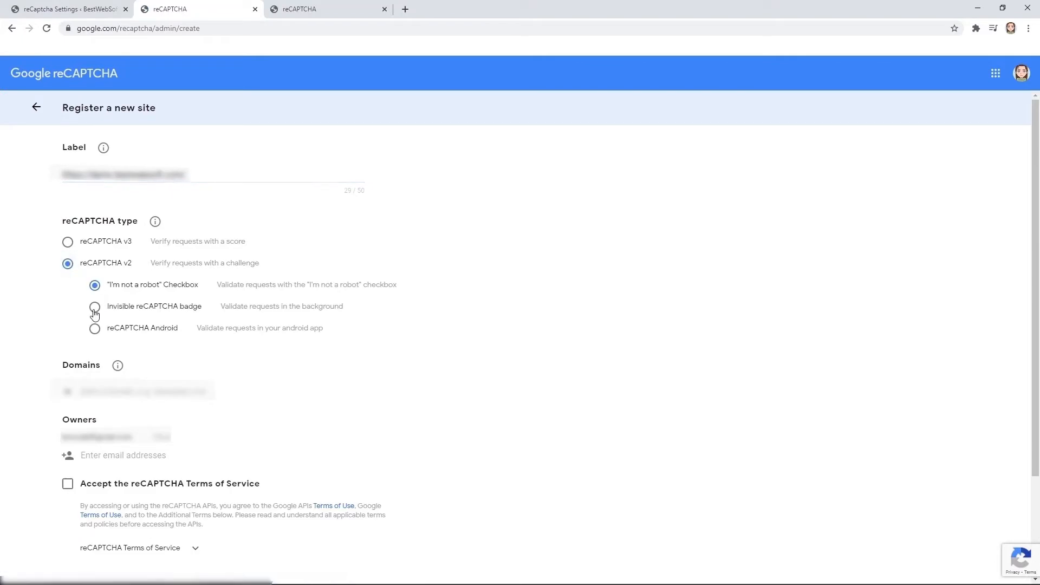
{"action": "left_click", "coordinate": [94, 306]}
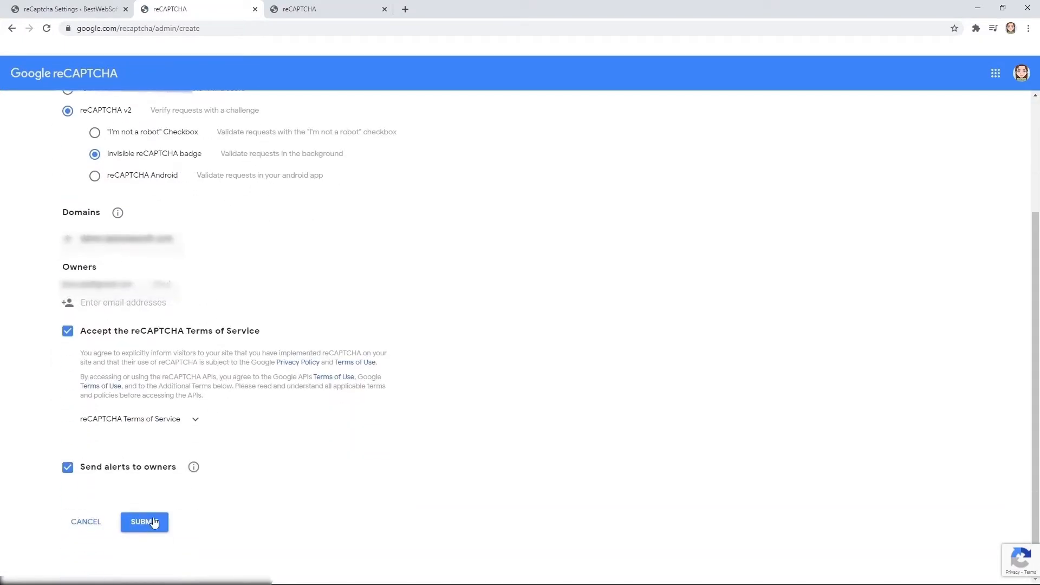
{"action": "left_click", "coordinate": [144, 522]}
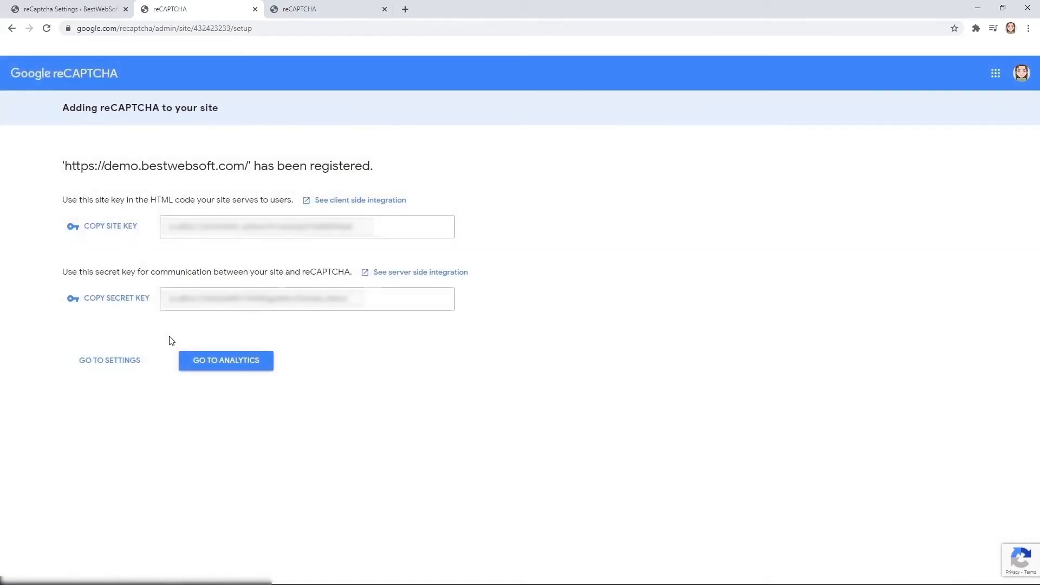
Step: Copy the new site key and secret key and return to the plugin settings
{"action": "left_click", "coordinate": [110, 226]}
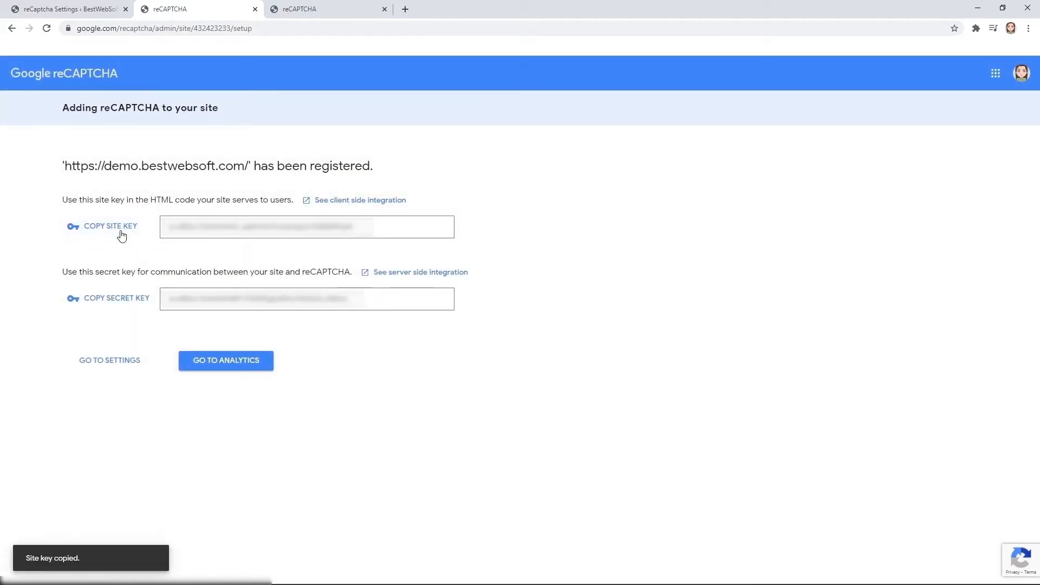
{"action": "left_click", "coordinate": [65, 10]}
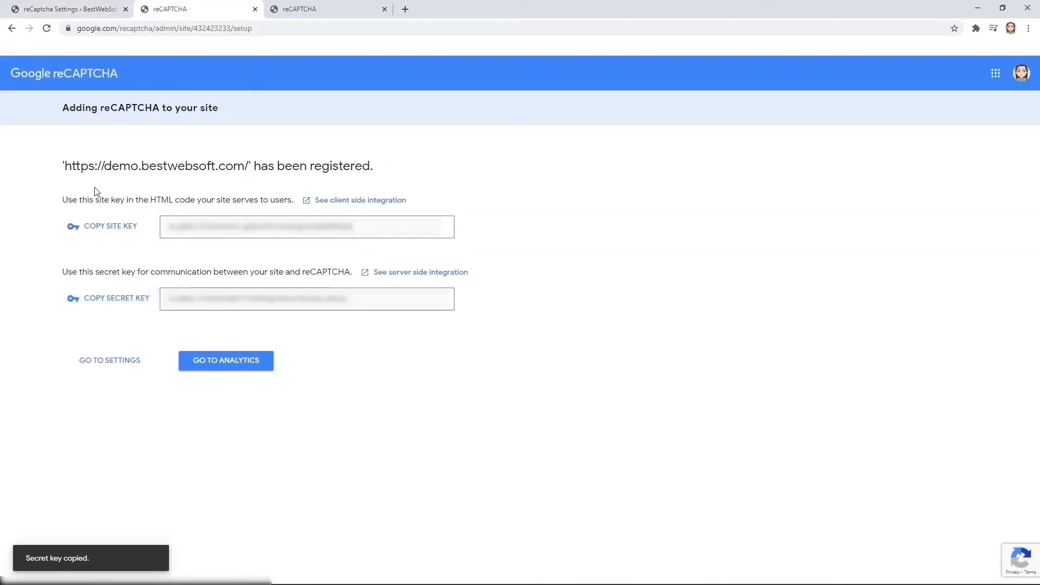
{"action": "left_click", "coordinate": [65, 10]}
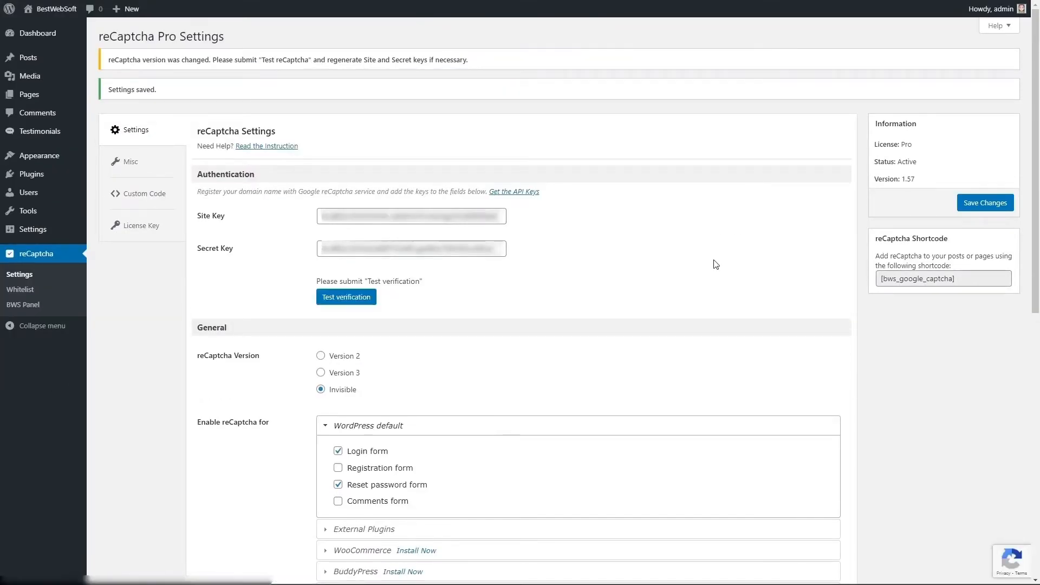
Step: Log out to reach the login page protected by the invisible reCAPTCHA badge
{"action": "left_click", "coordinate": [346, 297]}
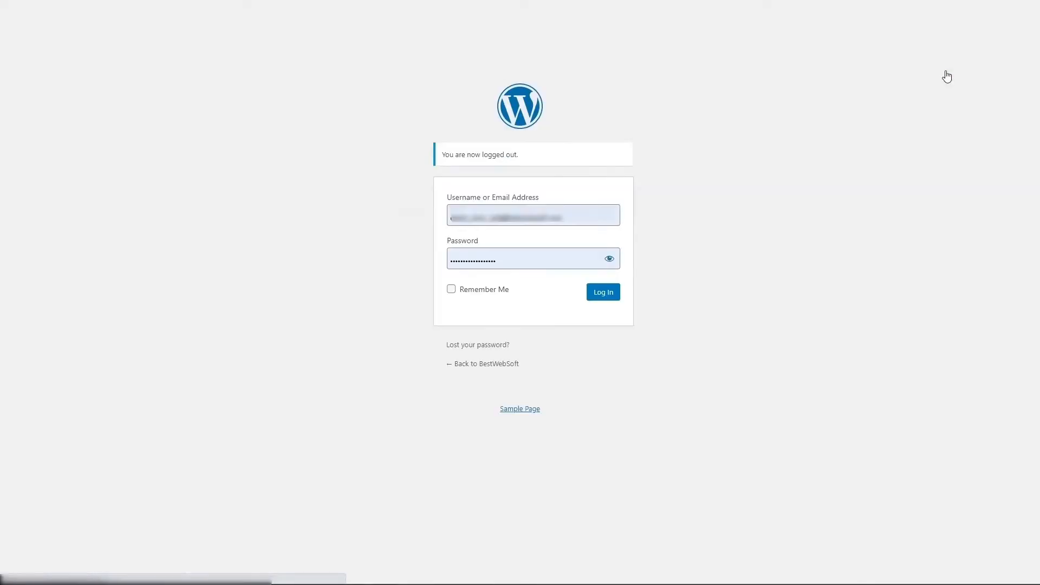
{"action": "left_click", "coordinate": [533, 214]}
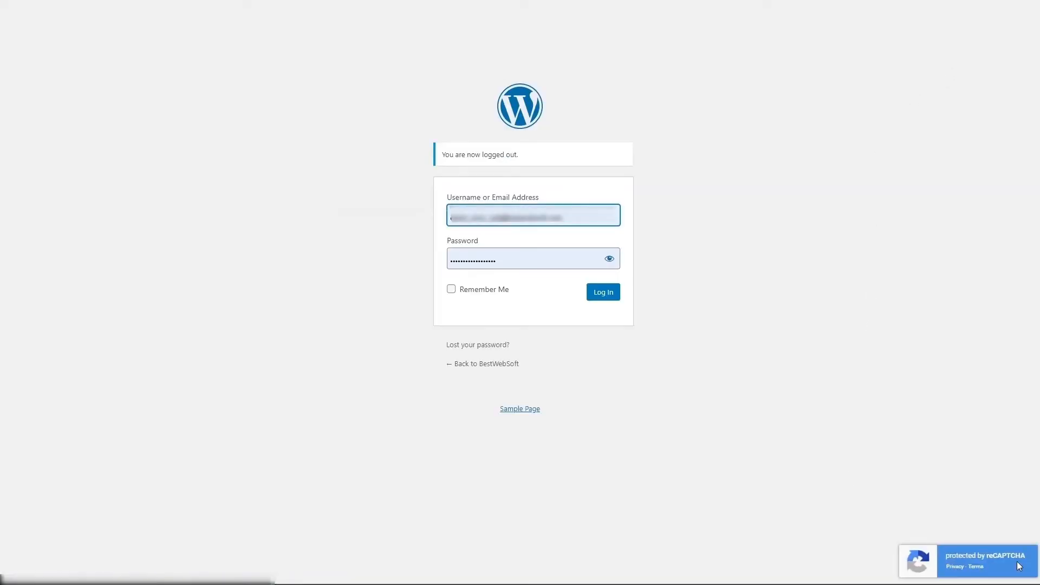
Step: Log back in through the invisible captcha and reopen reCaptcha Pro settings
{"action": "left_click", "coordinate": [603, 292]}
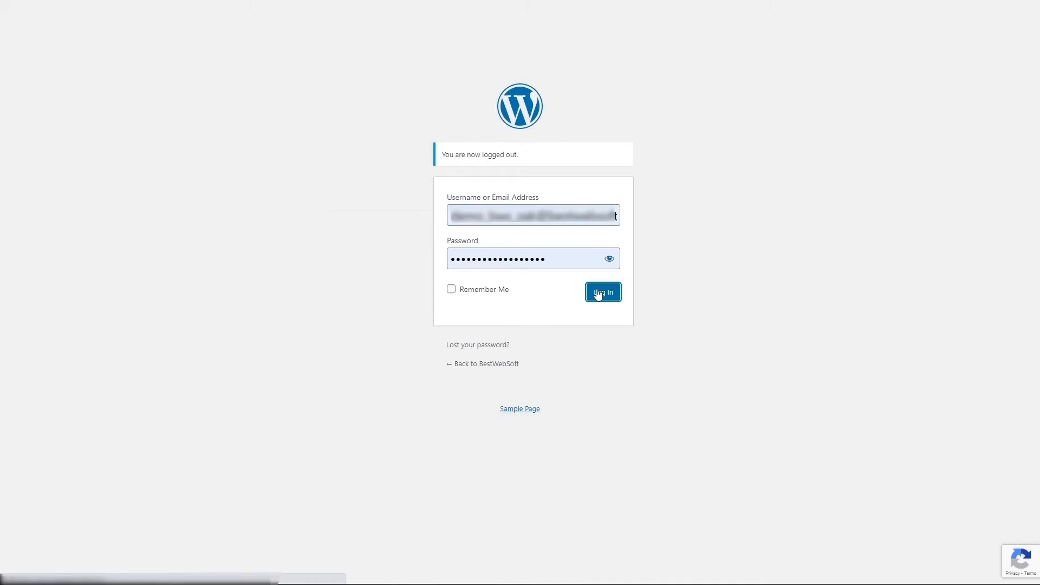
{"action": "left_click", "coordinate": [603, 292]}
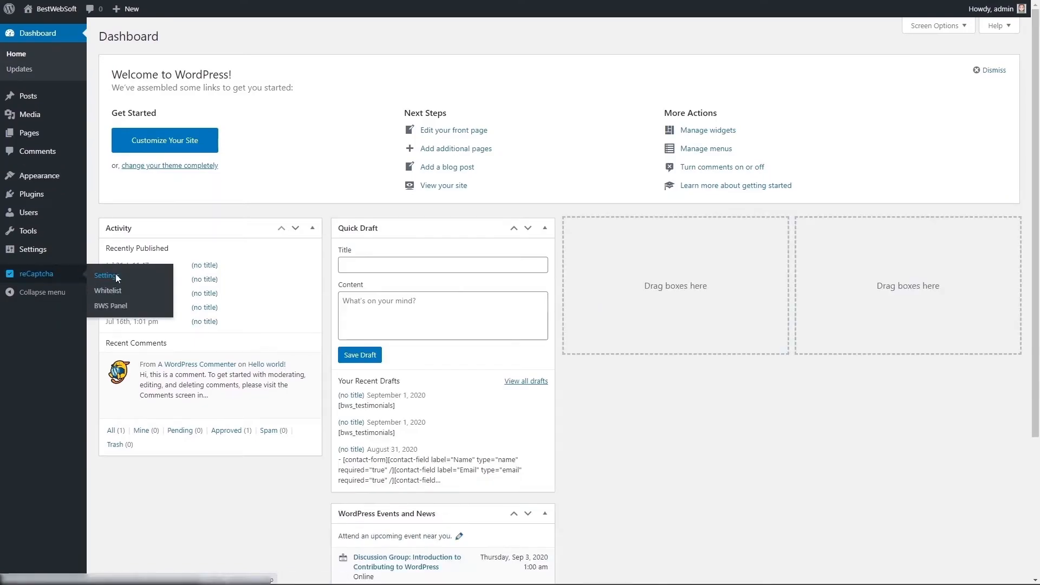
{"action": "left_click", "coordinate": [106, 276]}
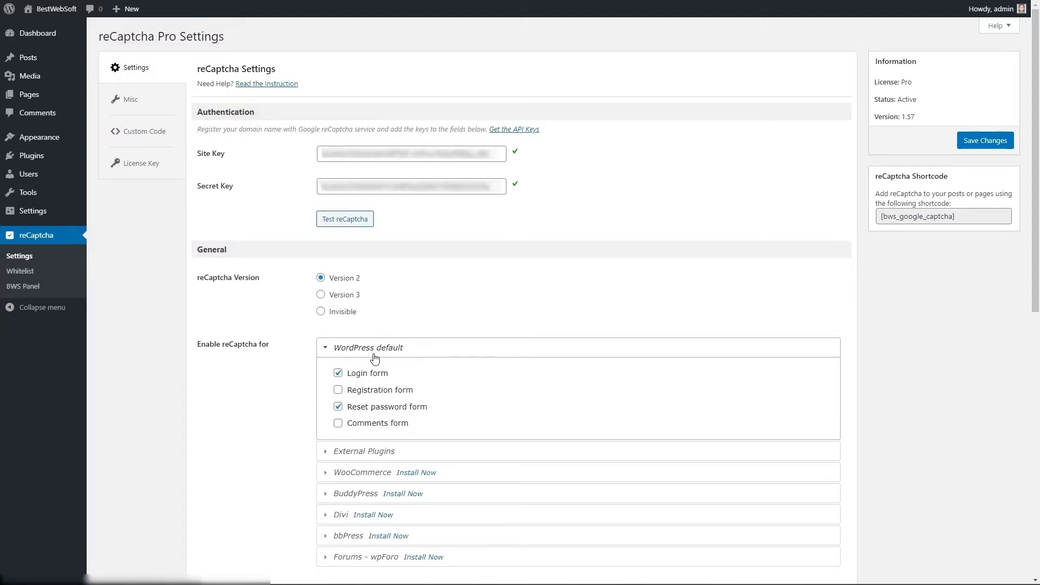
{"action": "scroll", "scroll_direction": "down", "scroll_amount": 3}
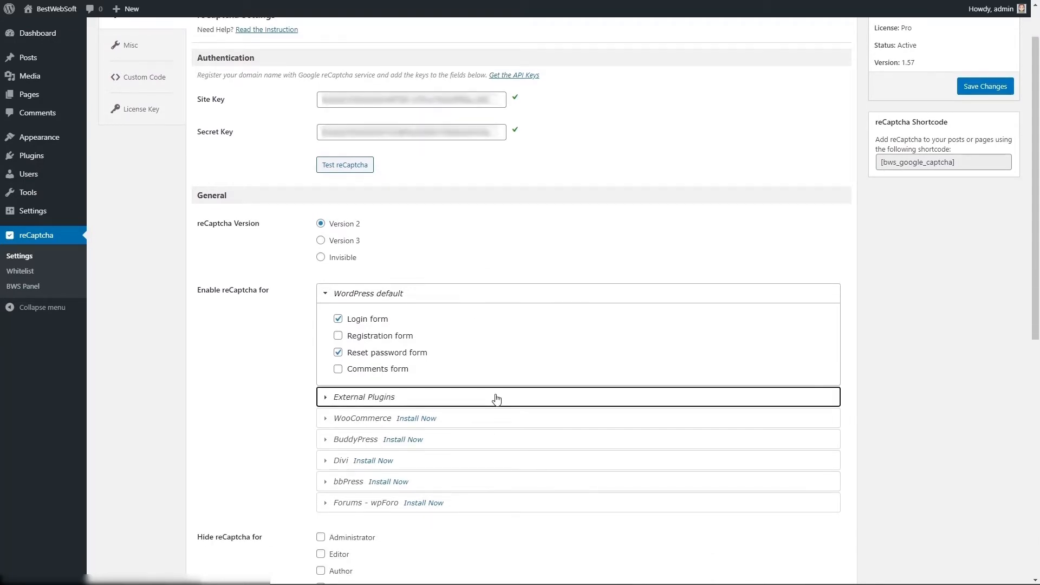
Step: Install Contact Form from External Plugins, enable reCaptcha for it and save
{"action": "left_click", "coordinate": [364, 397]}
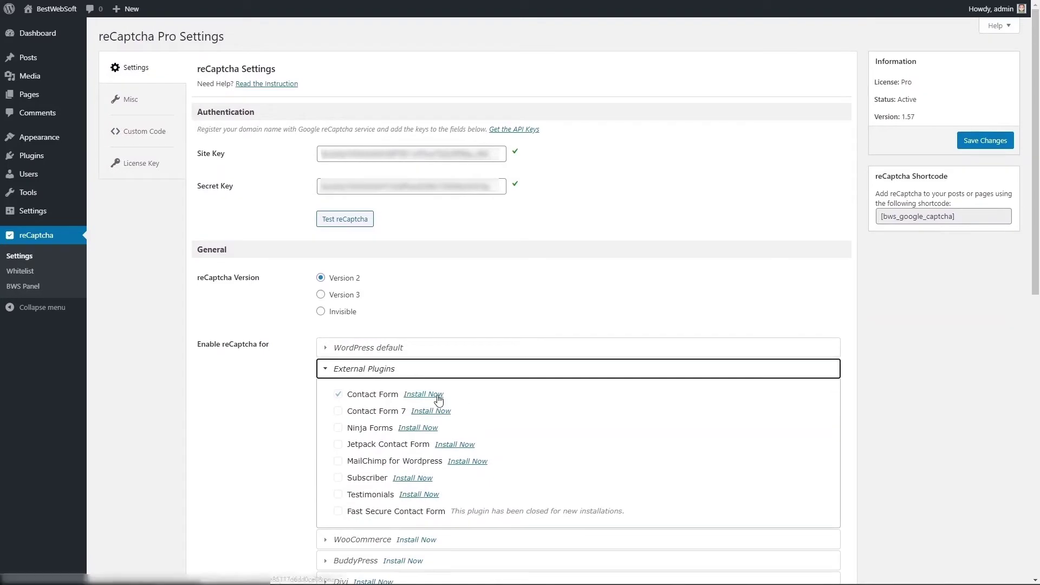
{"action": "left_click", "coordinate": [423, 394]}
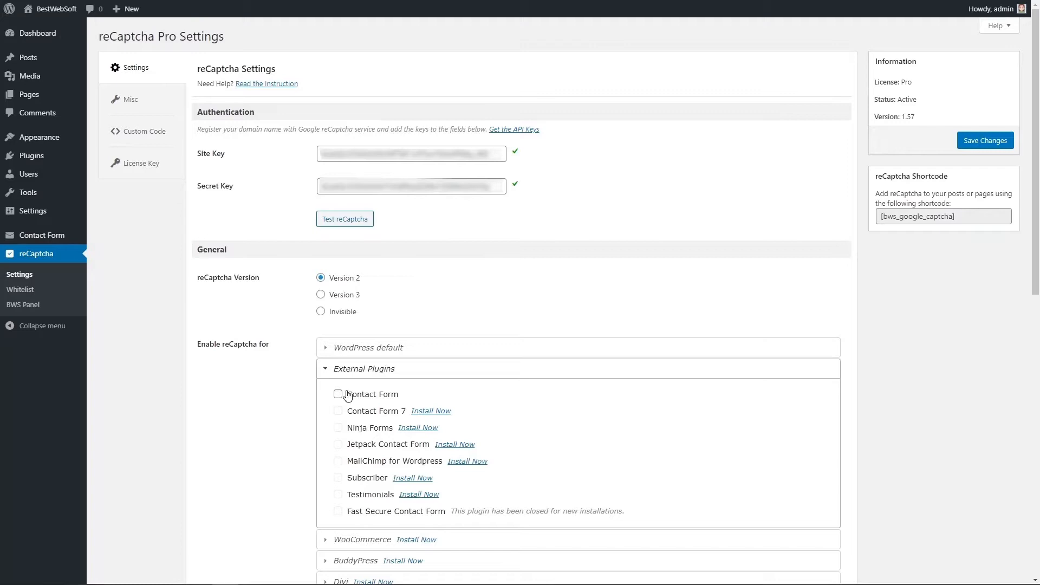
{"action": "left_click", "coordinate": [338, 394]}
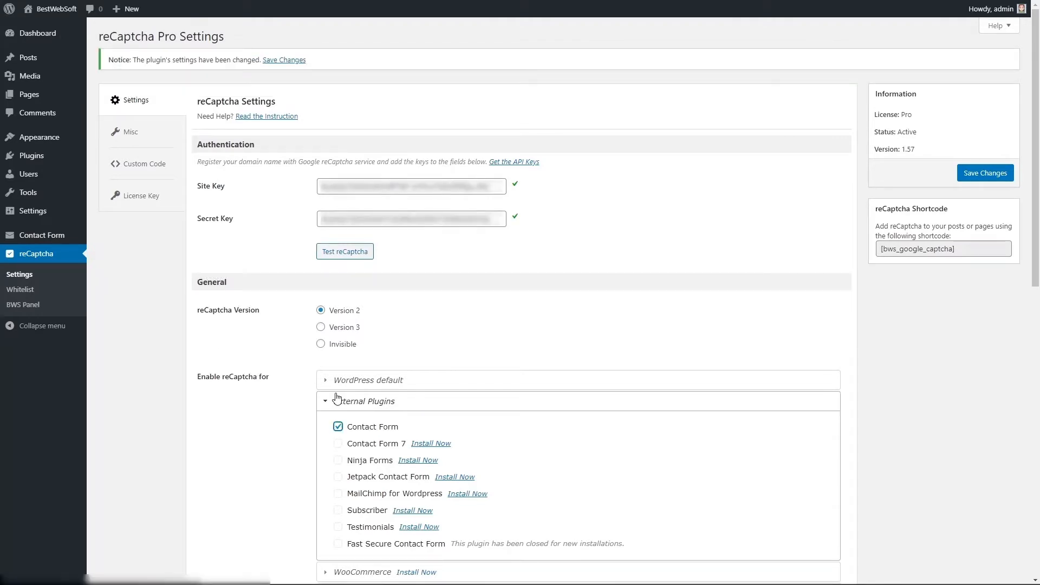
{"action": "mouse_move", "coordinate": [896, 184]}
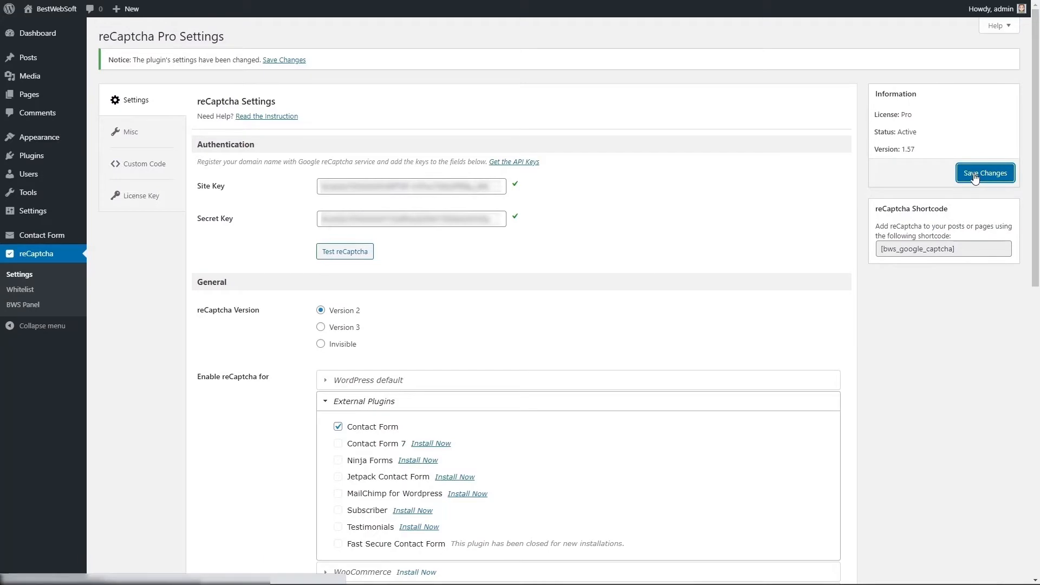
{"action": "left_click", "coordinate": [985, 172]}
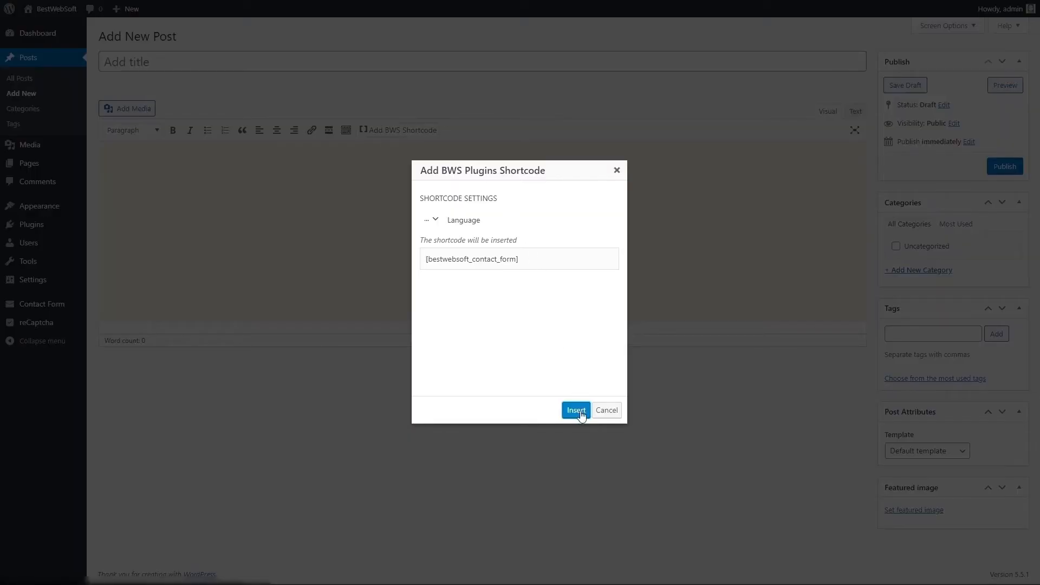
Step: Insert the contact form shortcode into the new post and view it live
{"action": "left_click", "coordinate": [575, 410]}
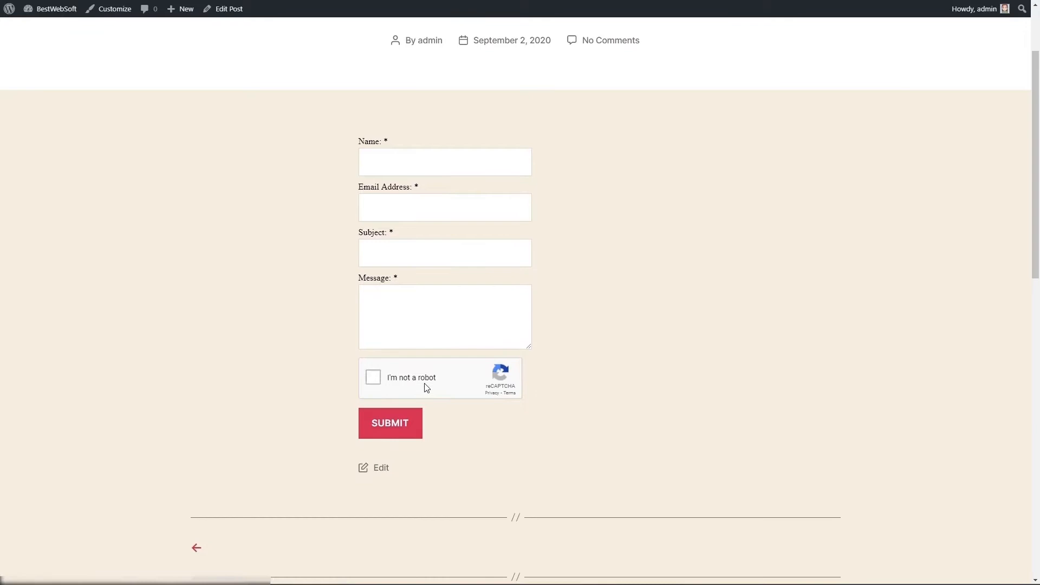
{"action": "left_click", "coordinate": [372, 377]}
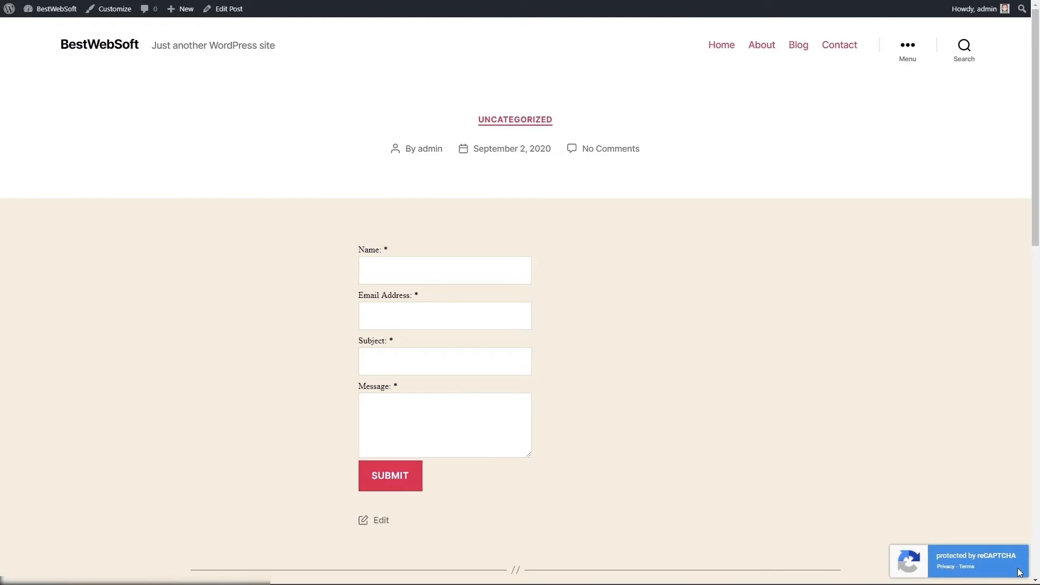
{"action": "mouse_move", "coordinate": [1023, 559]}
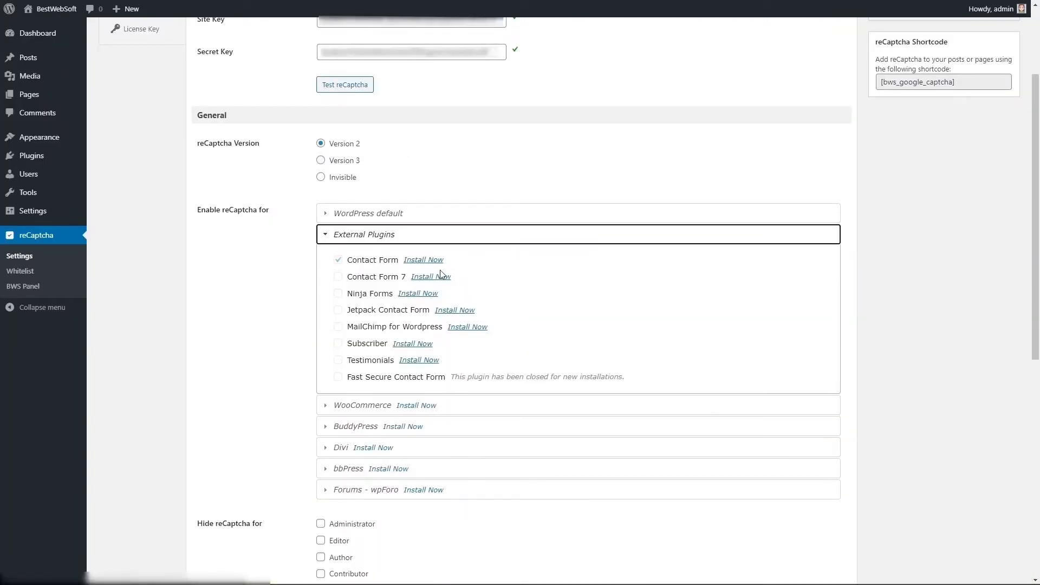
Step: Install Contact Form 7, enable it for reCaptcha and save the settings
{"action": "left_click", "coordinate": [337, 278]}
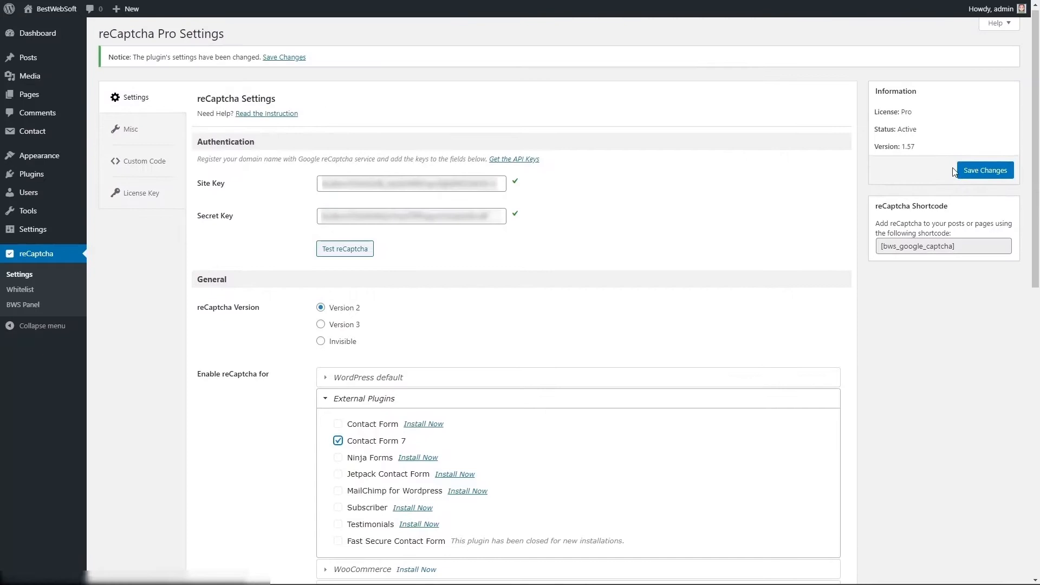
{"action": "left_click", "coordinate": [984, 170]}
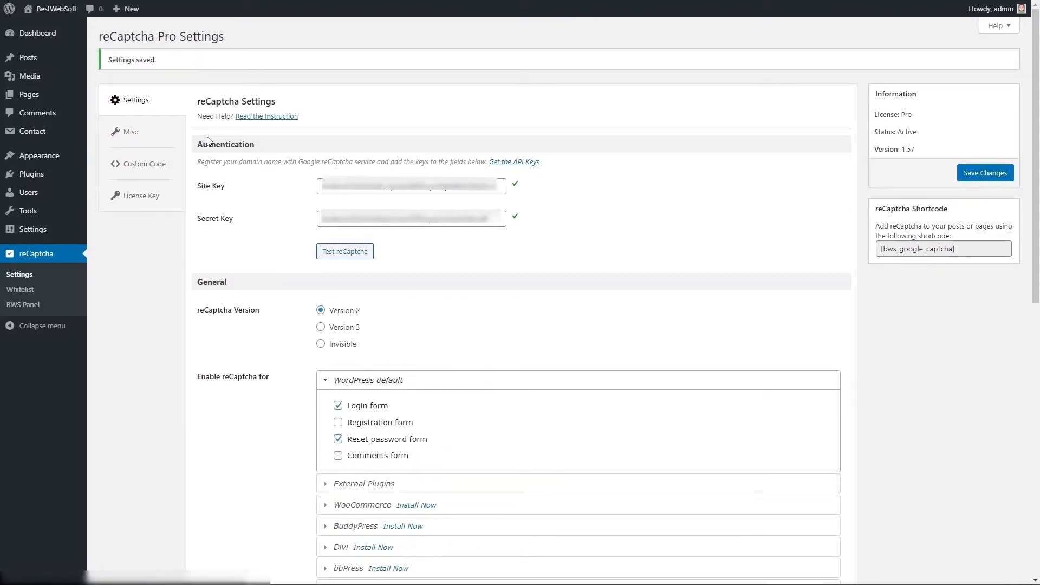
{"action": "mouse_move", "coordinate": [33, 131]}
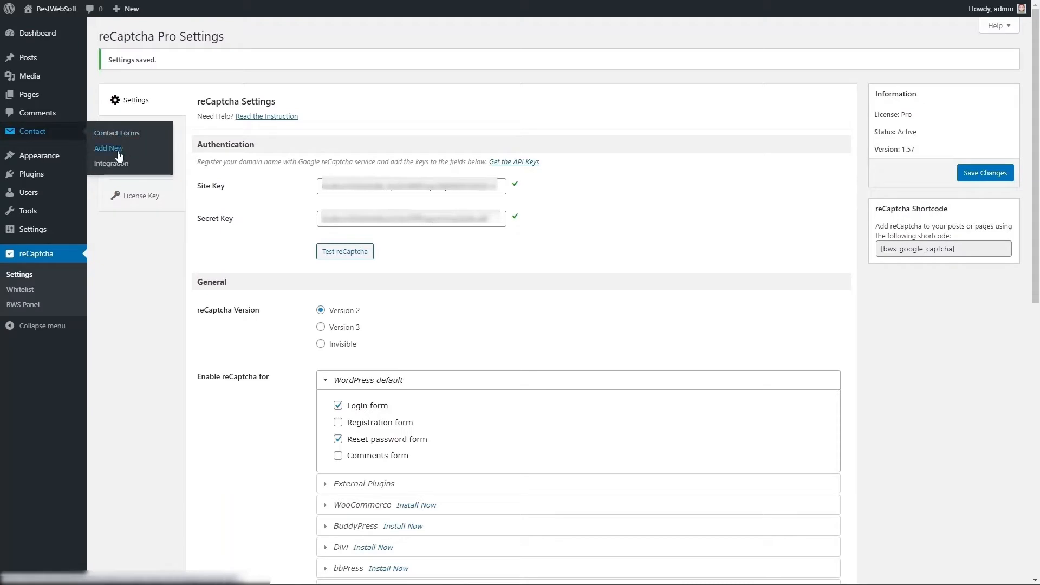
Step: Create a new Contact Form 7 form and insert the BWS reCaptcha tag into its template
{"action": "left_click", "coordinate": [108, 148]}
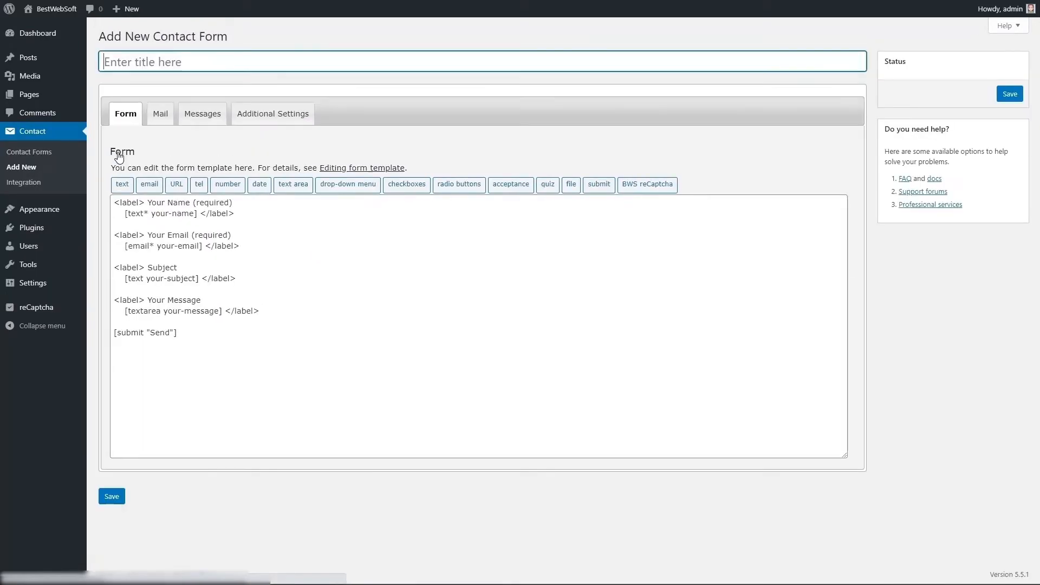
{"action": "left_click", "coordinate": [148, 320]}
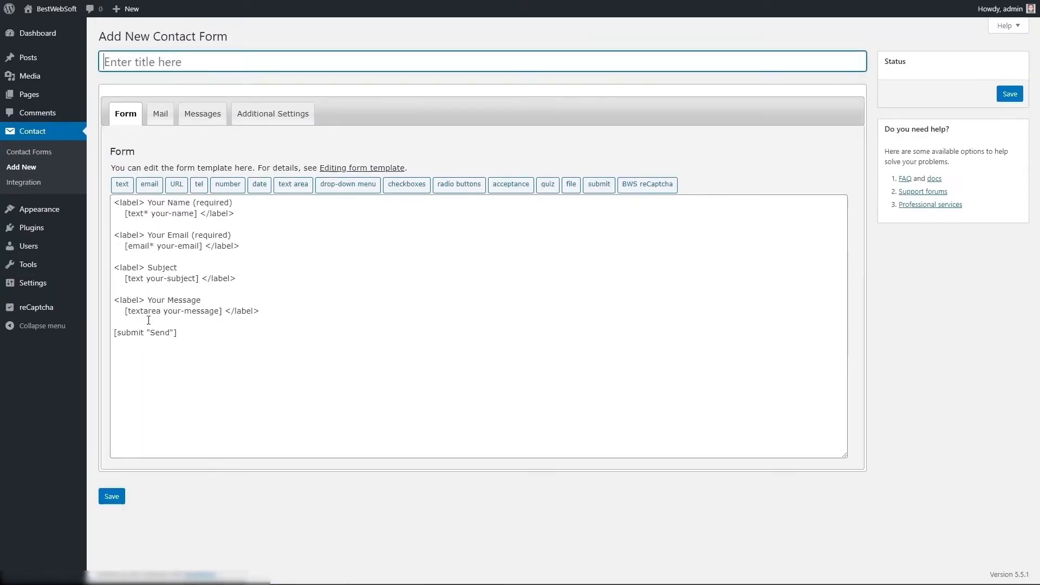
{"action": "left_click", "coordinate": [647, 185]}
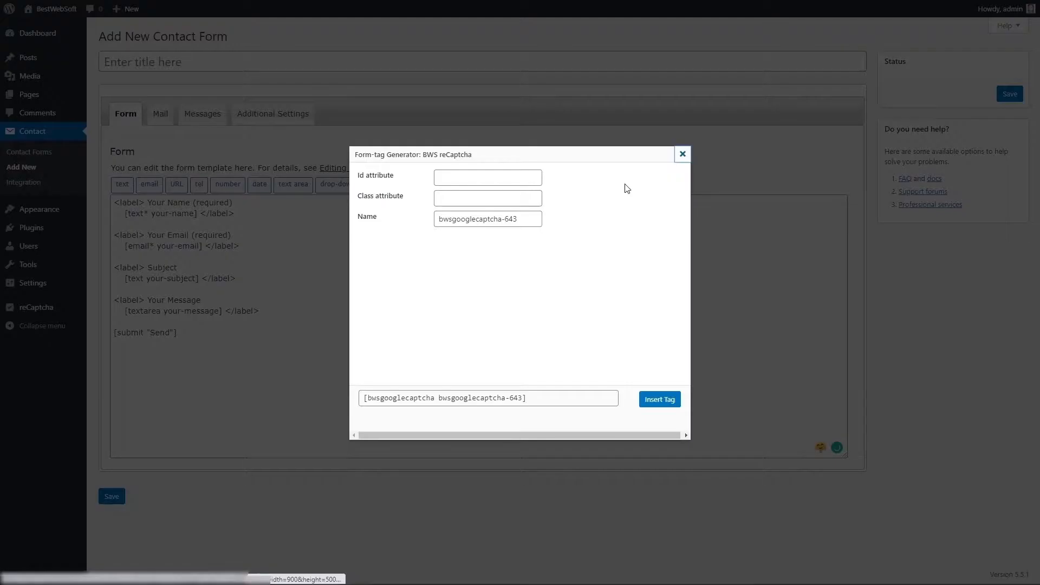
{"action": "left_click", "coordinate": [660, 400]}
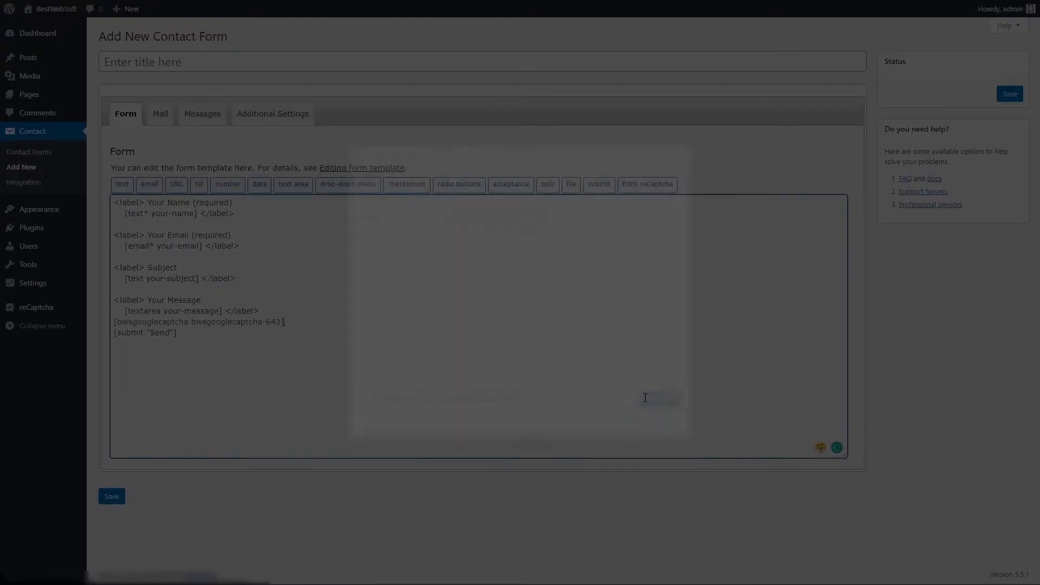
Step: Save the new contact form and select its generated shortcode for copying
{"action": "left_click", "coordinate": [1010, 94]}
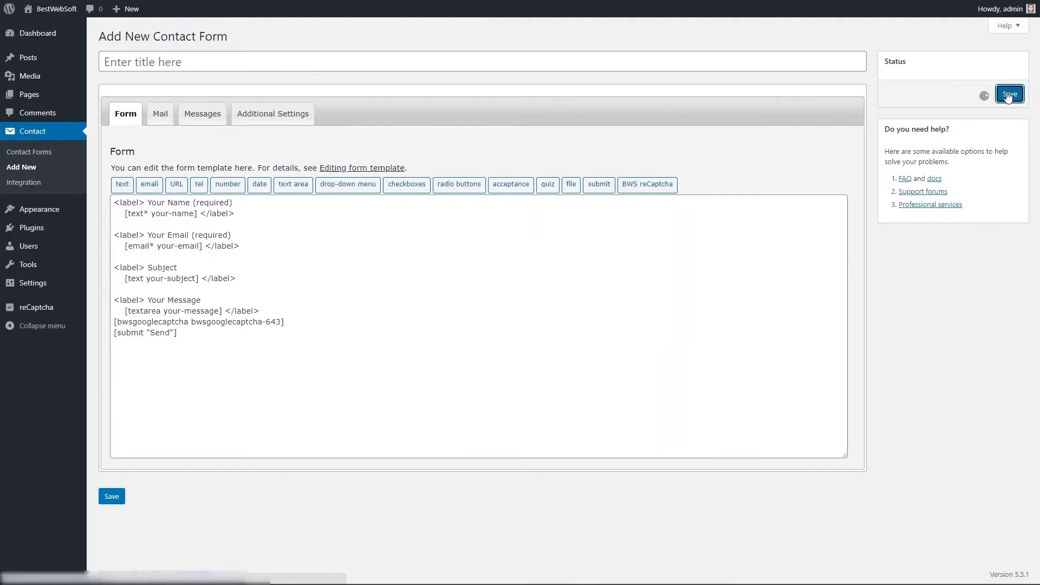
{"action": "left_click", "coordinate": [1010, 92]}
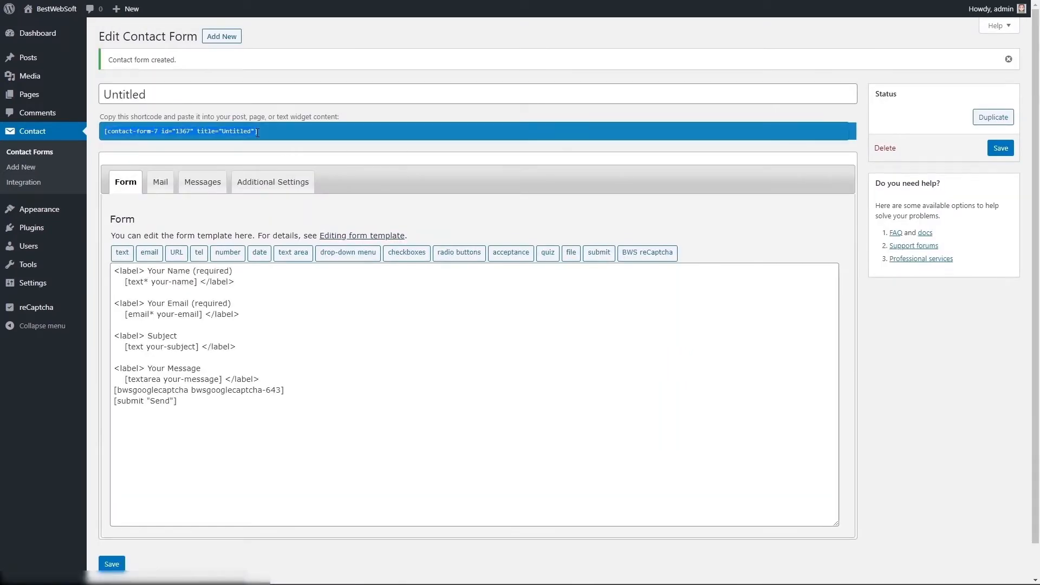
{"action": "mouse_move", "coordinate": [28, 57]}
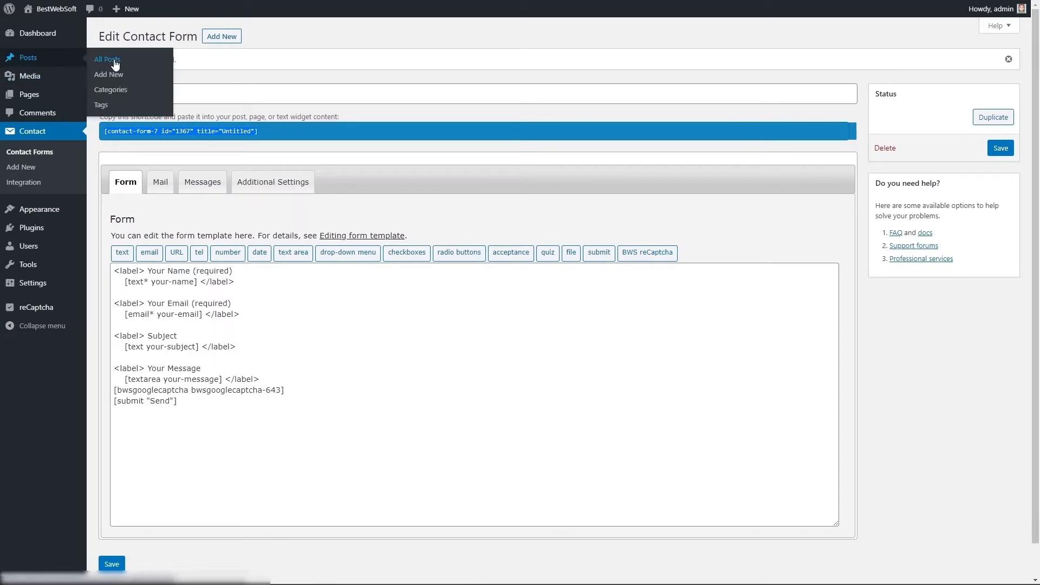
Step: Paste the Contact Form 7 shortcode into a new post and preview the reCAPTCHA-protected form
{"action": "left_click", "coordinate": [108, 75]}
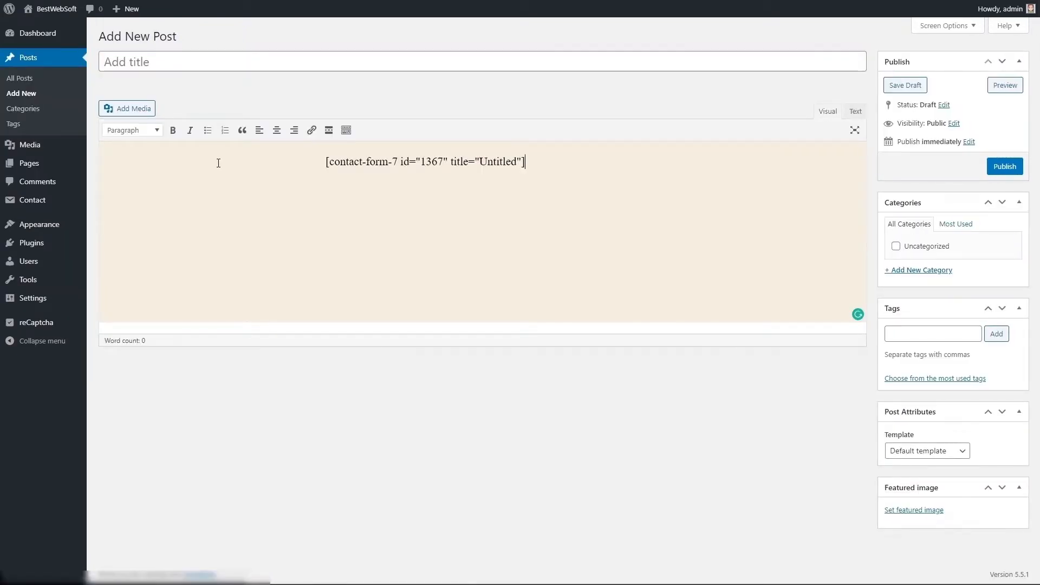
{"action": "left_click", "coordinate": [1005, 85]}
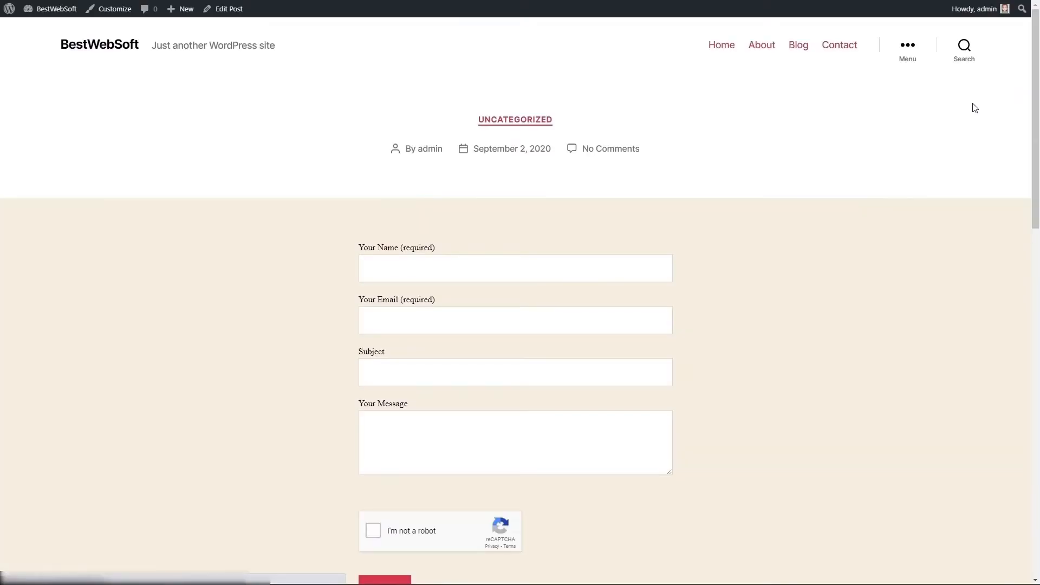
{"action": "scroll", "scroll_direction": "down", "scroll_amount": 3}
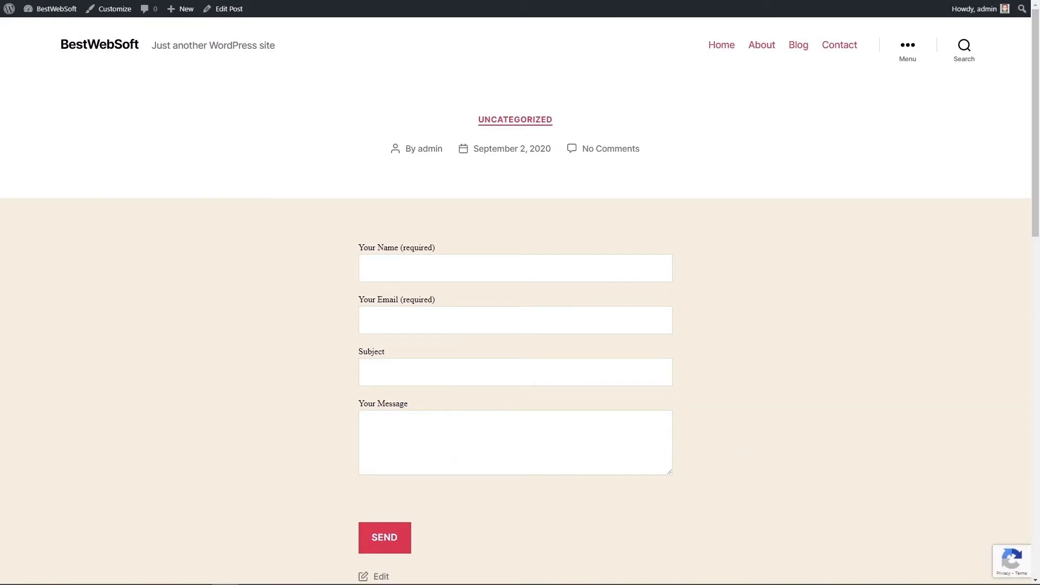
{"action": "mouse_move", "coordinate": [554, 507]}
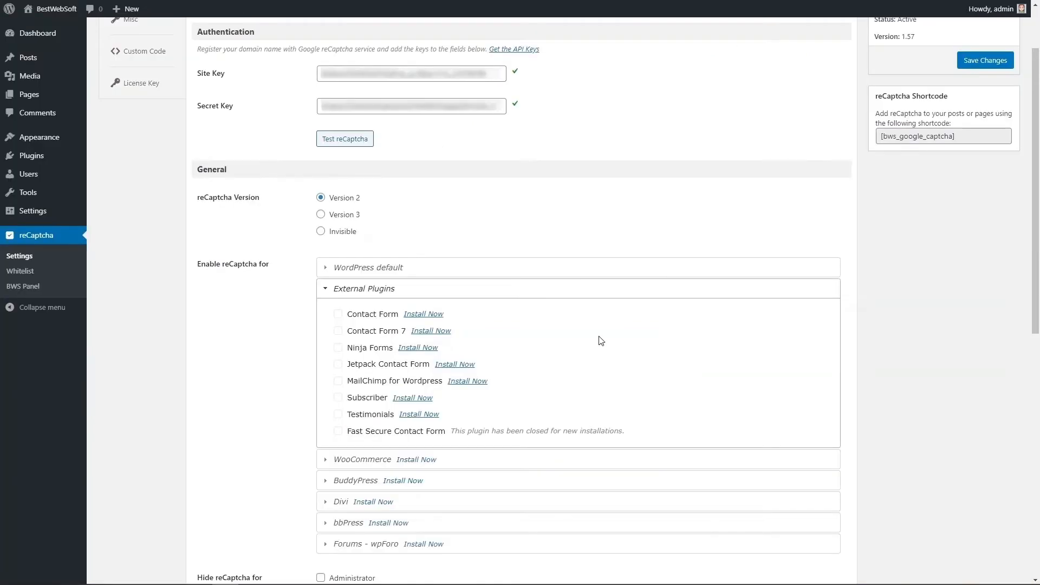
Step: Enable reCAPTCHA for Ninja Forms under External Plugins and save the settings
{"action": "left_click", "coordinate": [337, 349]}
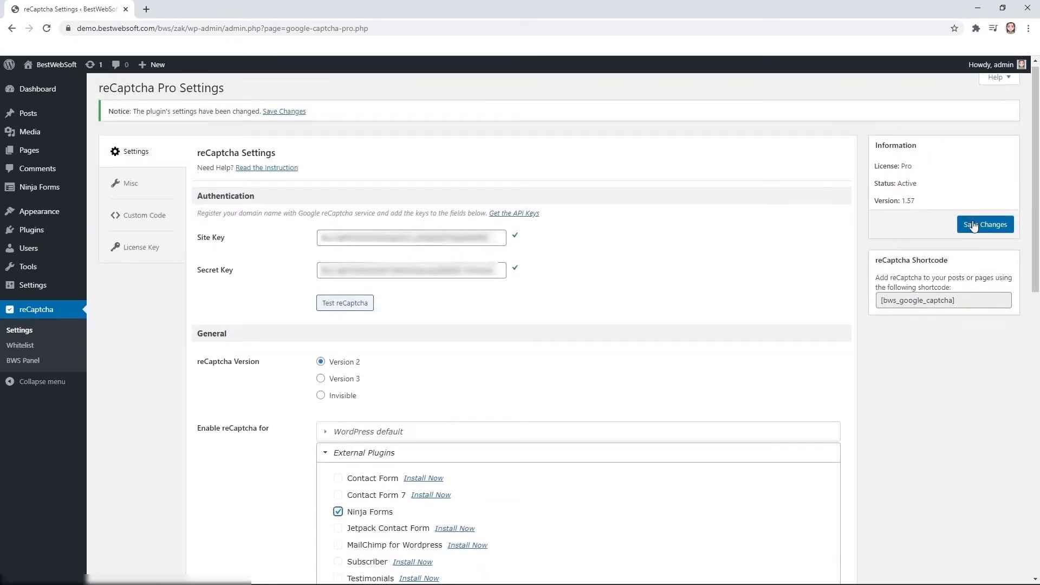
{"action": "left_click", "coordinate": [985, 224]}
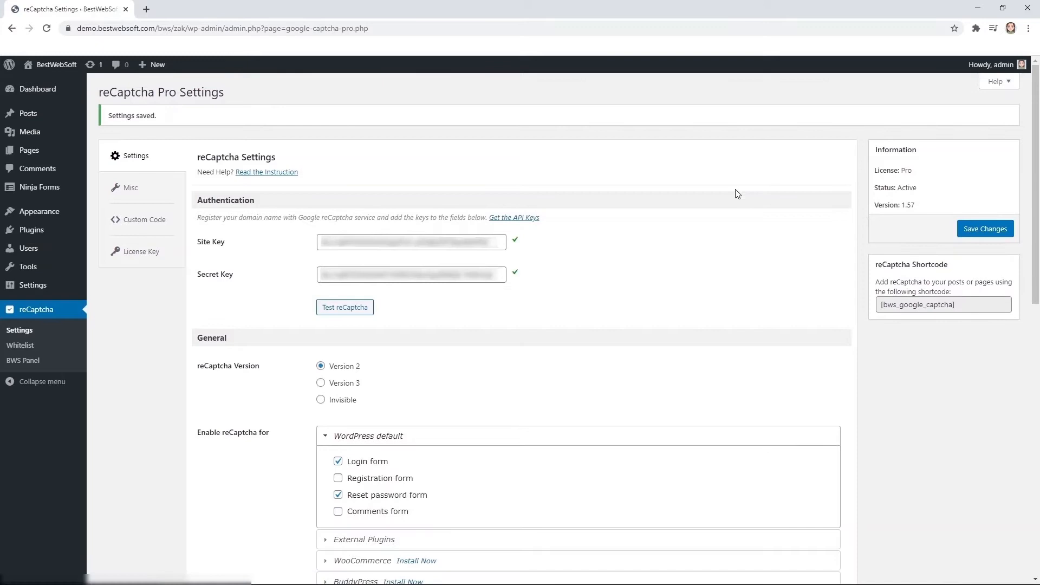
{"action": "mouse_move", "coordinate": [39, 186]}
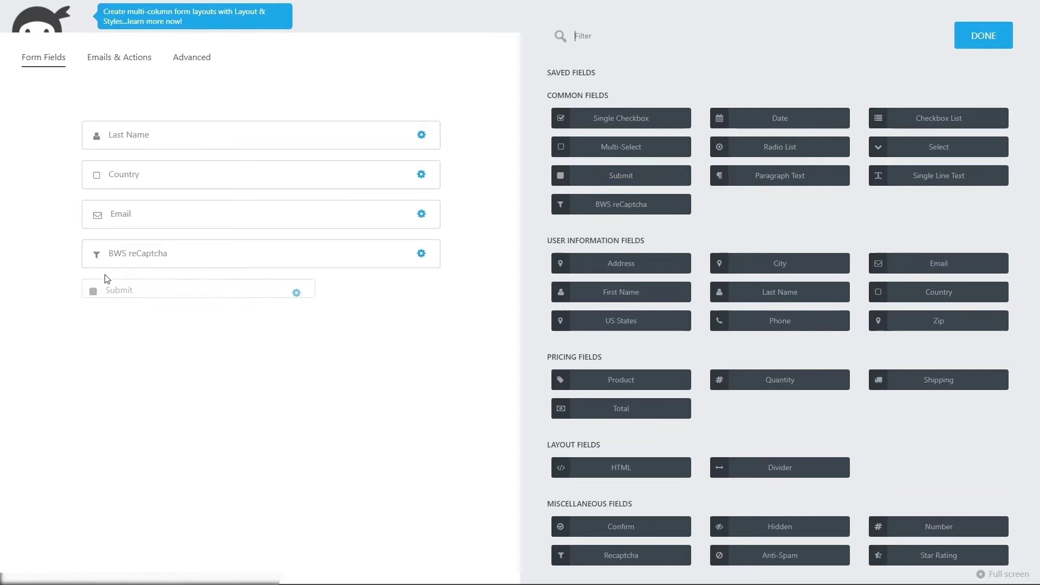
Step: Finish the Ninja form with its BWS reCaptcha field, publish it and leave the builder
{"action": "left_click", "coordinate": [984, 34]}
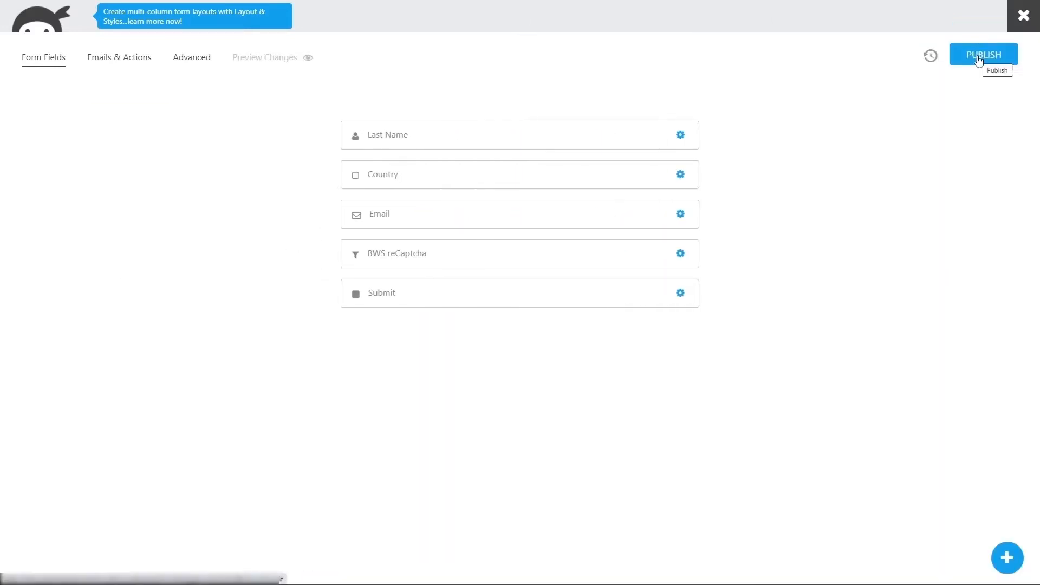
{"action": "left_click", "coordinate": [984, 54]}
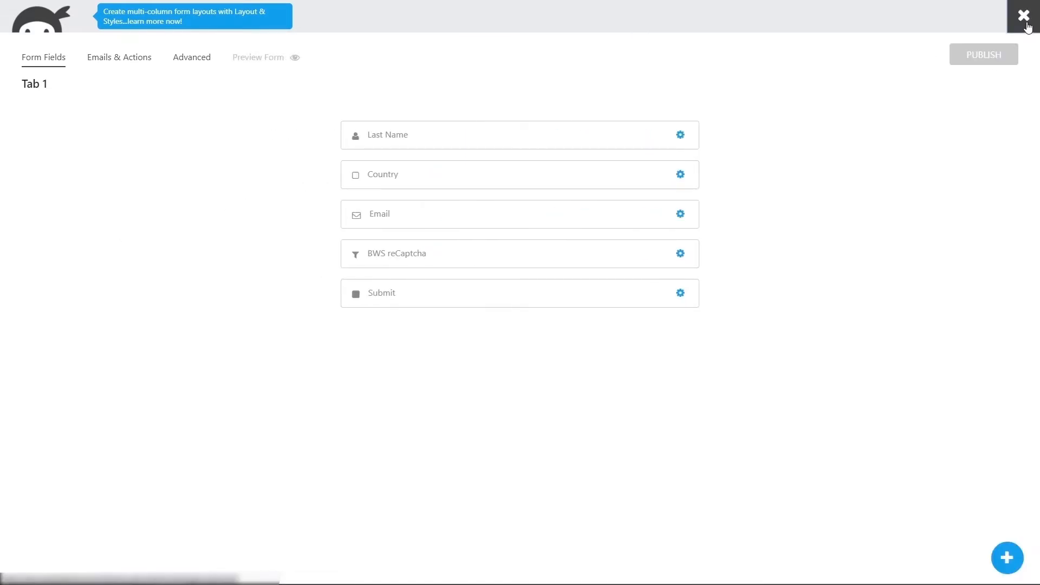
{"action": "left_click", "coordinate": [1023, 15]}
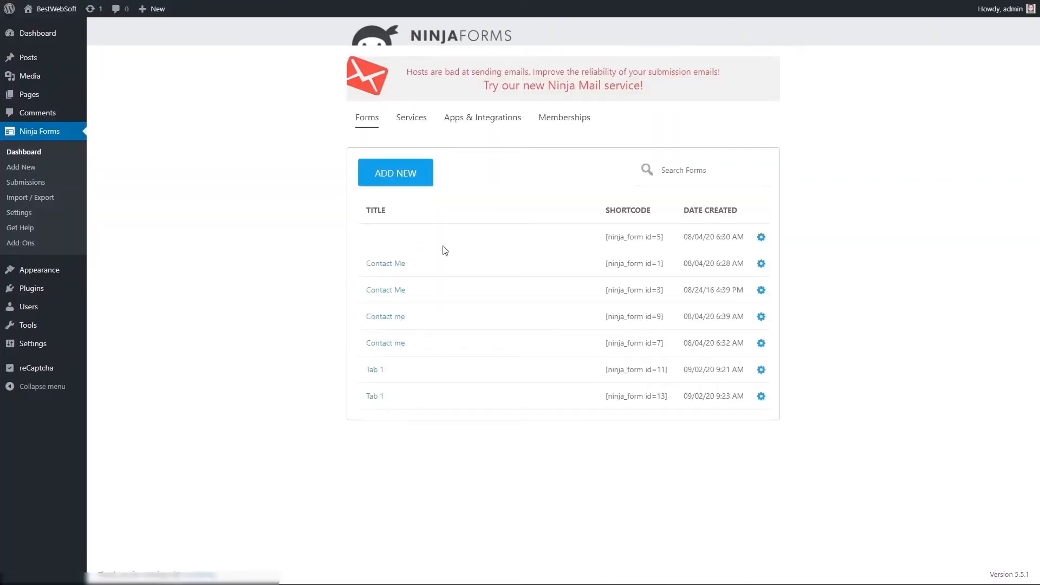
{"action": "mouse_move", "coordinate": [52, 67]}
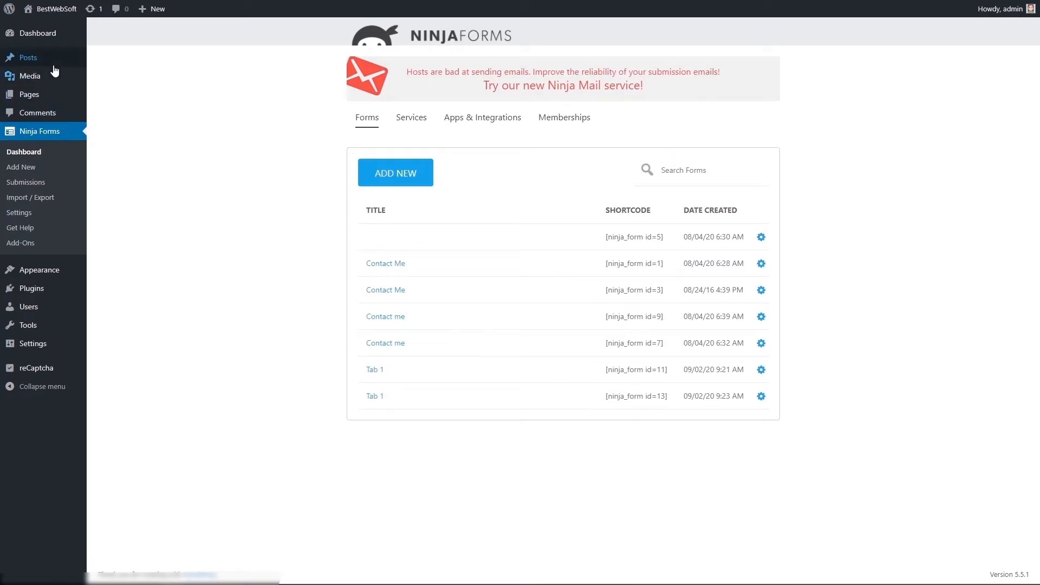
{"action": "mouse_move", "coordinate": [28, 58]}
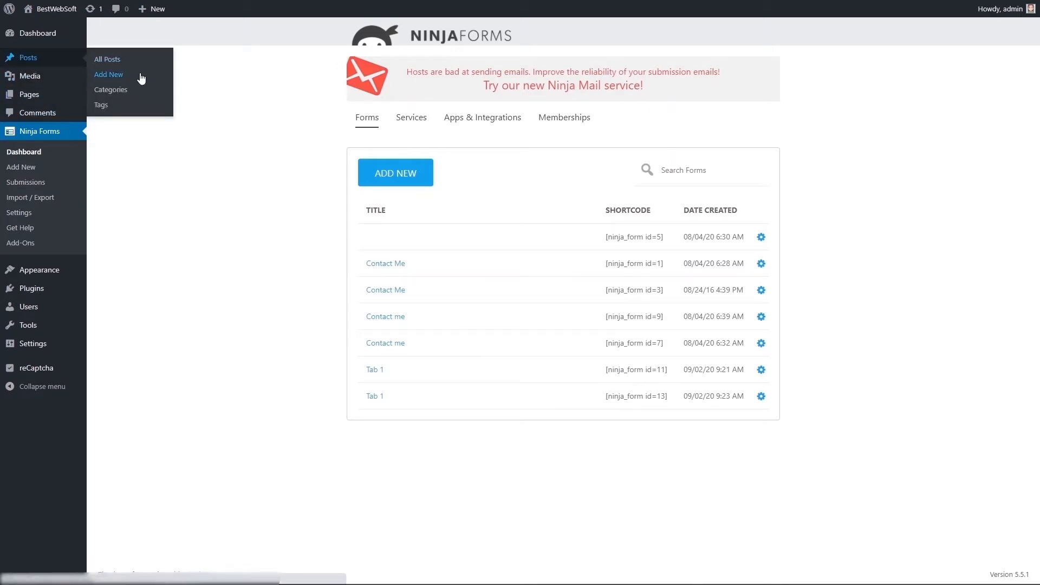
Step: Add the 'Tab 1 - ID: 13' Ninja form to a new post and pass its 'I'm not a robot' check
{"action": "left_click", "coordinate": [109, 75]}
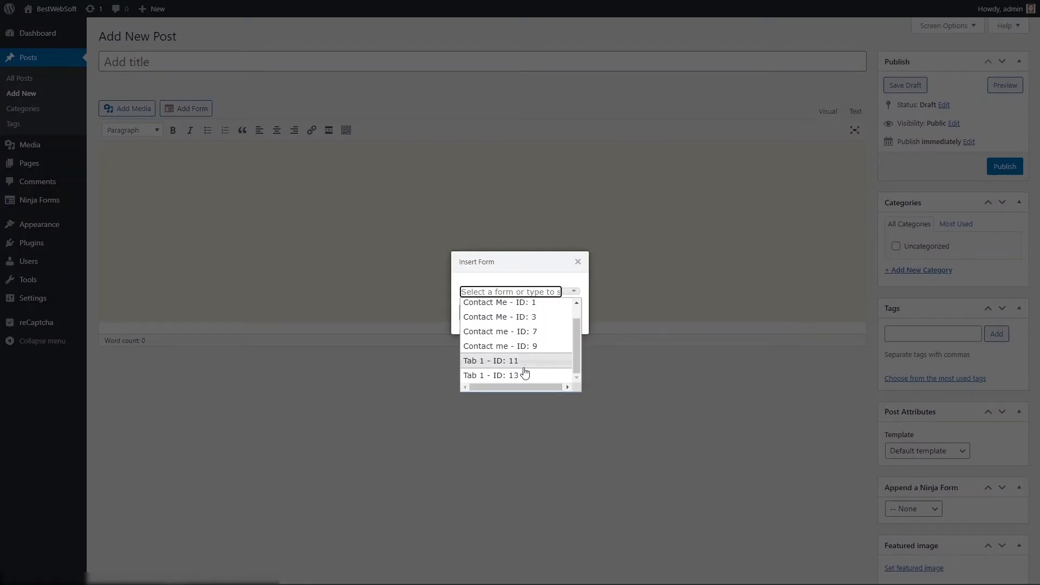
{"action": "left_click", "coordinate": [491, 375]}
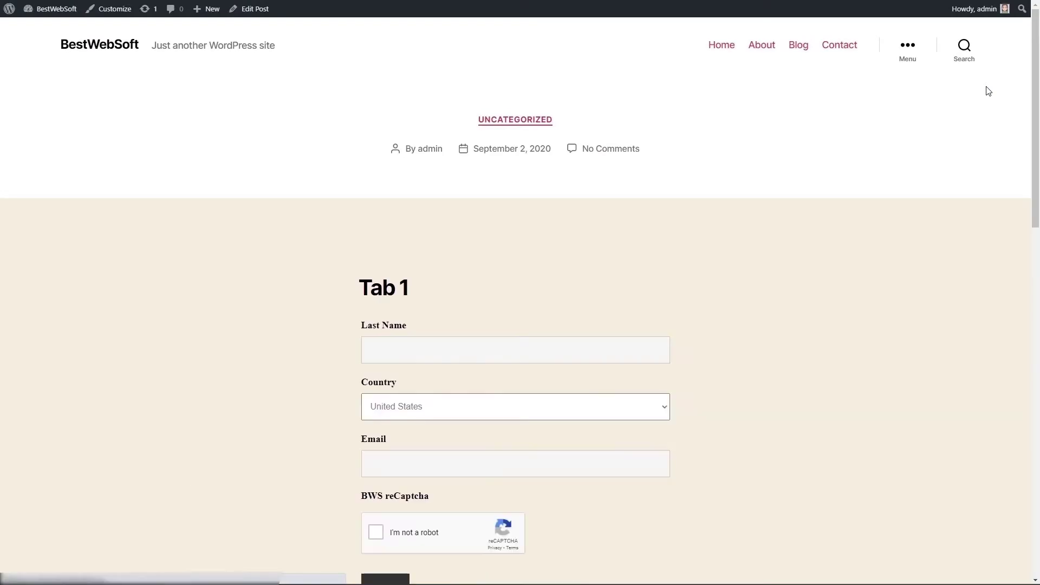
{"action": "scroll", "scroll_direction": "down", "scroll_amount": 3}
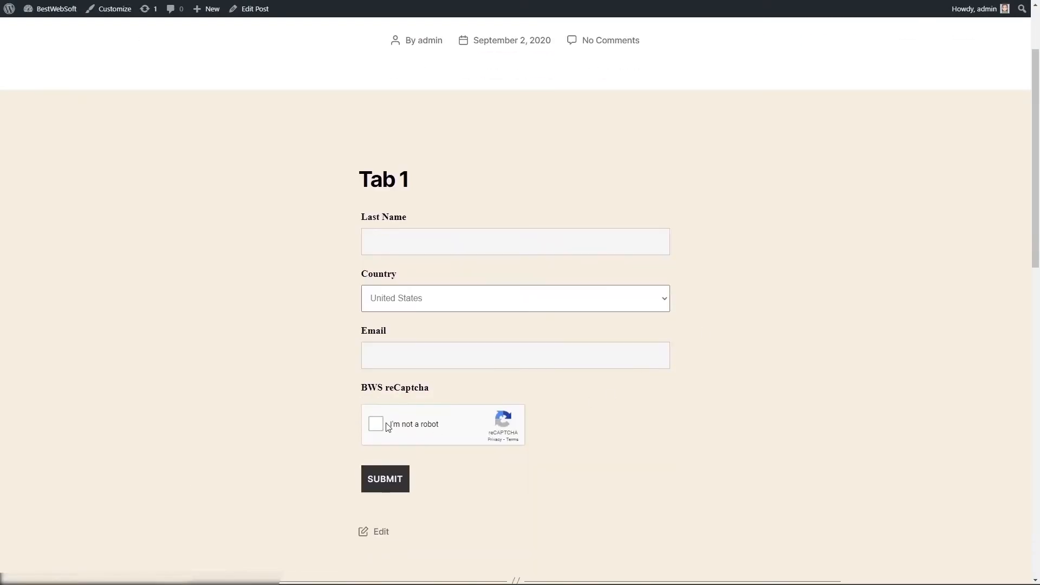
{"action": "left_click", "coordinate": [375, 424]}
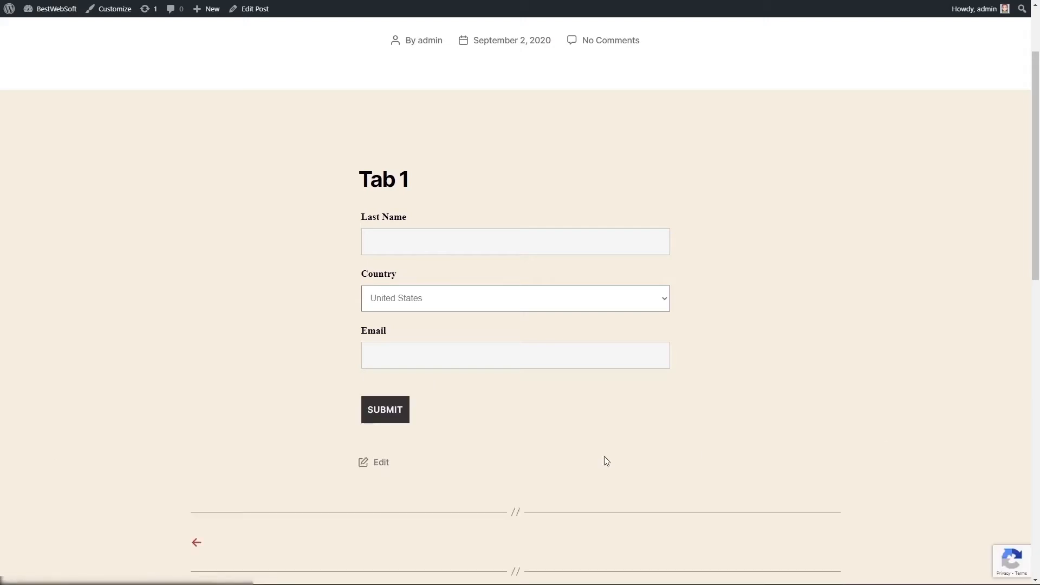
{"action": "mouse_move", "coordinate": [883, 445]}
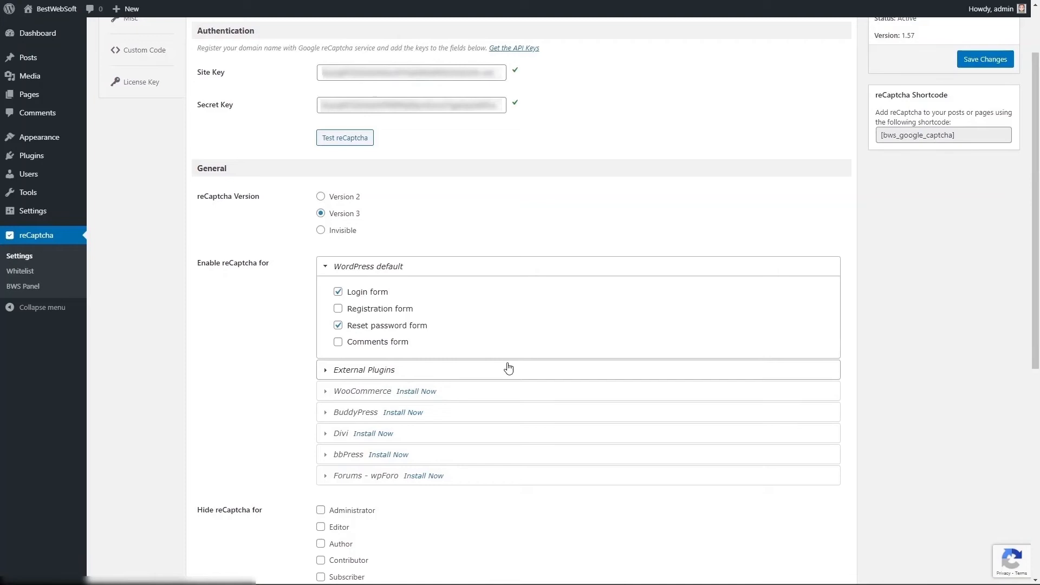
Step: Expand the External Plugins list to confirm Ninja Forms is ticked
{"action": "left_click", "coordinate": [363, 370]}
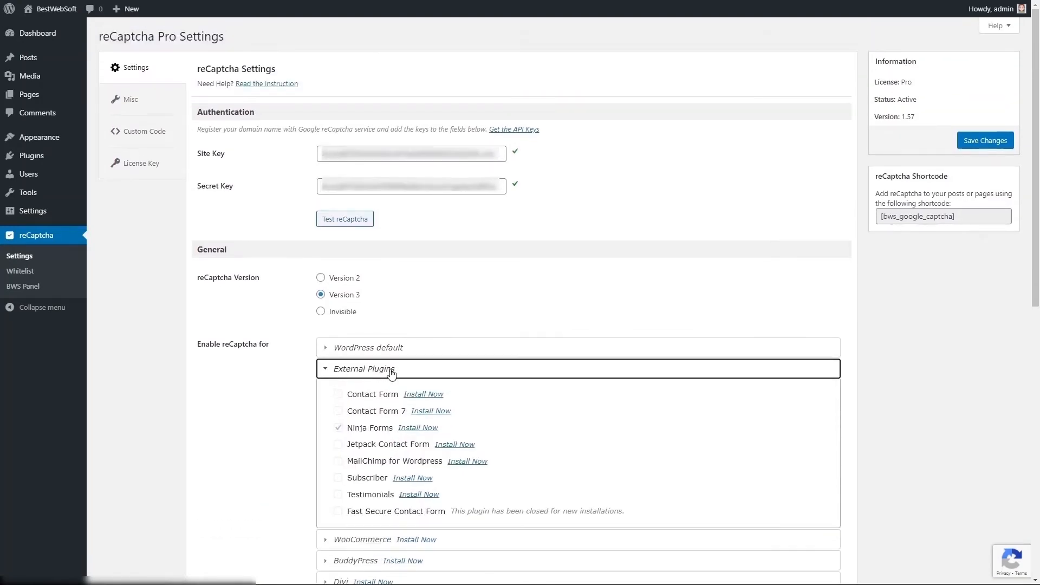
{"action": "mouse_move", "coordinate": [450, 451]}
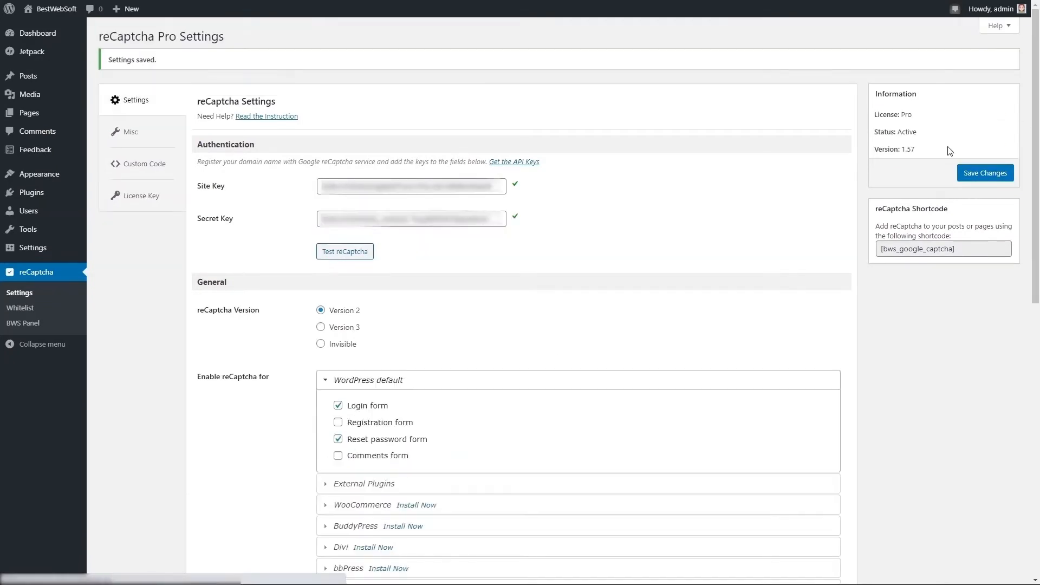
{"action": "mouse_move", "coordinate": [28, 75]}
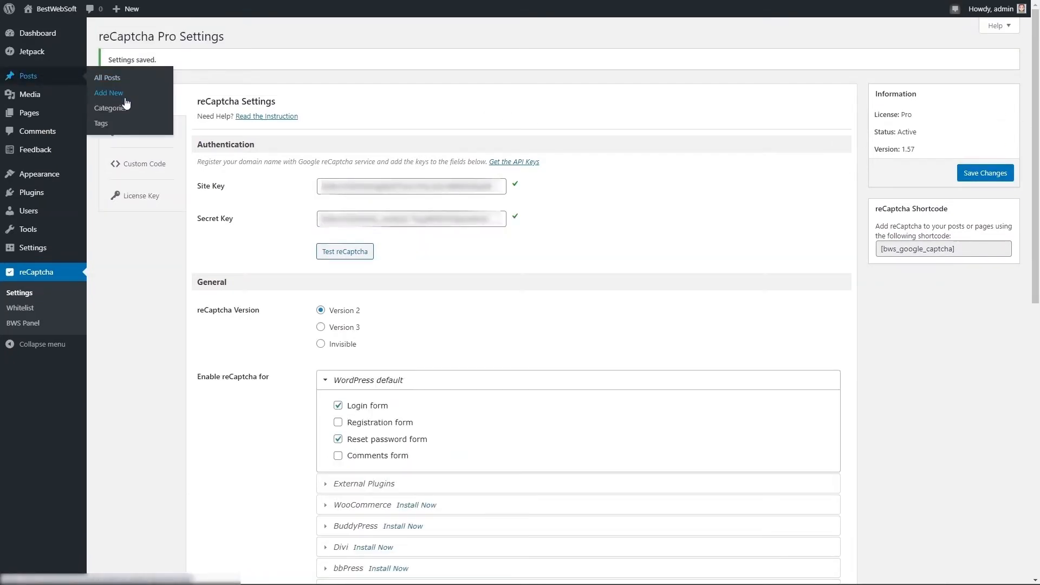
Step: Add a Jetpack contact form to a new post and preview it
{"action": "left_click", "coordinate": [108, 93]}
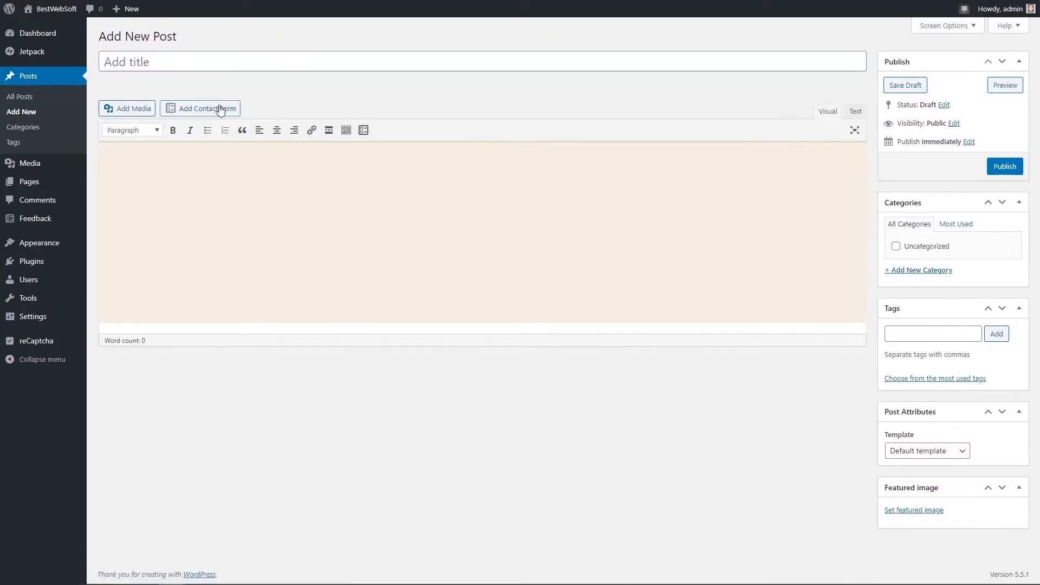
{"action": "left_click", "coordinate": [200, 109]}
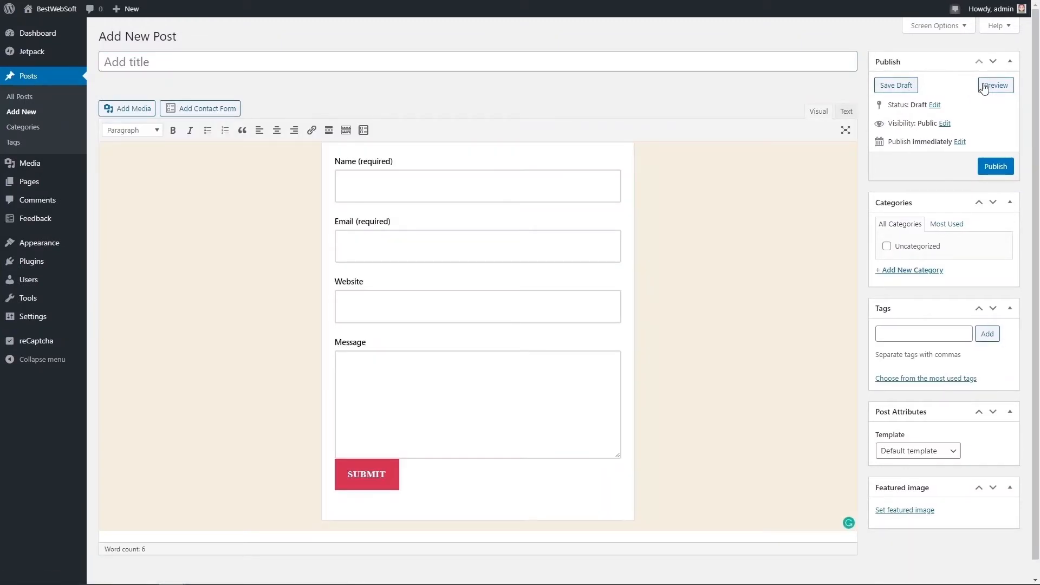
{"action": "left_click", "coordinate": [995, 85]}
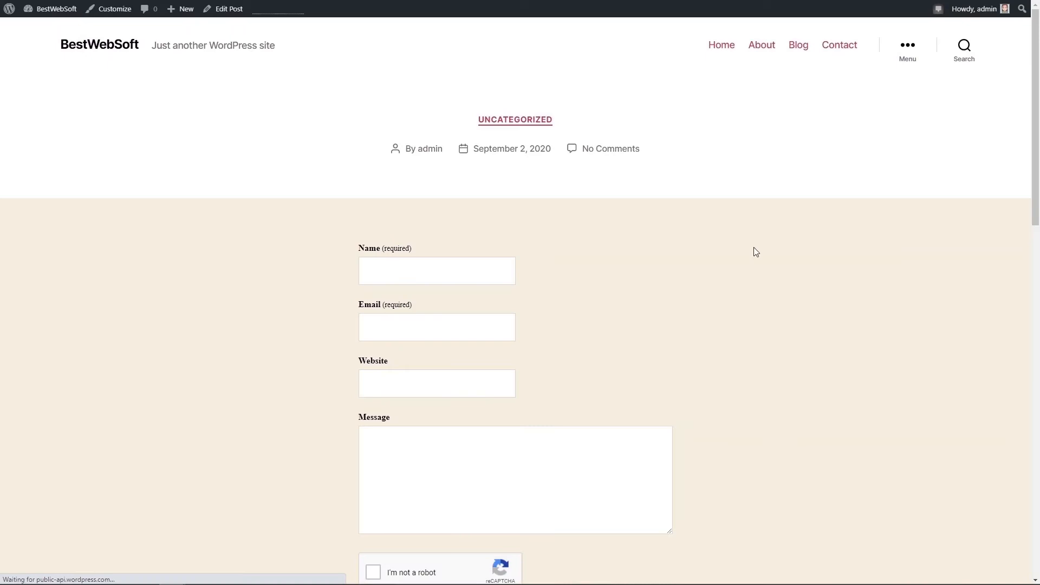
{"action": "scroll", "scroll_direction": "down", "scroll_amount": 3}
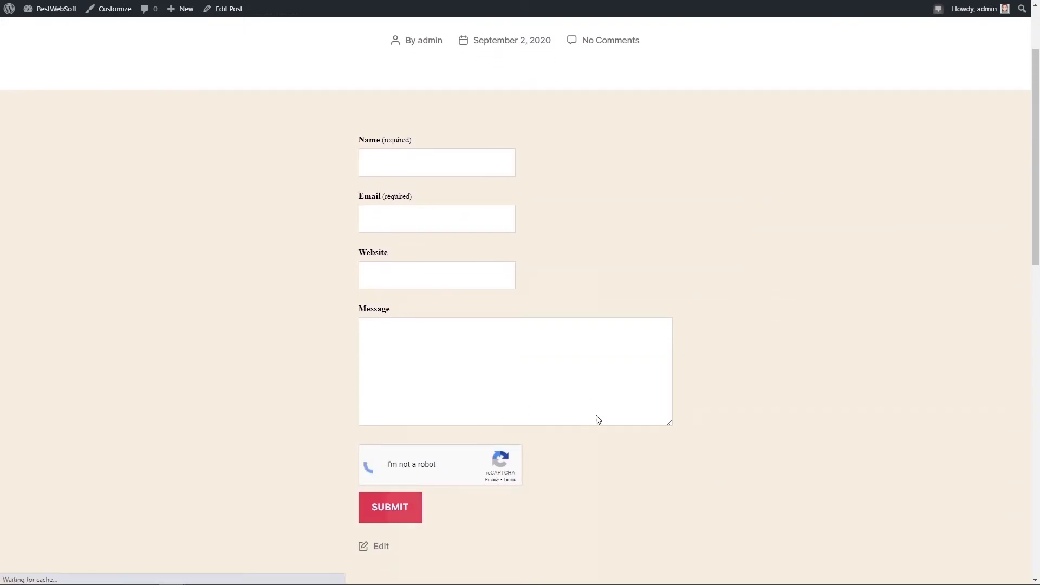
Step: Tick 'I'm not a robot' and complete the reCAPTCHA image challenge
{"action": "left_click", "coordinate": [371, 465]}
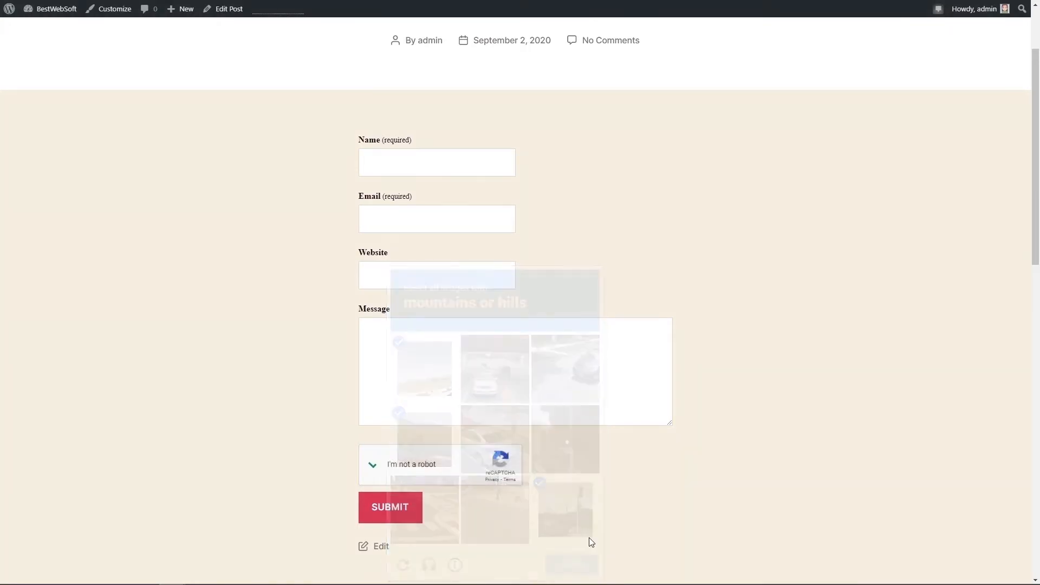
{"action": "left_click", "coordinate": [374, 464]}
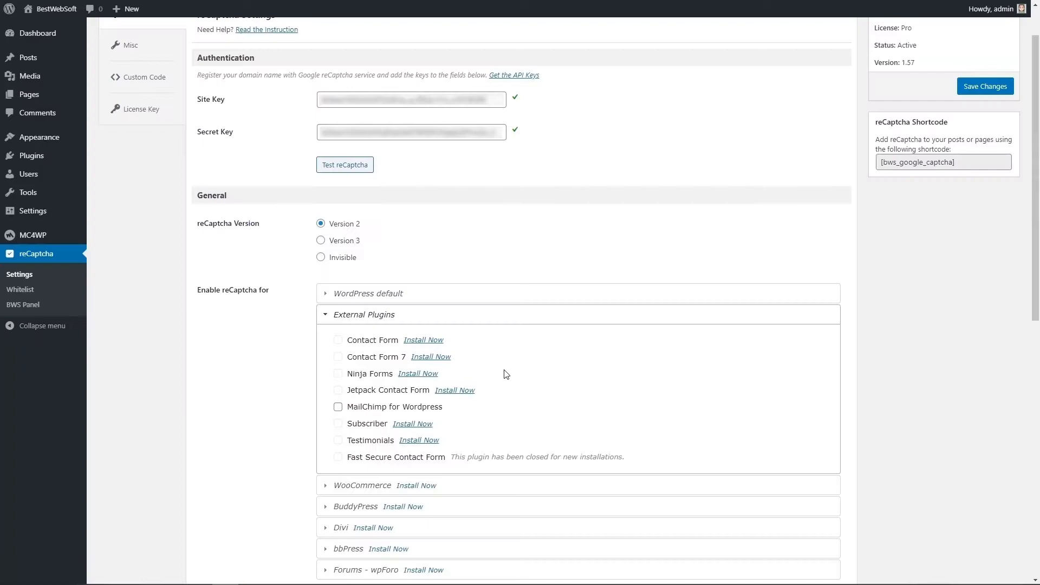
Step: Enable reCAPTCHA for MailChimp for WordPress forms and save the settings
{"action": "left_click", "coordinate": [338, 407]}
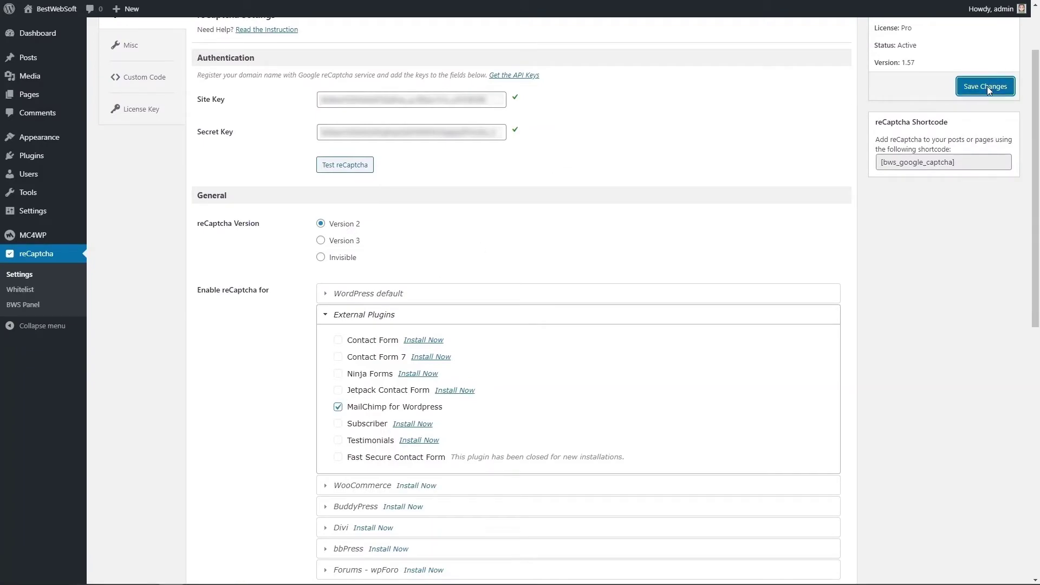
{"action": "left_click", "coordinate": [985, 85]}
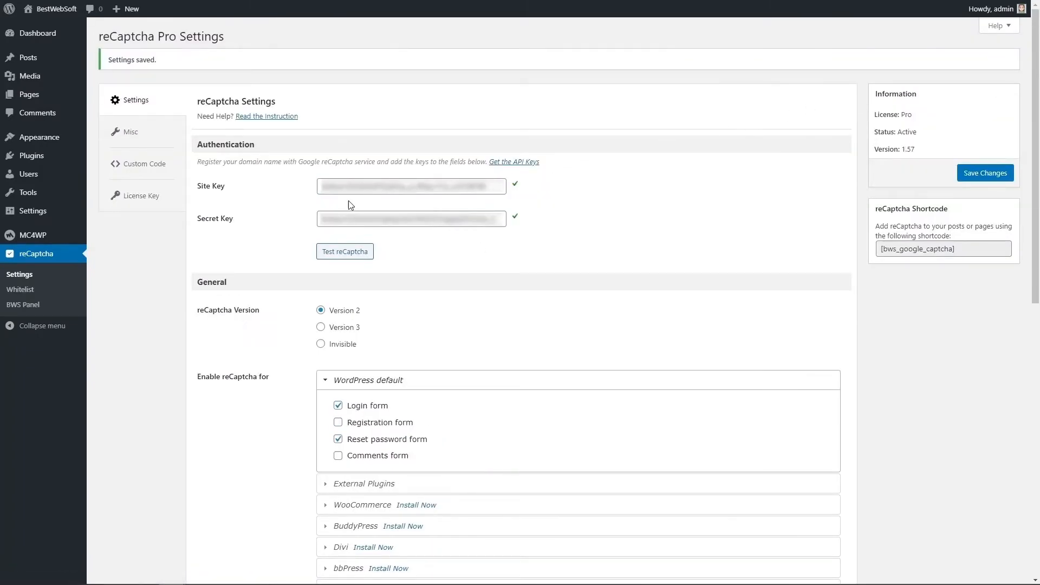
{"action": "mouse_move", "coordinate": [26, 234]}
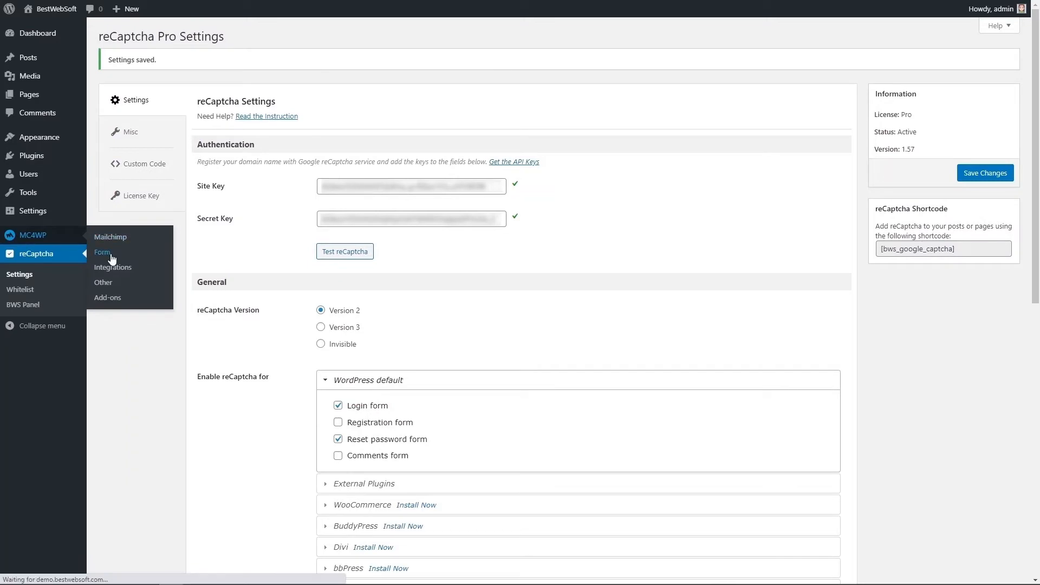
Step: Re-save the MC4WP 'Contact me' sign-up form
{"action": "left_click", "coordinate": [102, 252]}
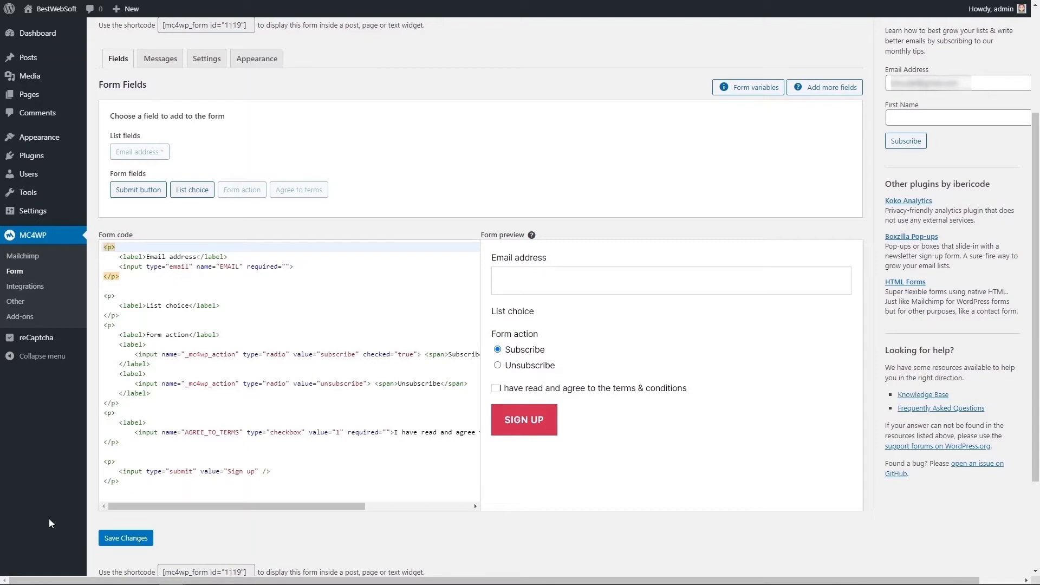
{"action": "left_click", "coordinate": [125, 538]}
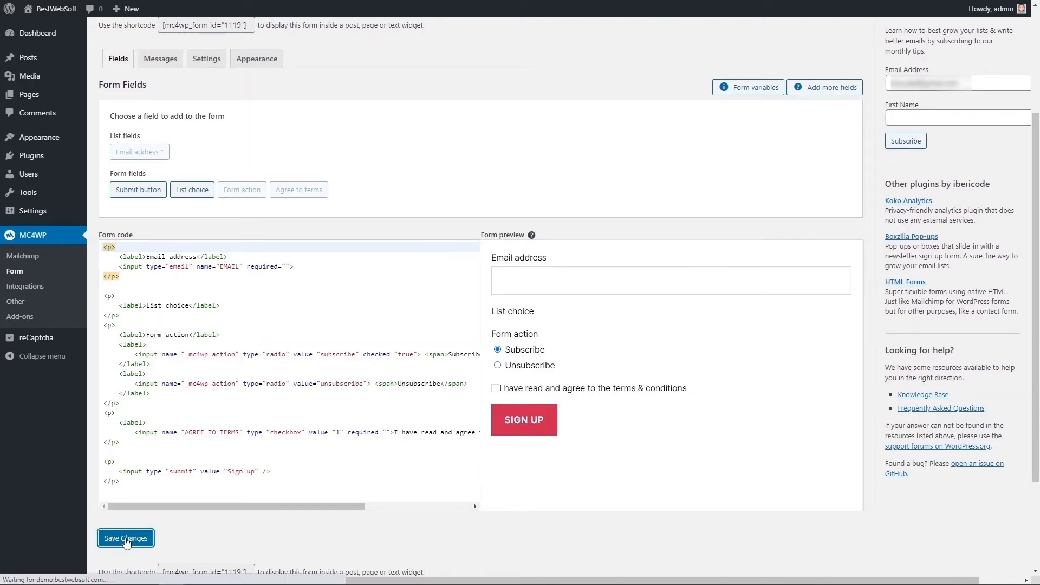
{"action": "left_click", "coordinate": [125, 538]}
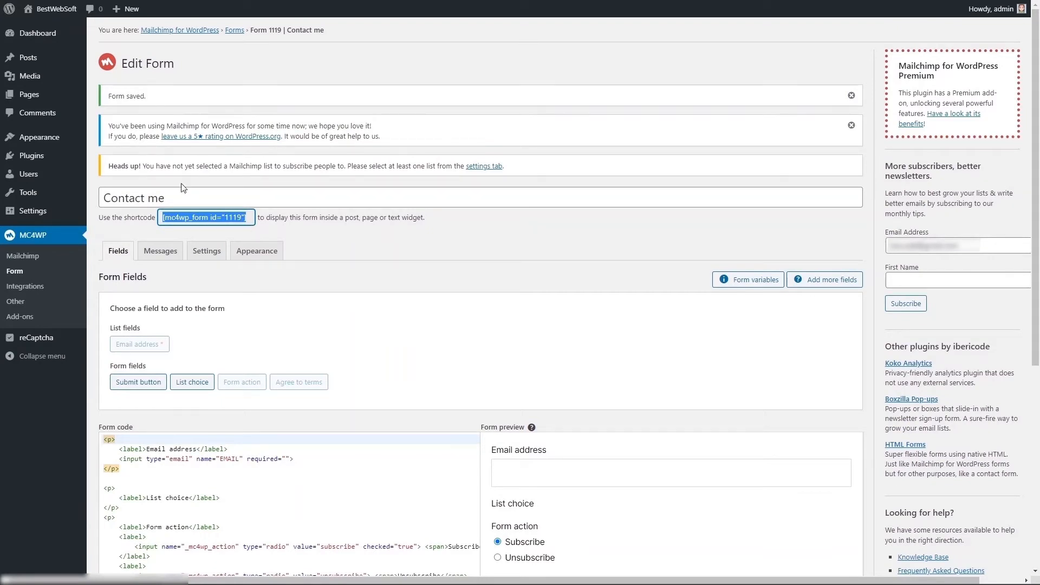
{"action": "mouse_move", "coordinate": [27, 58]}
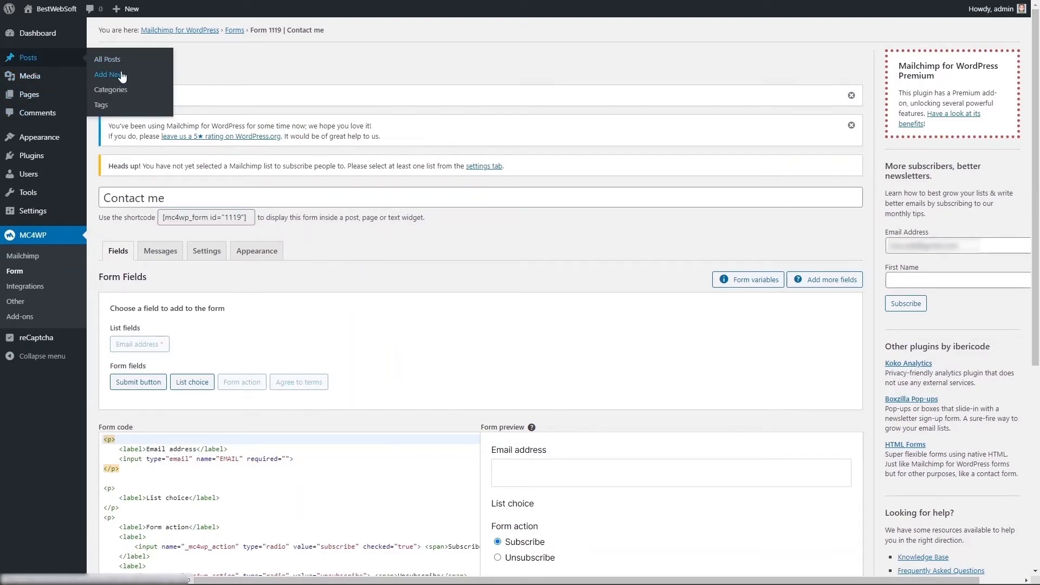
Step: Add a new post with the Mailchimp form shortcode and tick 'I'm not a robot' on it
{"action": "left_click", "coordinate": [108, 74]}
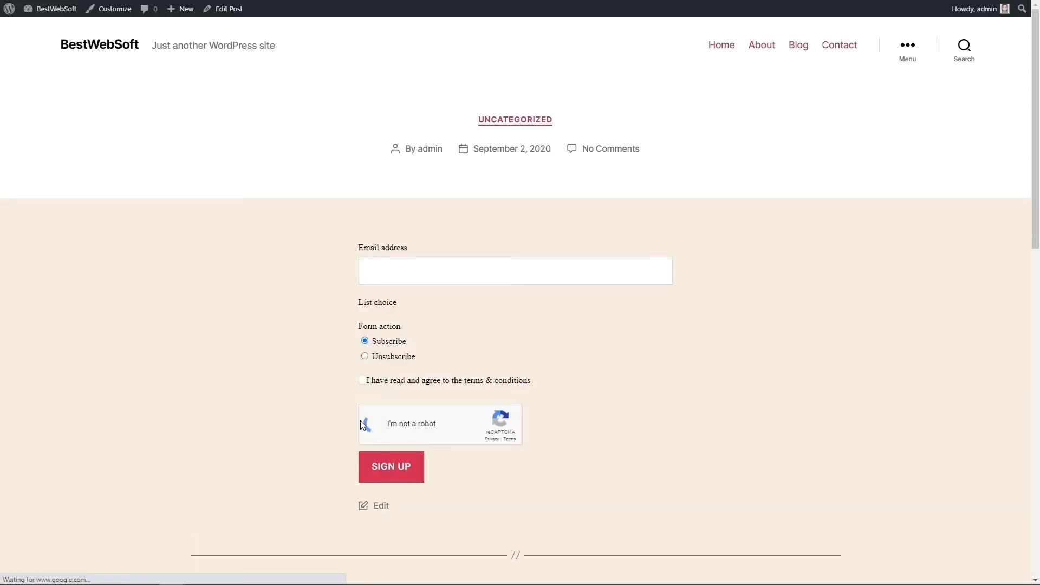
{"action": "left_click", "coordinate": [372, 424]}
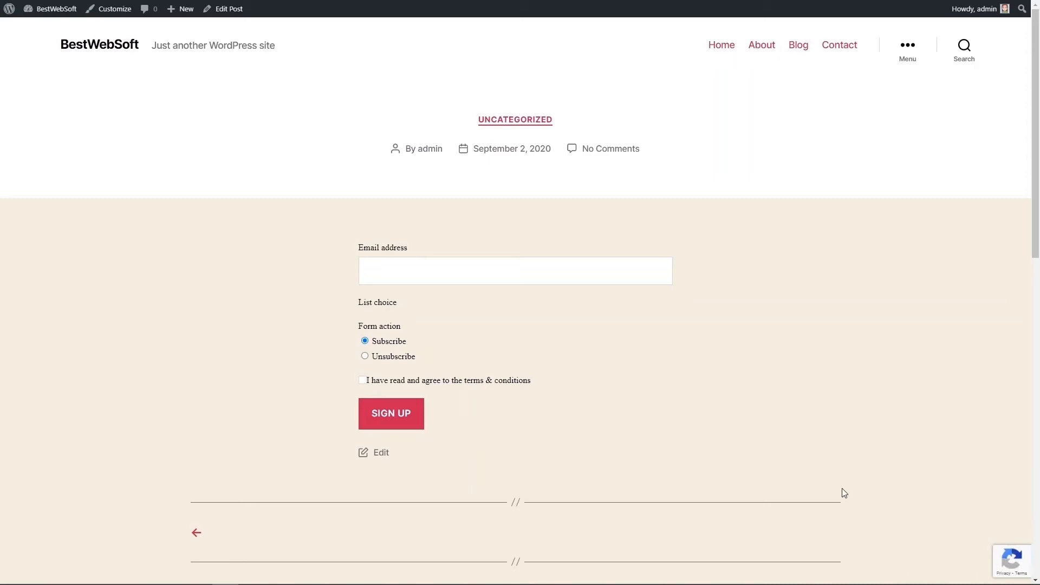
{"action": "mouse_move", "coordinate": [414, 371]}
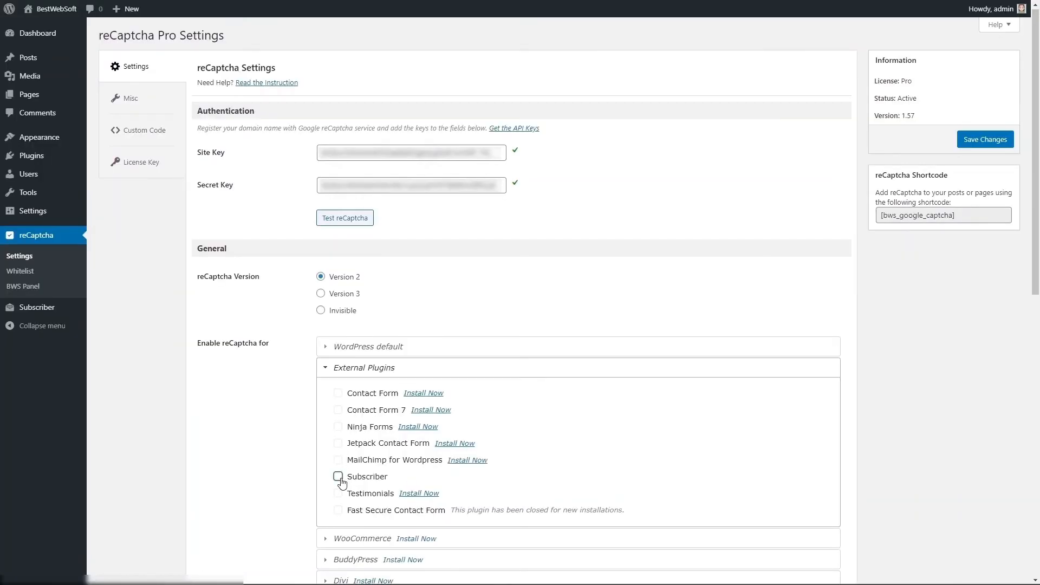
Step: Tick Subscriber under External Plugins, save, and insert the subscribe form shortcode into a new post
{"action": "left_click", "coordinate": [337, 476]}
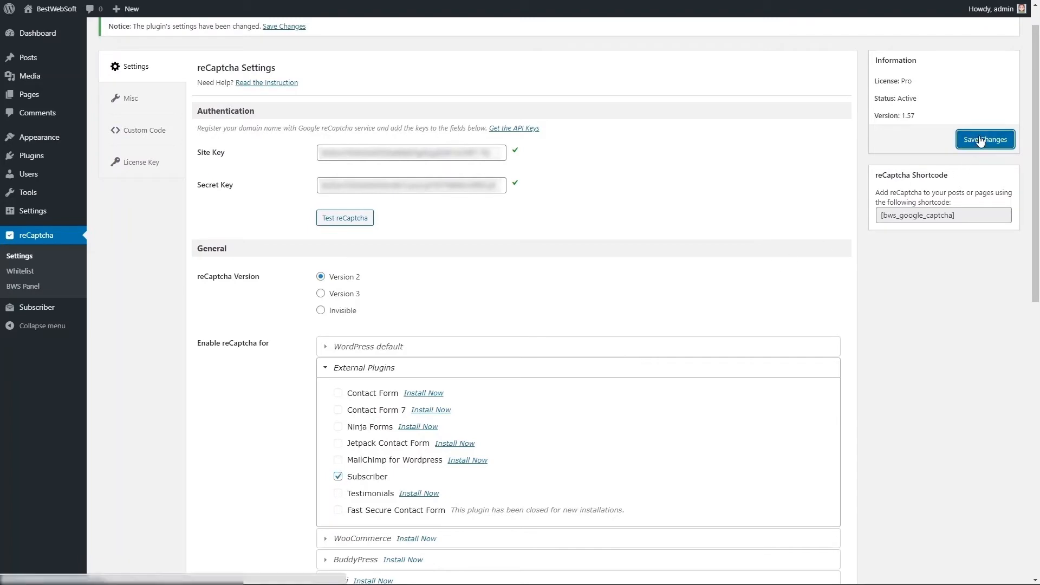
{"action": "left_click", "coordinate": [985, 139]}
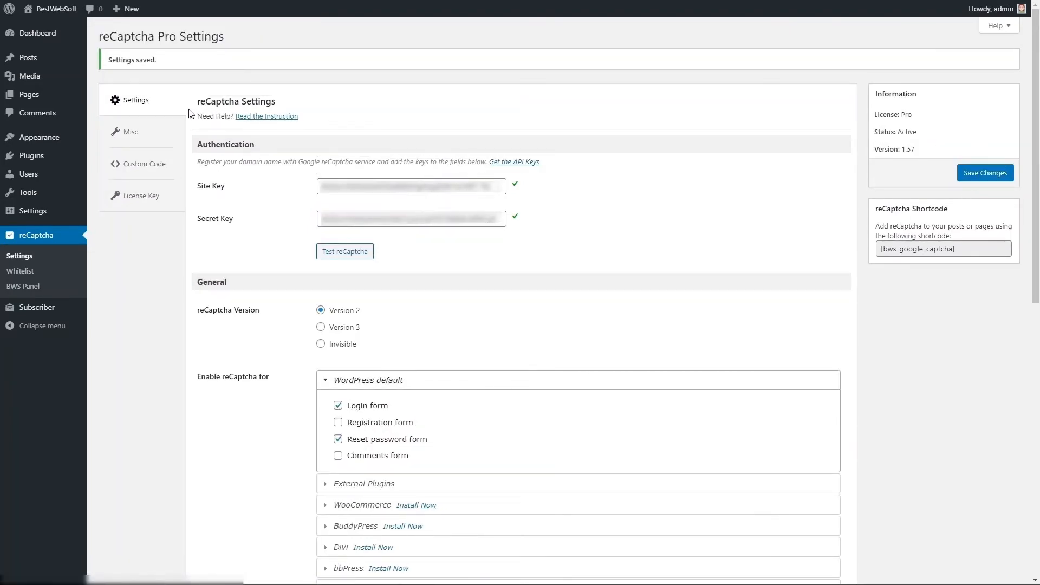
{"action": "mouse_move", "coordinate": [27, 58]}
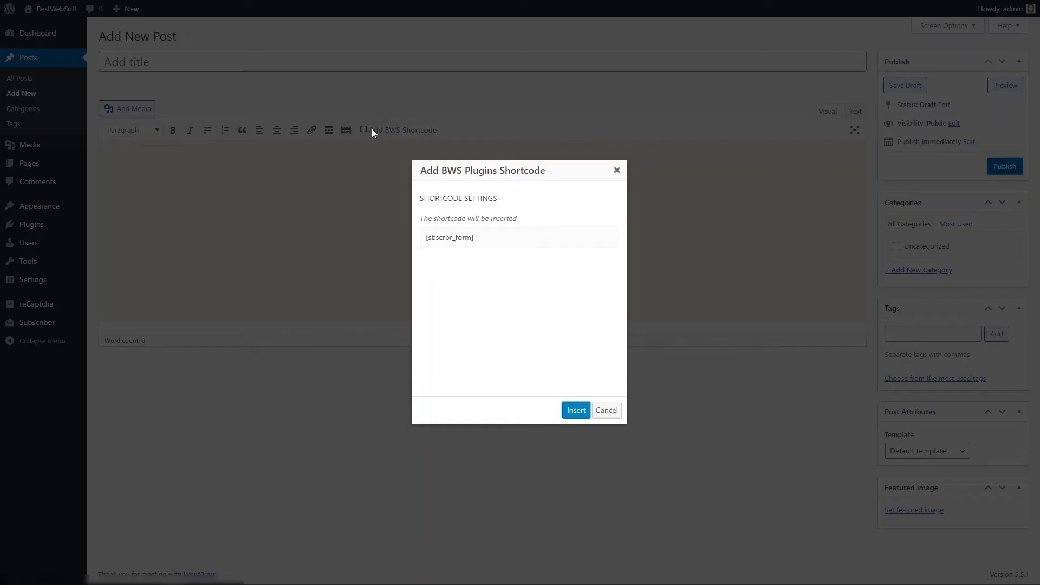
{"action": "left_click", "coordinate": [576, 410]}
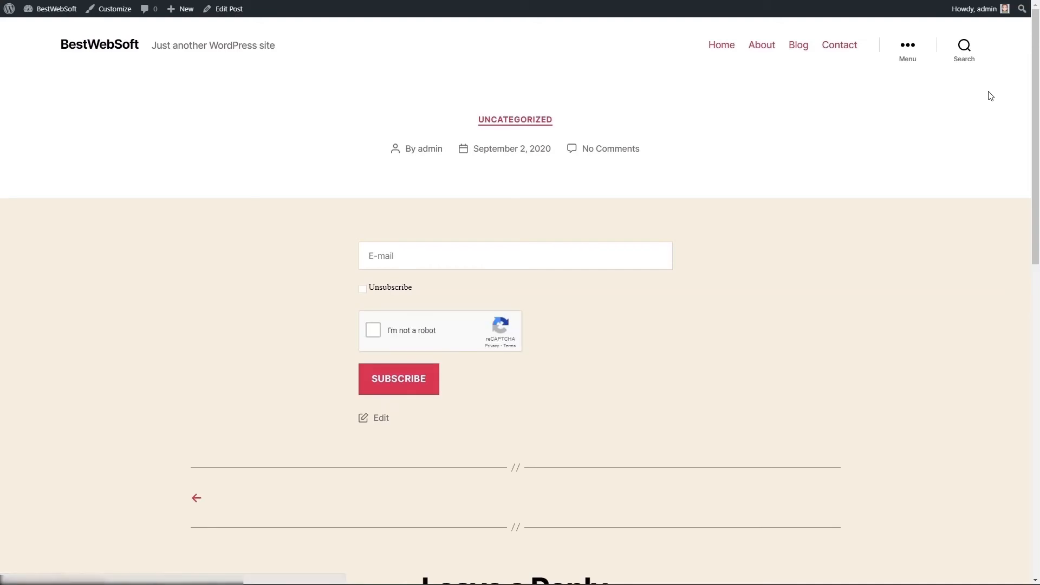
Step: Tick 'I'm not a robot' on the subscribe form and verify the parking meter images
{"action": "left_click", "coordinate": [373, 330]}
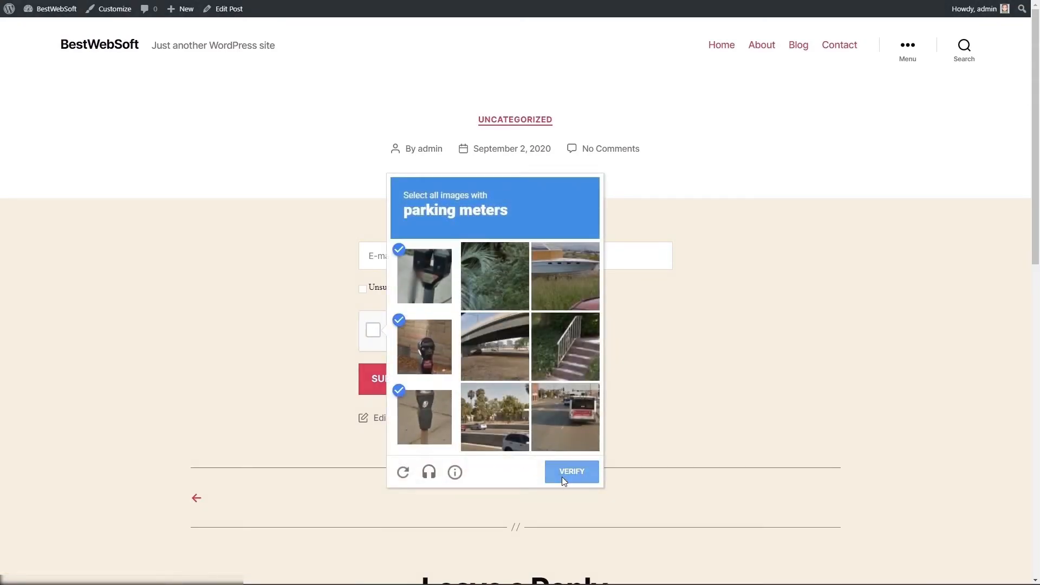
{"action": "left_click", "coordinate": [571, 471]}
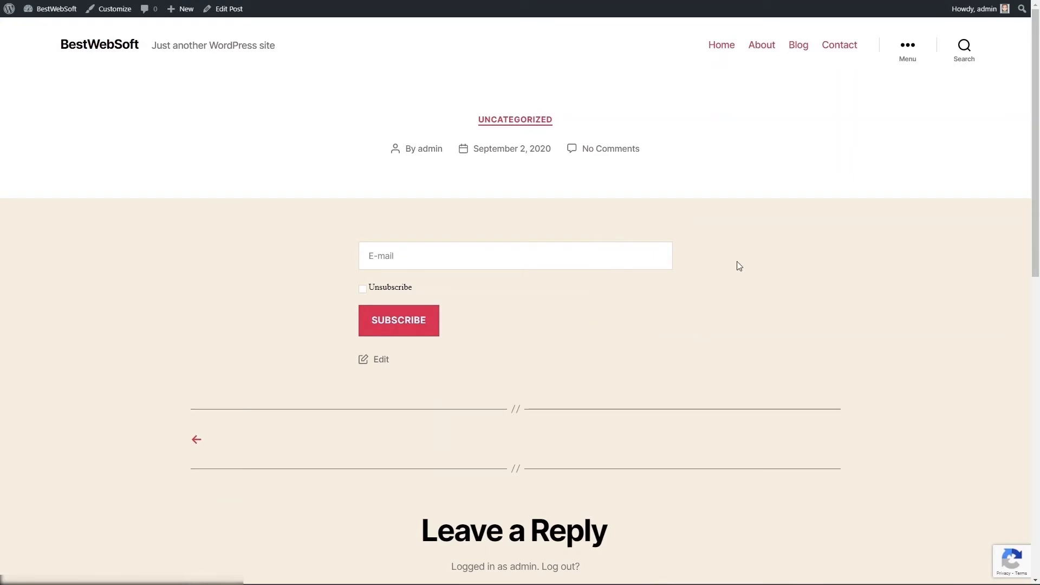
{"action": "mouse_move", "coordinate": [974, 410]}
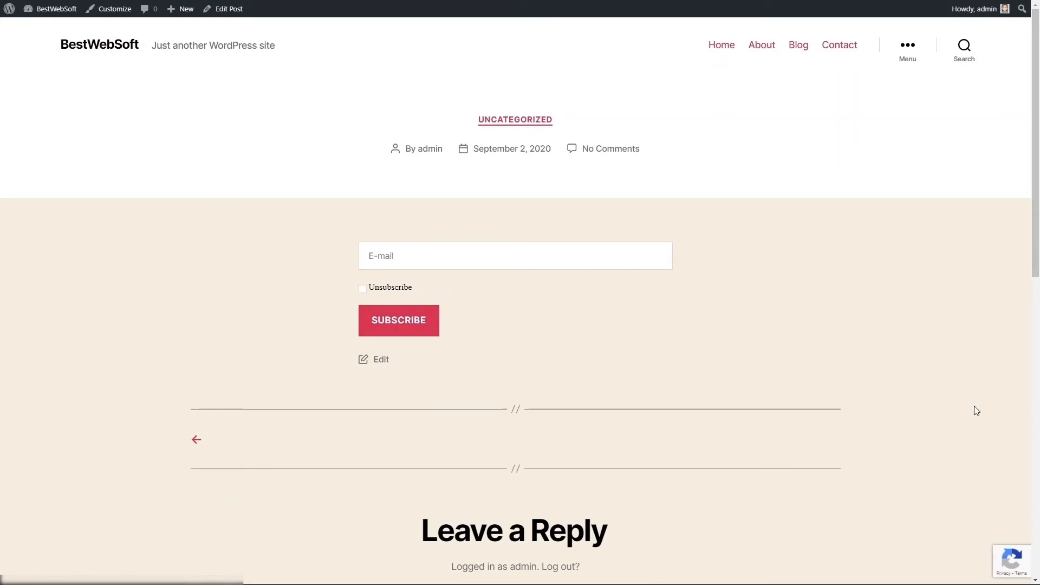
{"action": "mouse_move", "coordinate": [407, 407]}
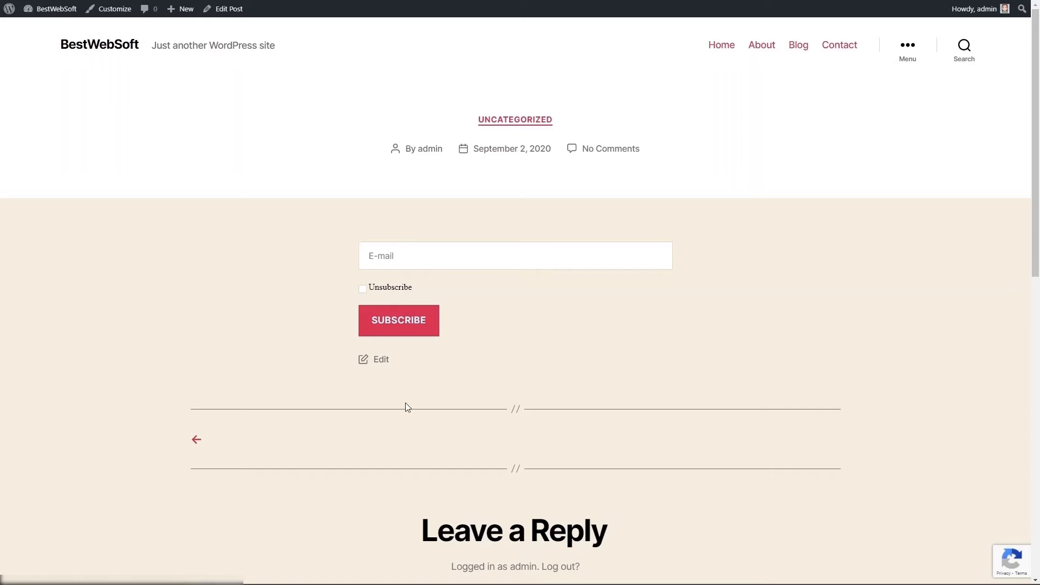
{"action": "mouse_move", "coordinate": [943, 435]}
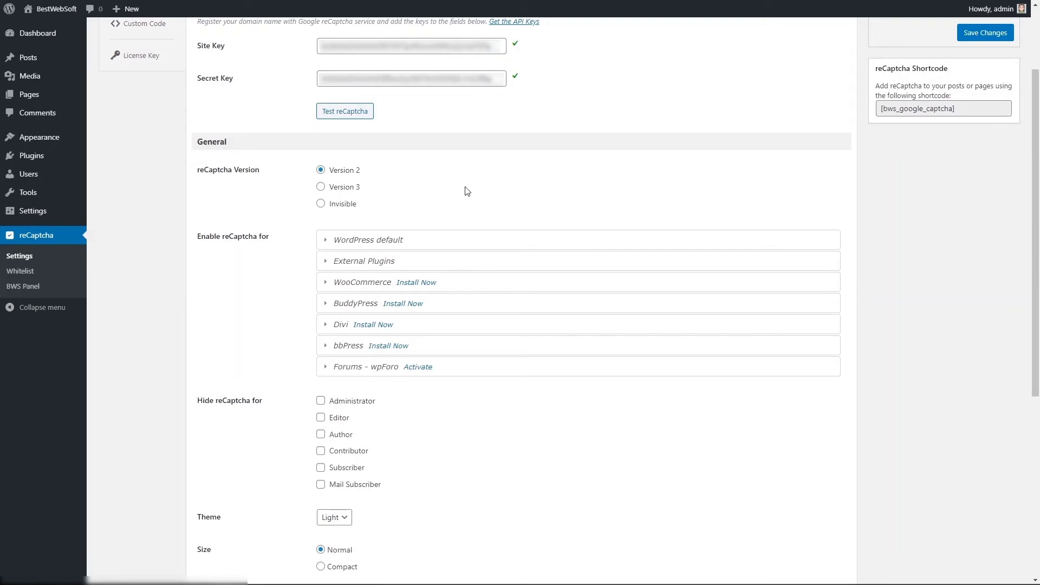
Step: Tick Testimonials under External Plugins in reCaptcha Settings and save
{"action": "left_click", "coordinate": [363, 261]}
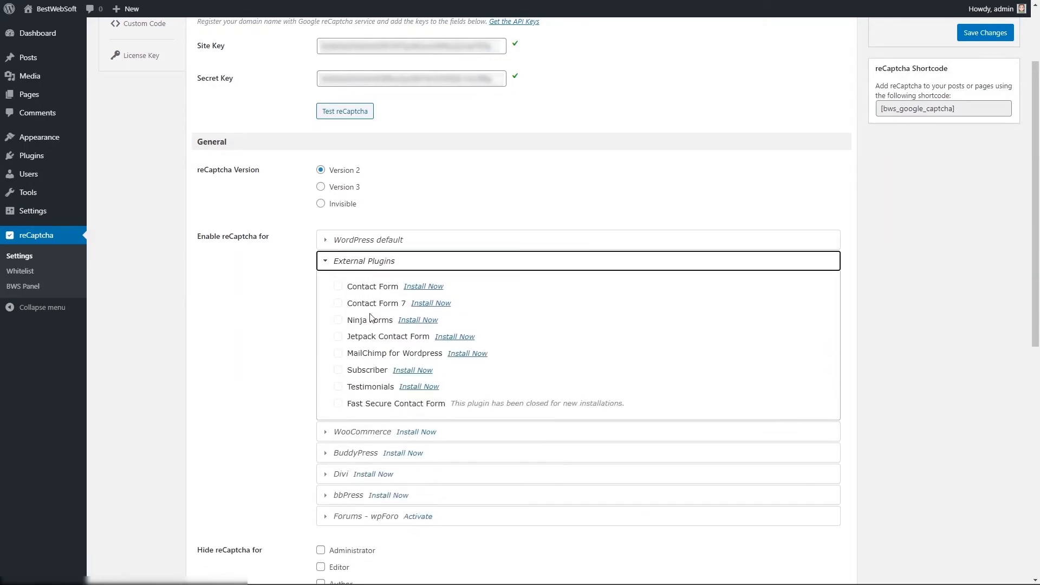
{"action": "left_click", "coordinate": [368, 240]}
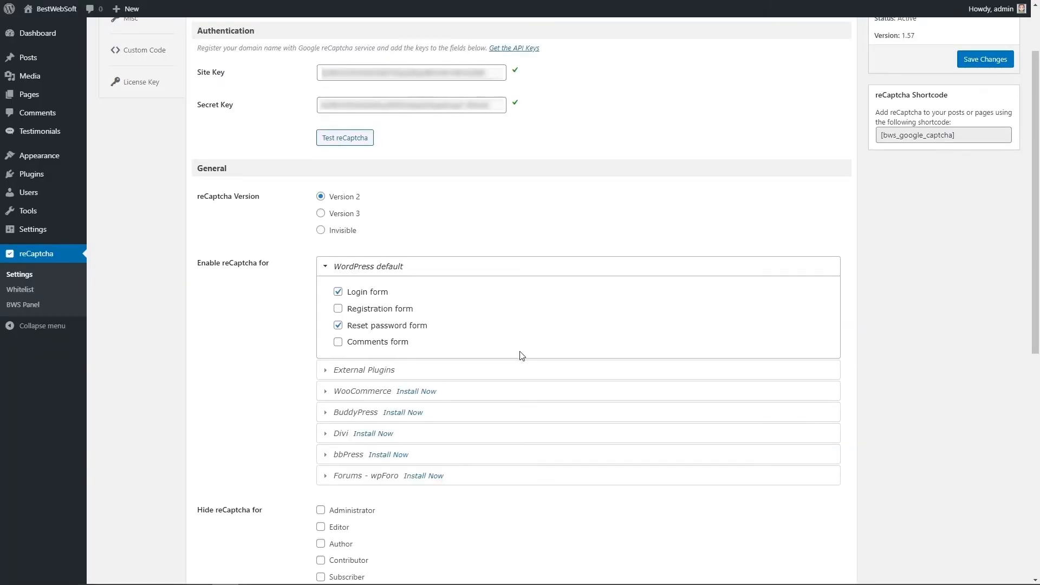
{"action": "left_click", "coordinate": [363, 370]}
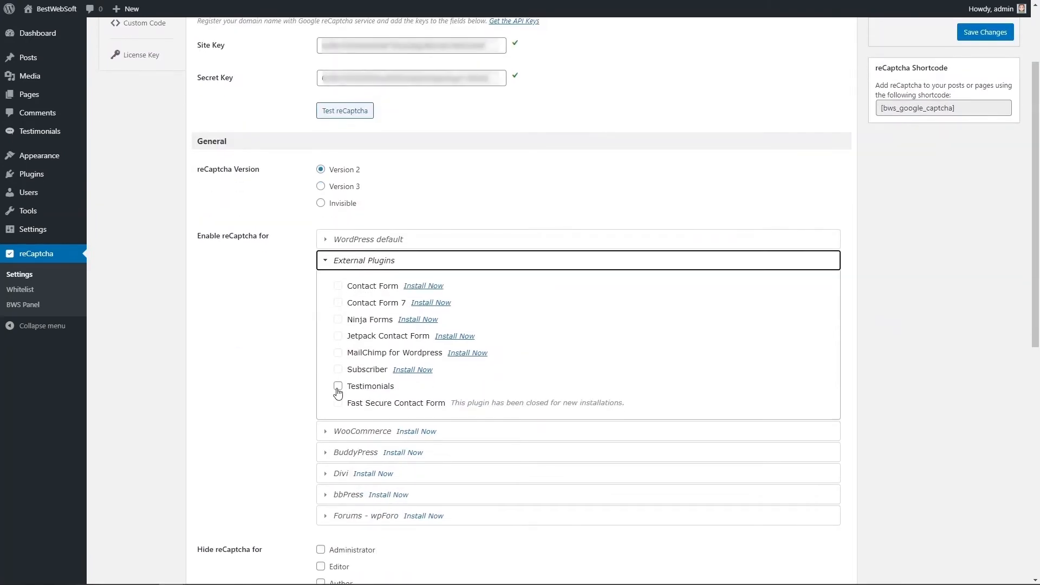
{"action": "left_click", "coordinate": [338, 386]}
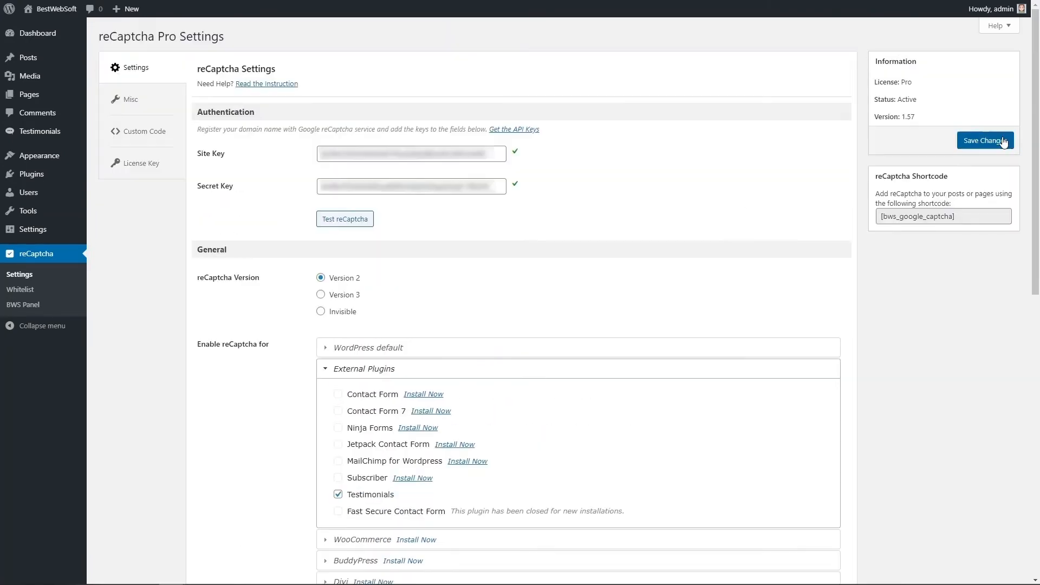
{"action": "left_click", "coordinate": [985, 141]}
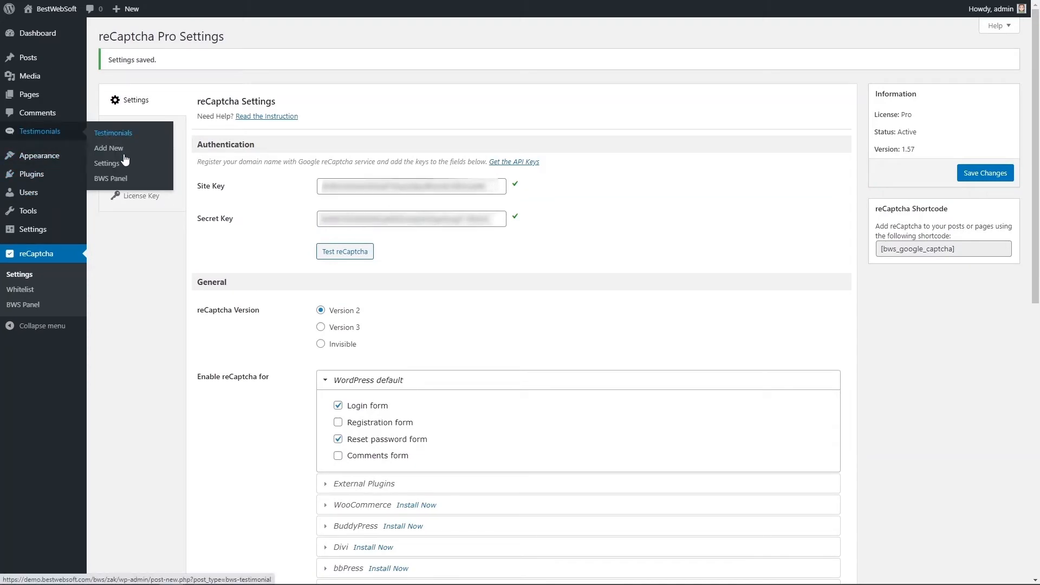
Step: In Testimonials > Settings tick reCaptcha protection and save changes
{"action": "left_click", "coordinate": [107, 163]}
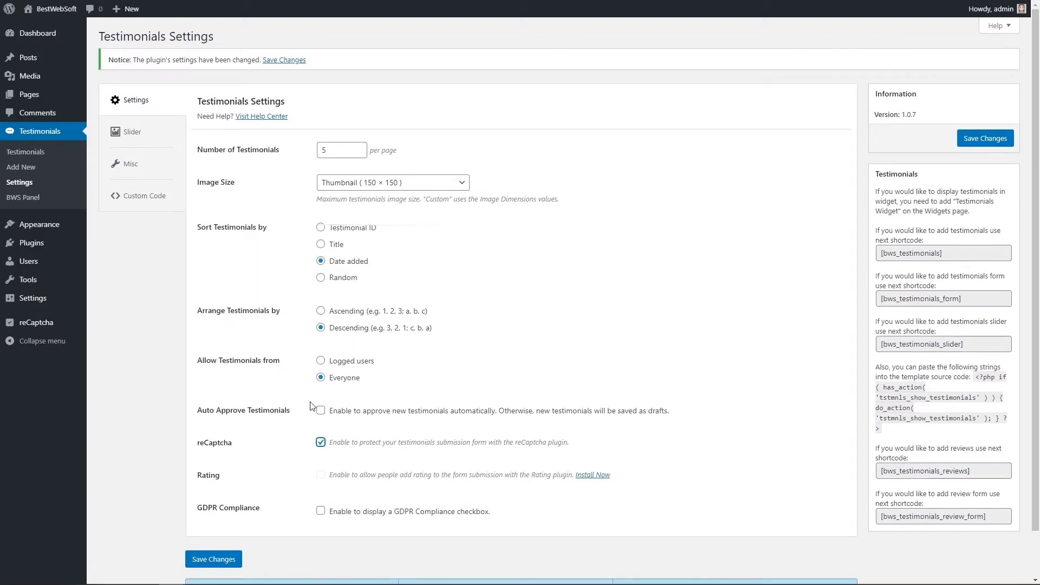
{"action": "left_click", "coordinate": [214, 560]}
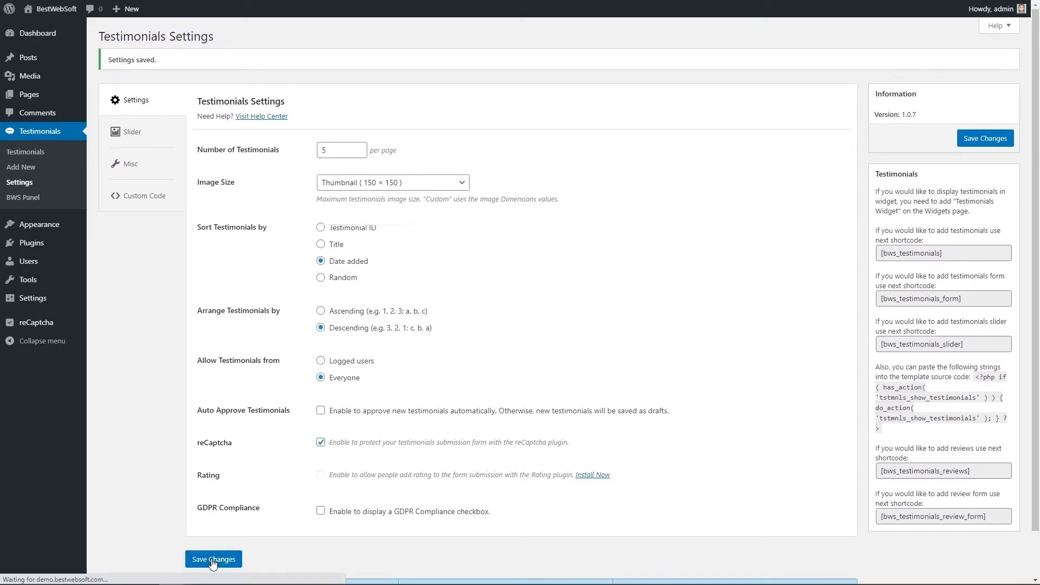
{"action": "mouse_move", "coordinate": [157, 168]}
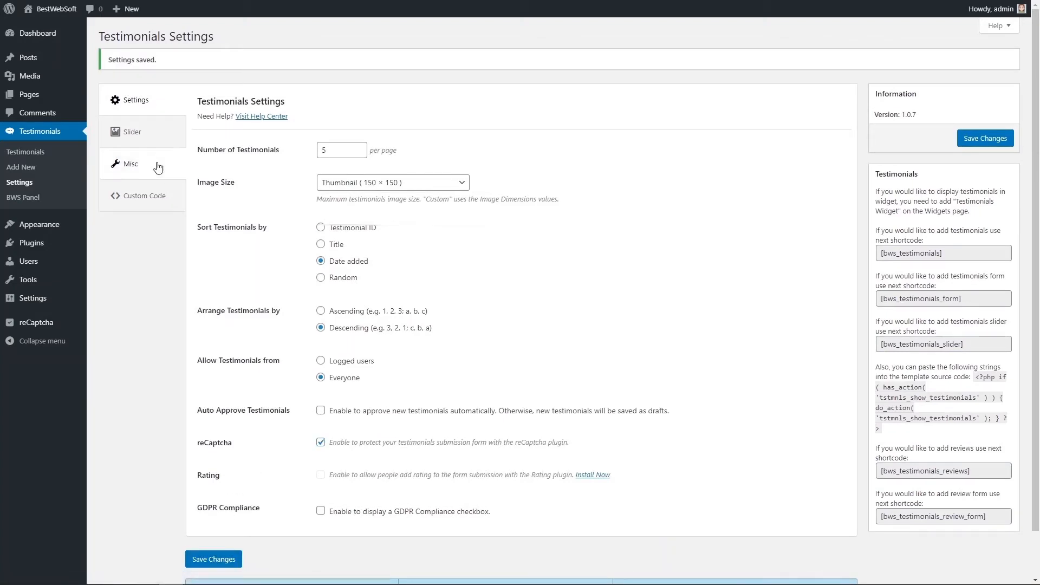
{"action": "mouse_move", "coordinate": [27, 57]}
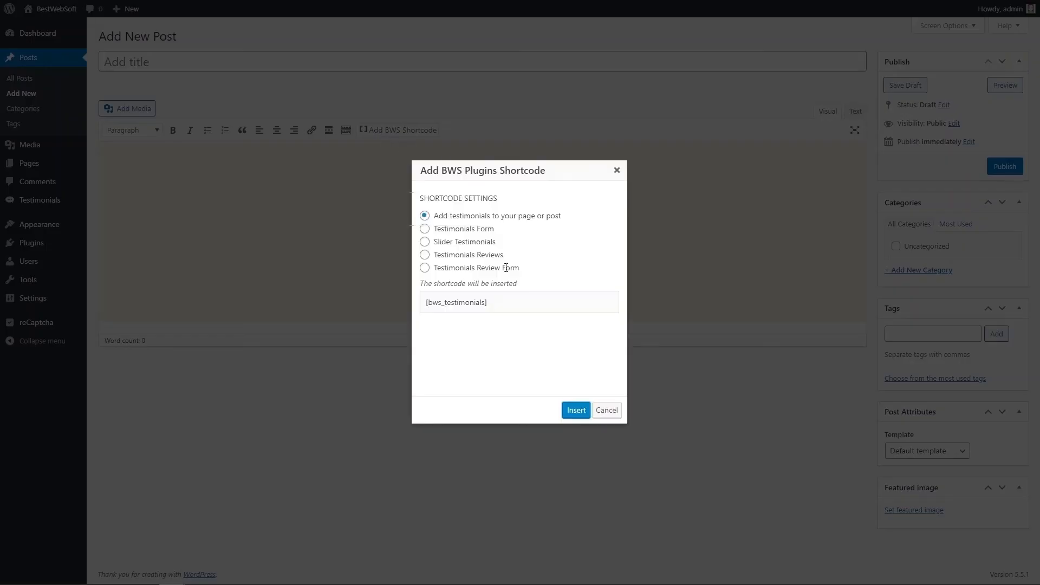
Step: Insert the BWS testimonials shortcode and scroll the post to the review and testimonial forms
{"action": "left_click", "coordinate": [576, 411]}
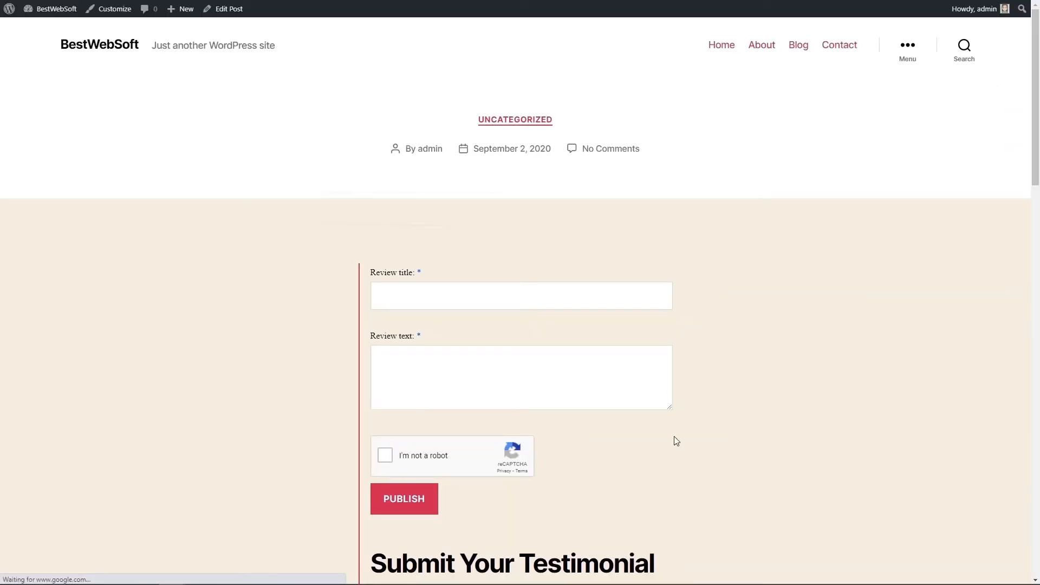
{"action": "scroll", "scroll_direction": "down", "scroll_amount": 3}
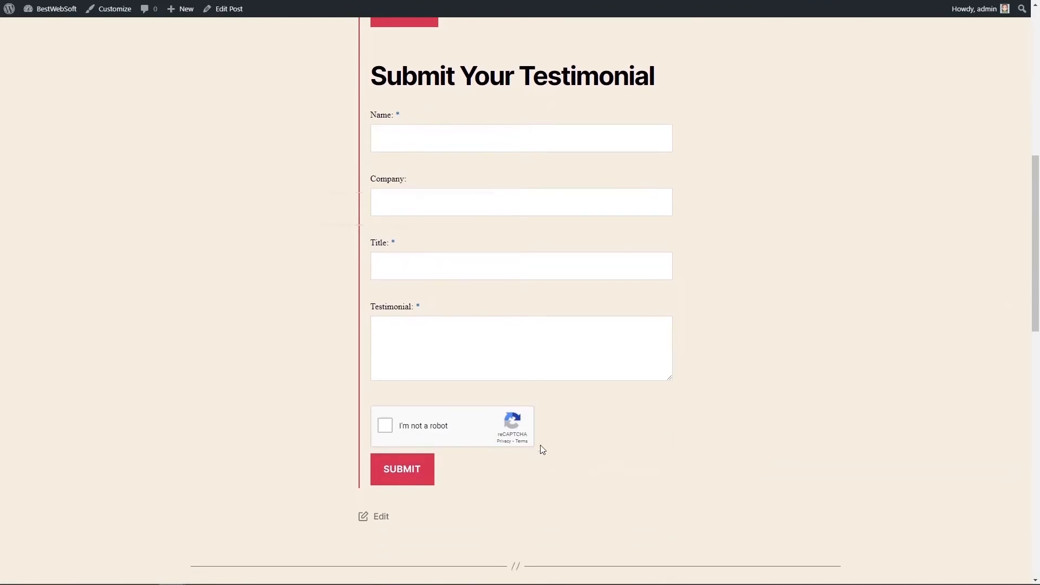
{"action": "mouse_move", "coordinate": [49, 433]}
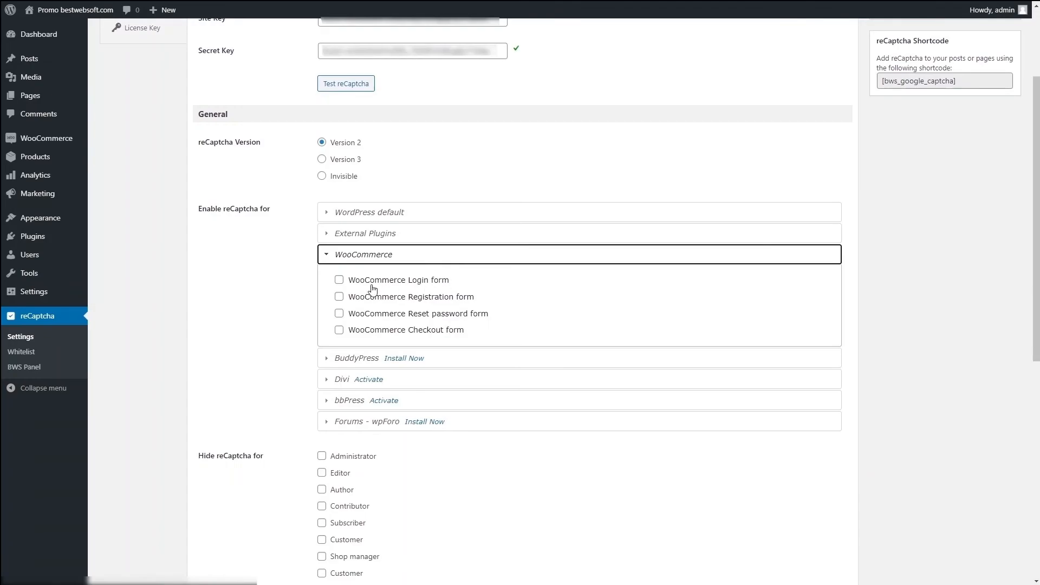
Step: Tick WooCommerce Login form for reCaptcha and check the My account and Lost password pages
{"action": "left_click", "coordinate": [338, 280]}
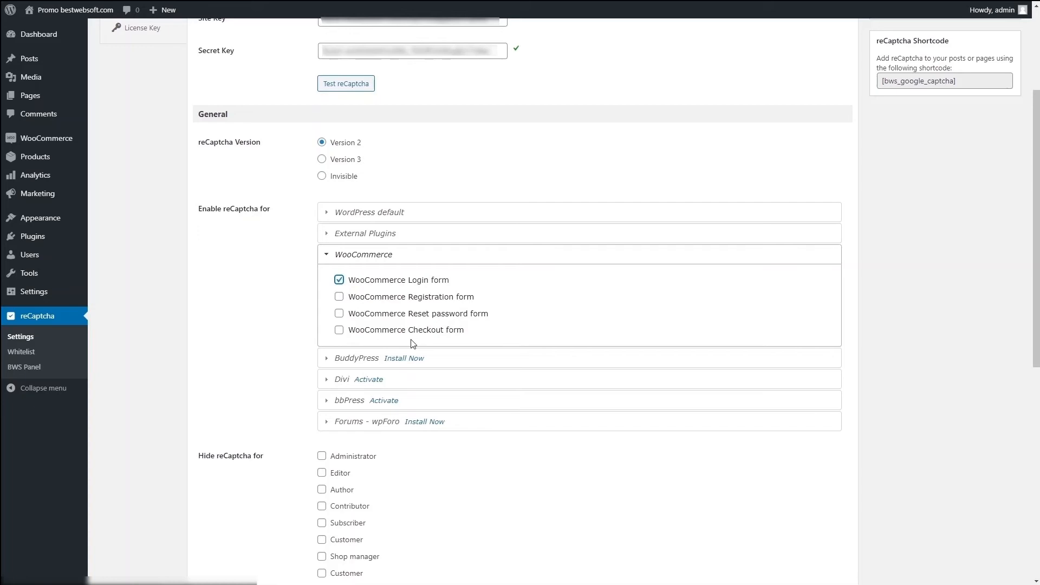
{"action": "mouse_move", "coordinate": [594, 268]}
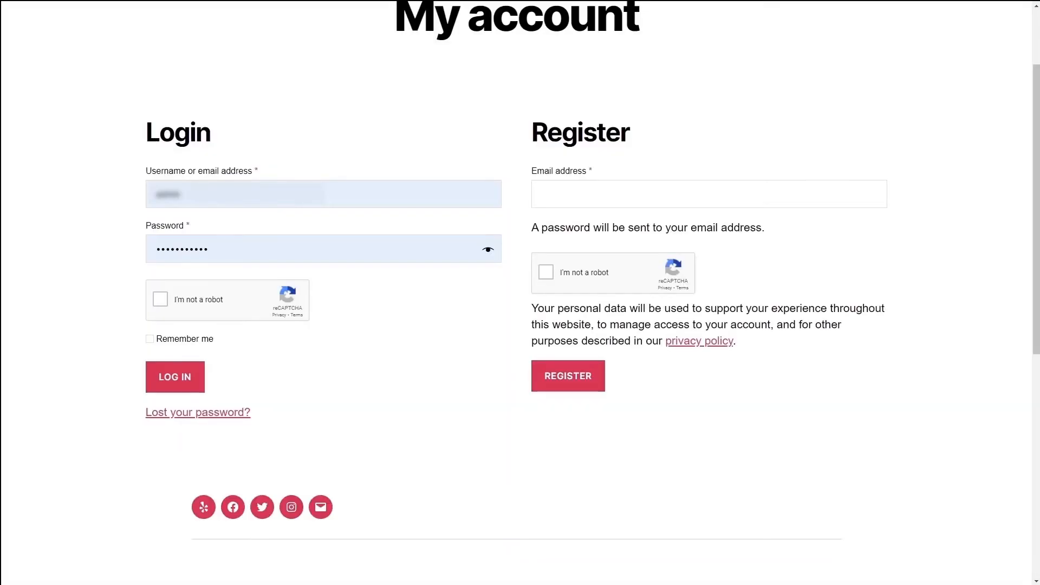
{"action": "mouse_move", "coordinate": [358, 444]}
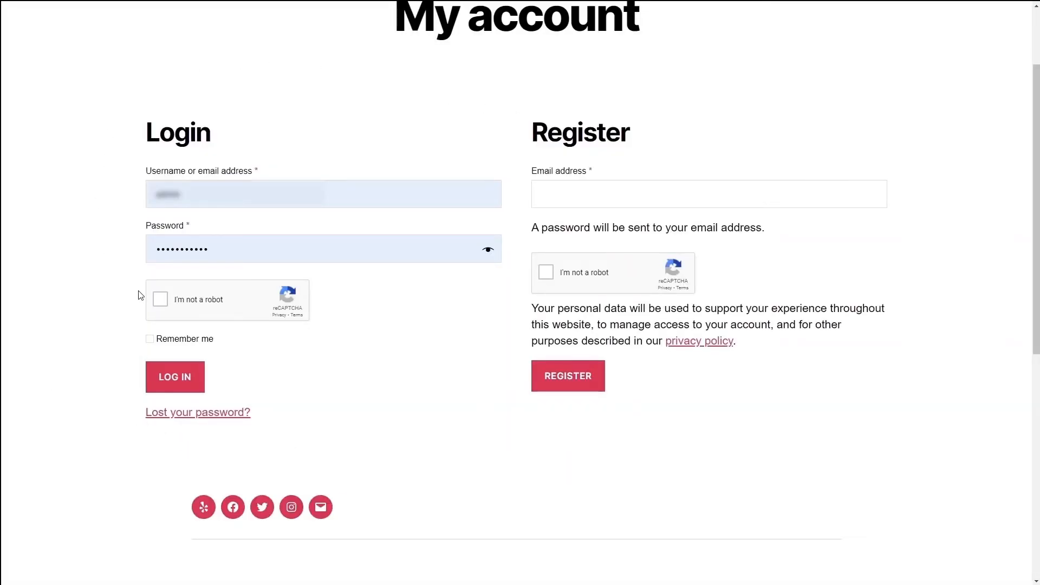
{"action": "mouse_move", "coordinate": [1015, 372]}
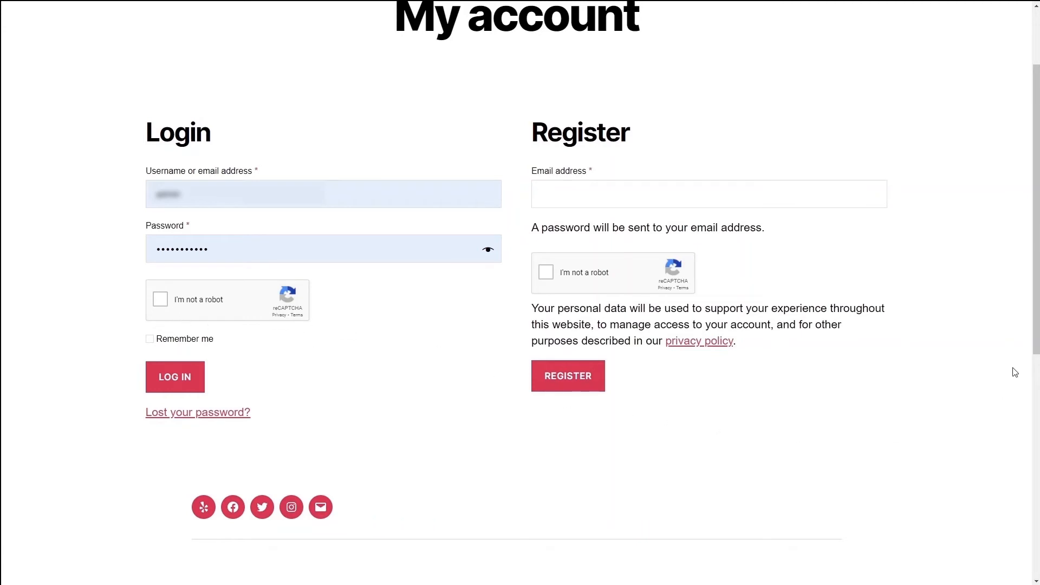
{"action": "left_click", "coordinate": [198, 412]}
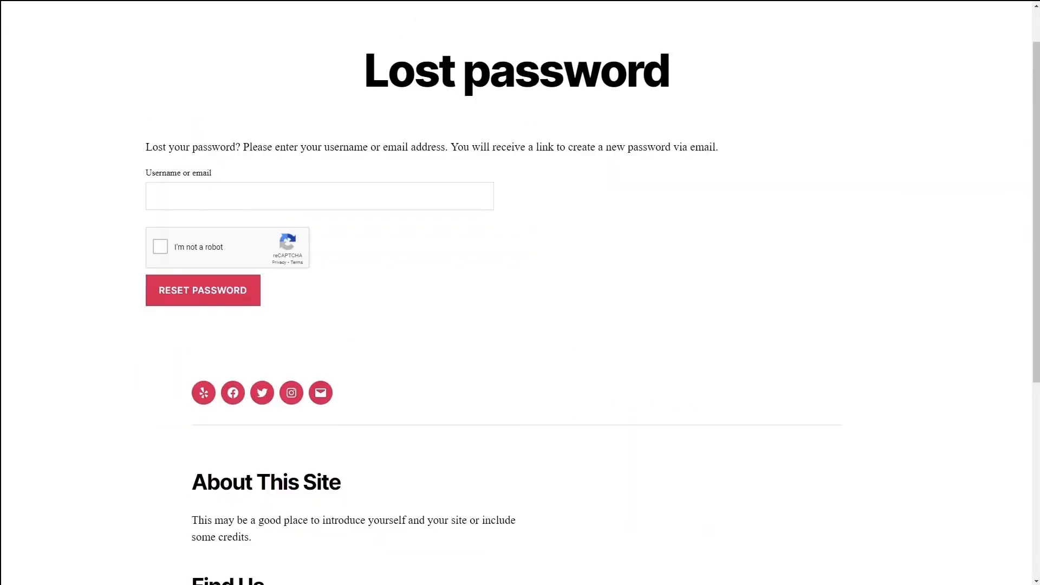
{"action": "mouse_move", "coordinate": [416, 345]}
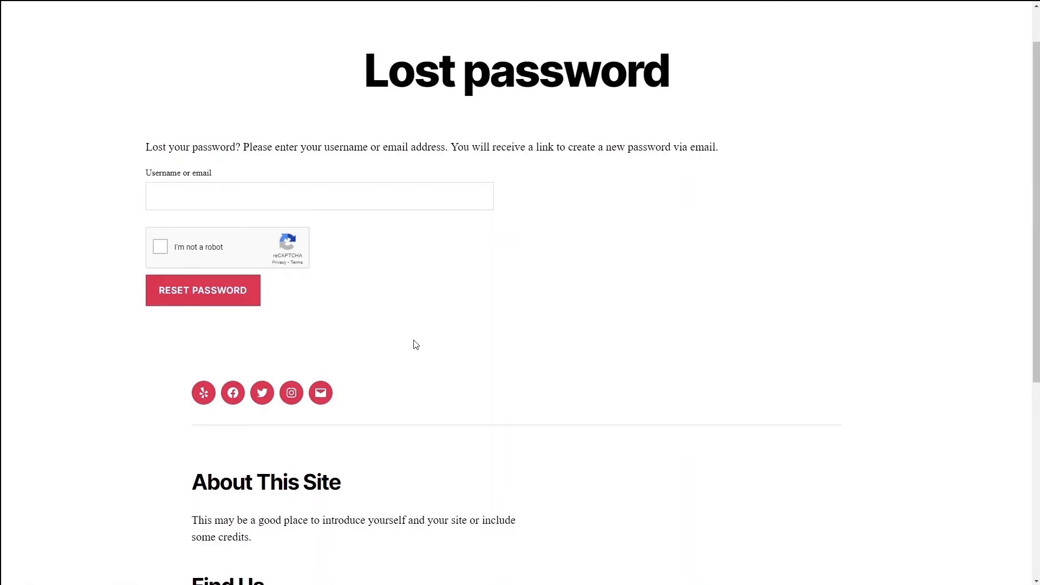
{"action": "mouse_move", "coordinate": [115, 325]}
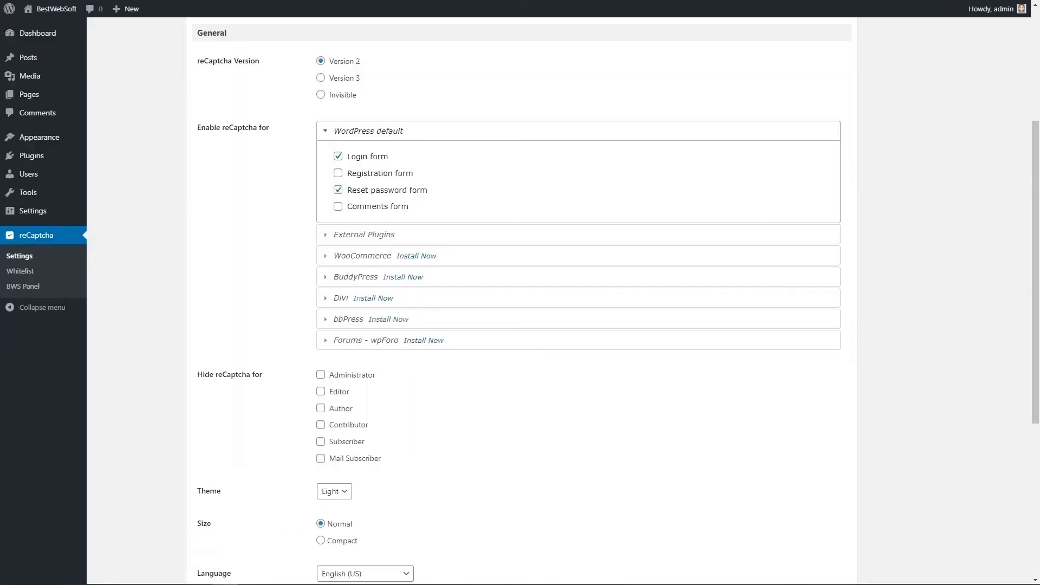
{"action": "mouse_move", "coordinate": [649, 179]}
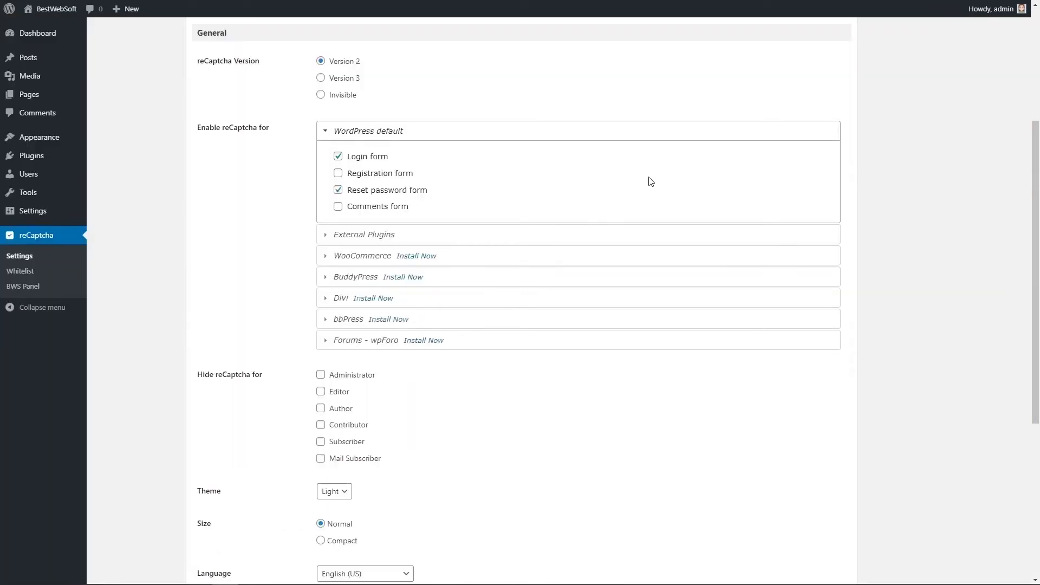
{"action": "mouse_move", "coordinate": [412, 284]}
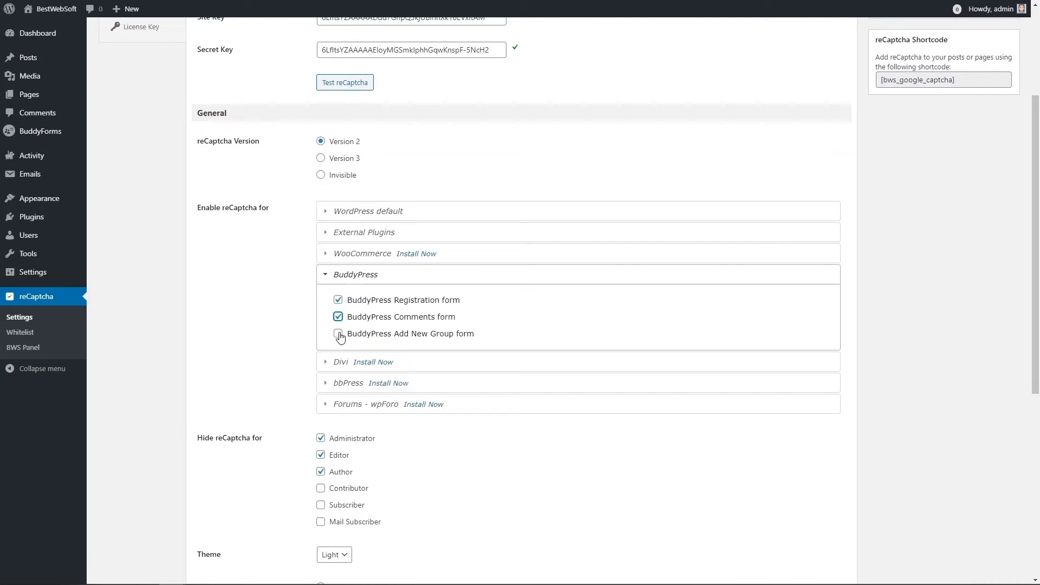
Step: Tick the BuddyPress Registration, Comments and Add New Group forms and save changes
{"action": "left_click", "coordinate": [338, 335]}
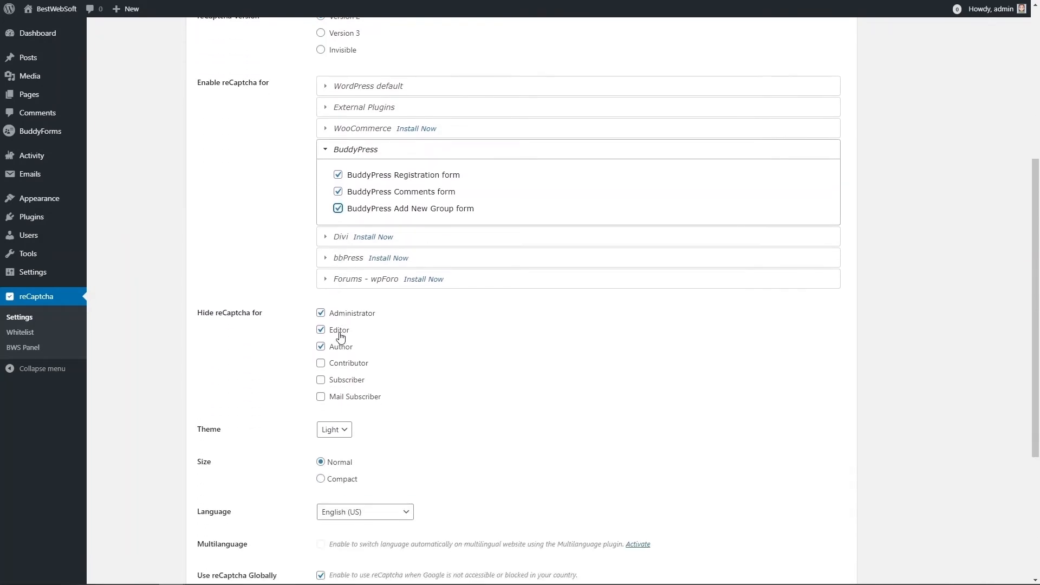
{"action": "scroll", "scroll_direction": "down", "scroll_amount": 3}
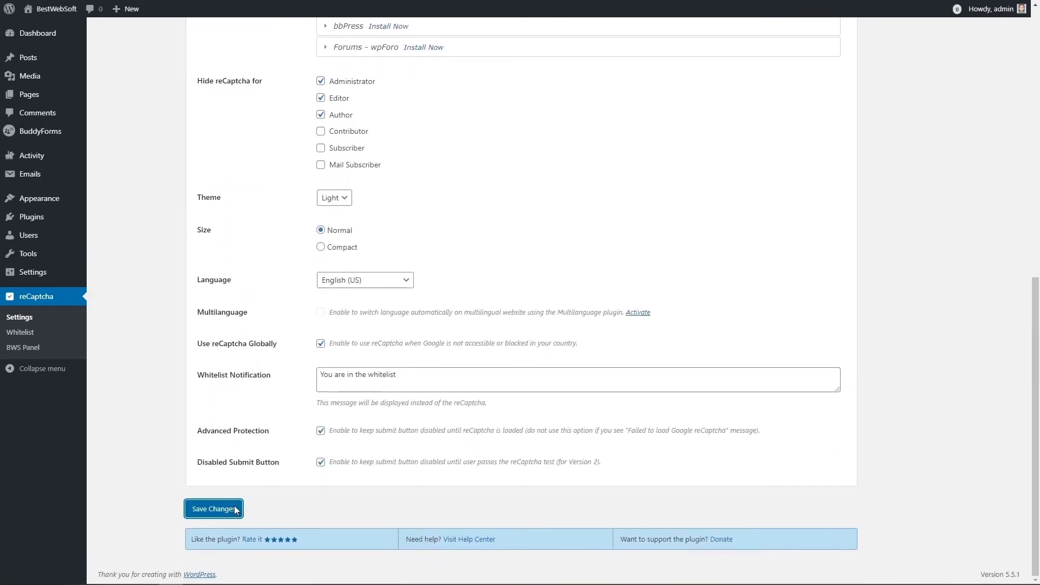
{"action": "left_click", "coordinate": [213, 509]}
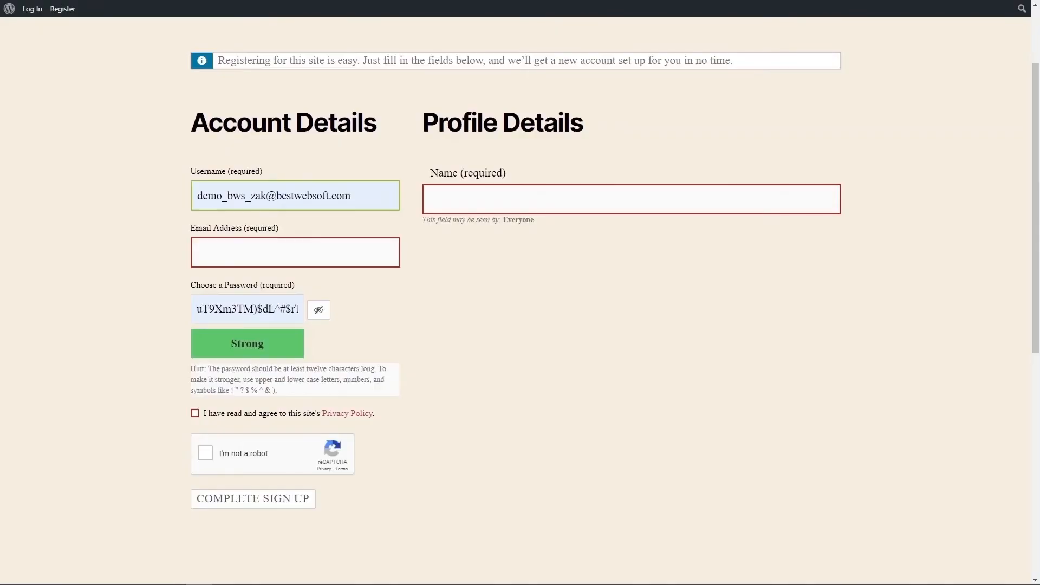
{"action": "mouse_move", "coordinate": [150, 391]}
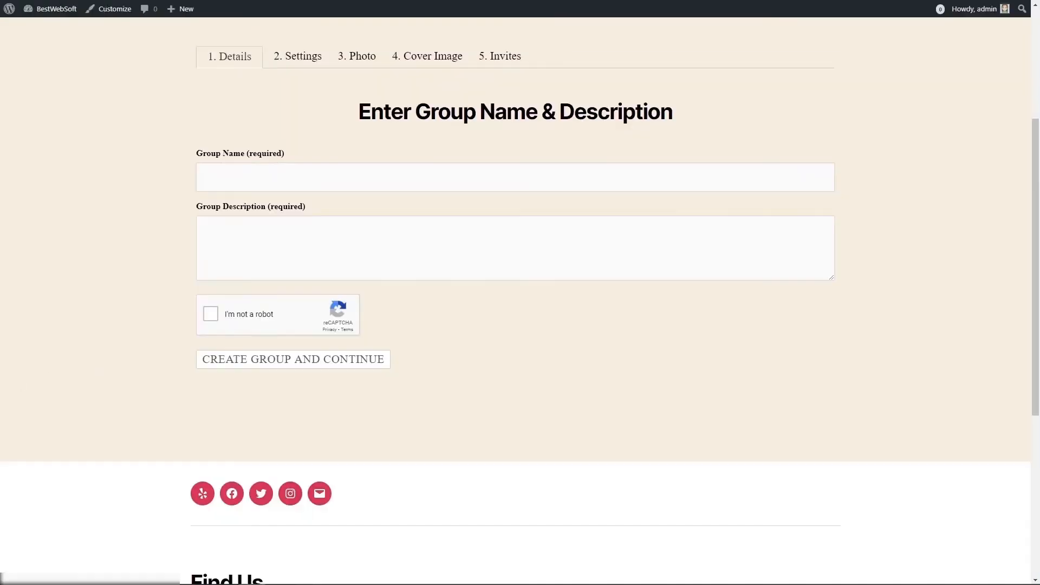
{"action": "mouse_move", "coordinate": [884, 168]}
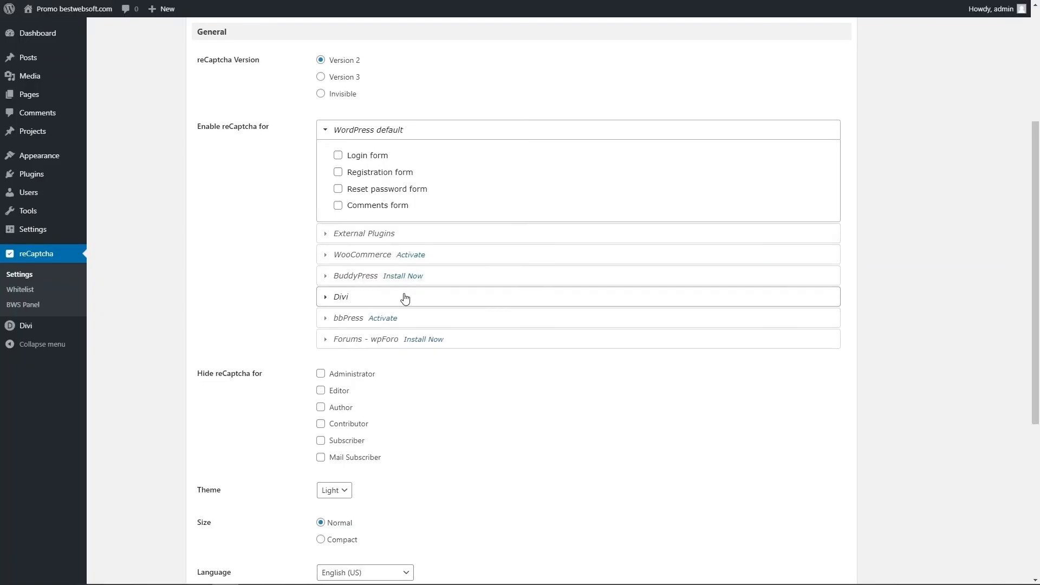
Step: Tick Divi Contact Form and Divi Login Form under Divi and save changes
{"action": "left_click", "coordinate": [341, 297]}
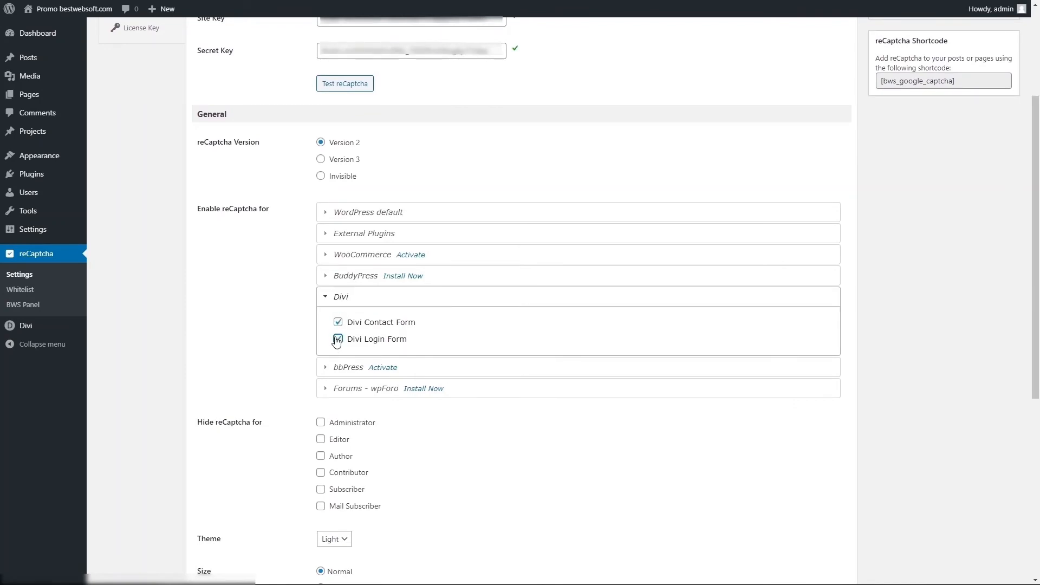
{"action": "scroll", "scroll_direction": "down", "scroll_amount": 3}
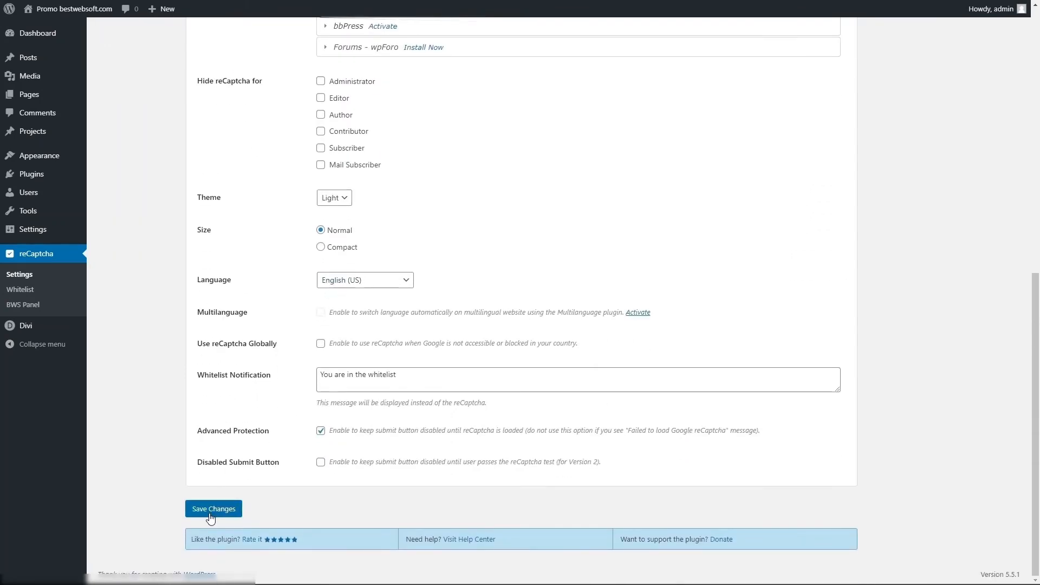
{"action": "left_click", "coordinate": [213, 509]}
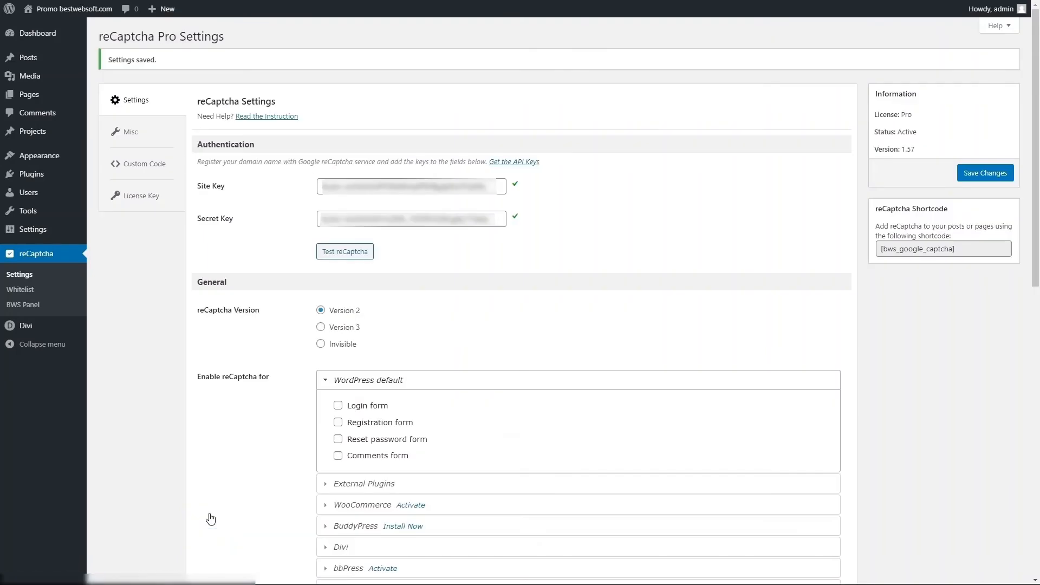
{"action": "left_click", "coordinate": [320, 327]}
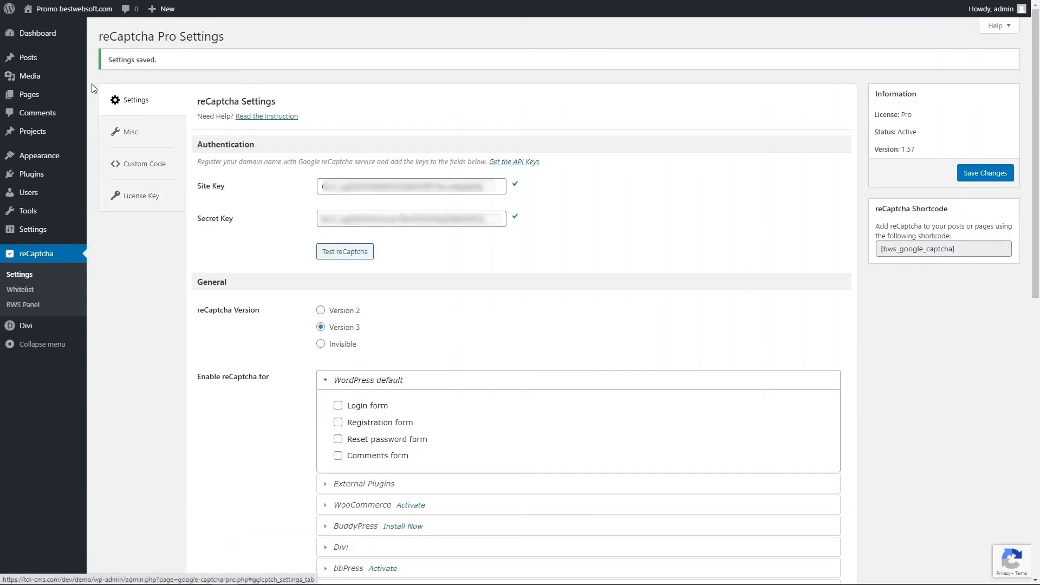
{"action": "mouse_move", "coordinate": [27, 58]}
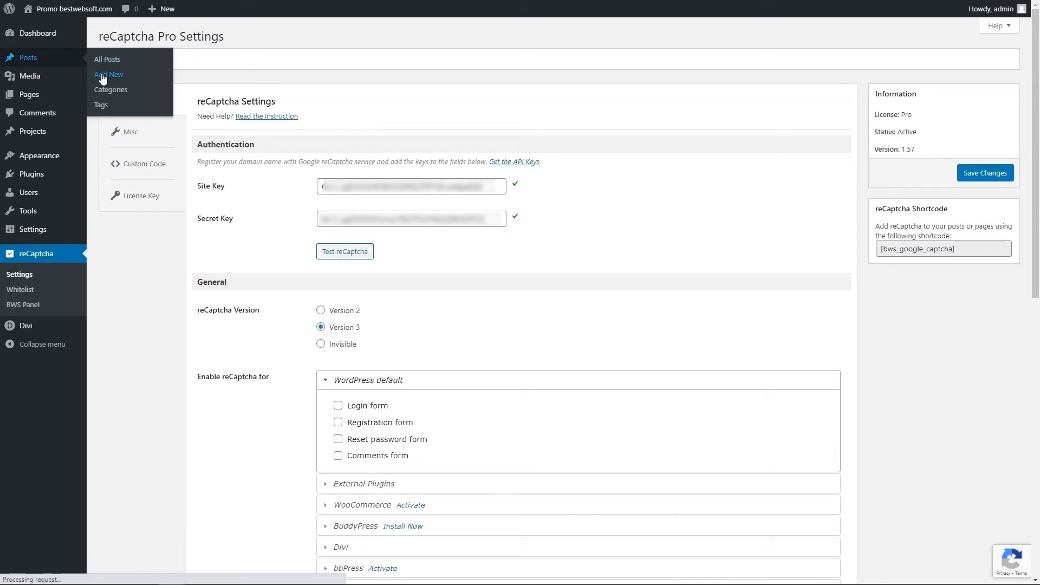
Step: Start a new Divi post from scratch and add a Contact Form module
{"action": "left_click", "coordinate": [108, 74]}
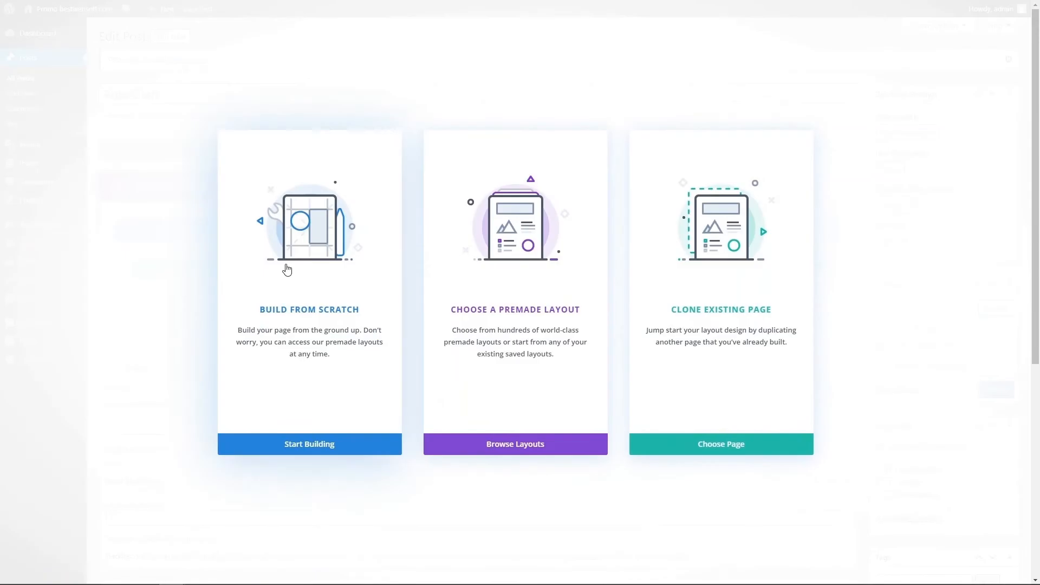
{"action": "left_click", "coordinate": [309, 443]}
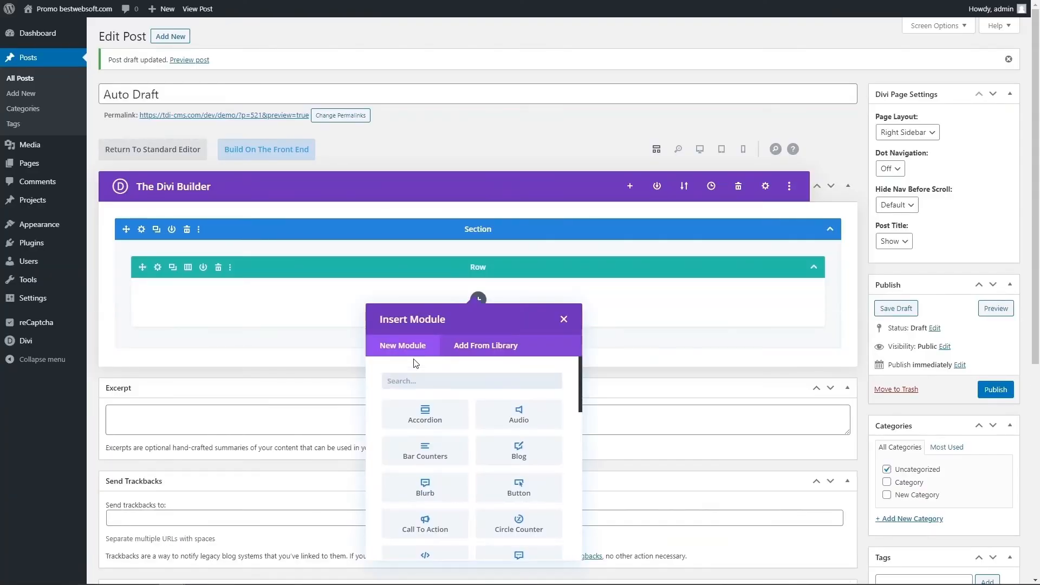
{"action": "type", "text": "cont"}
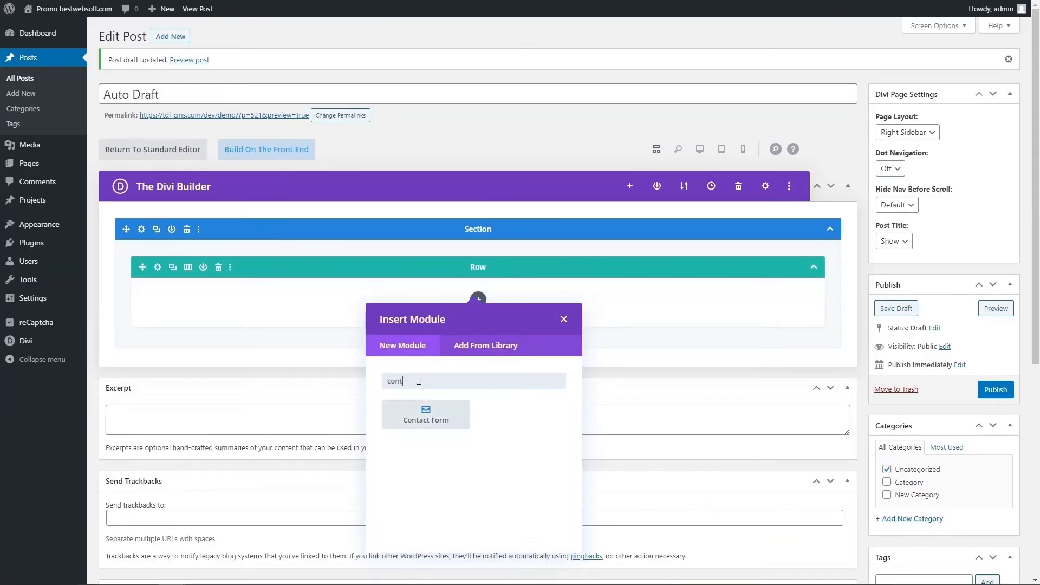
{"action": "left_click", "coordinate": [425, 414]}
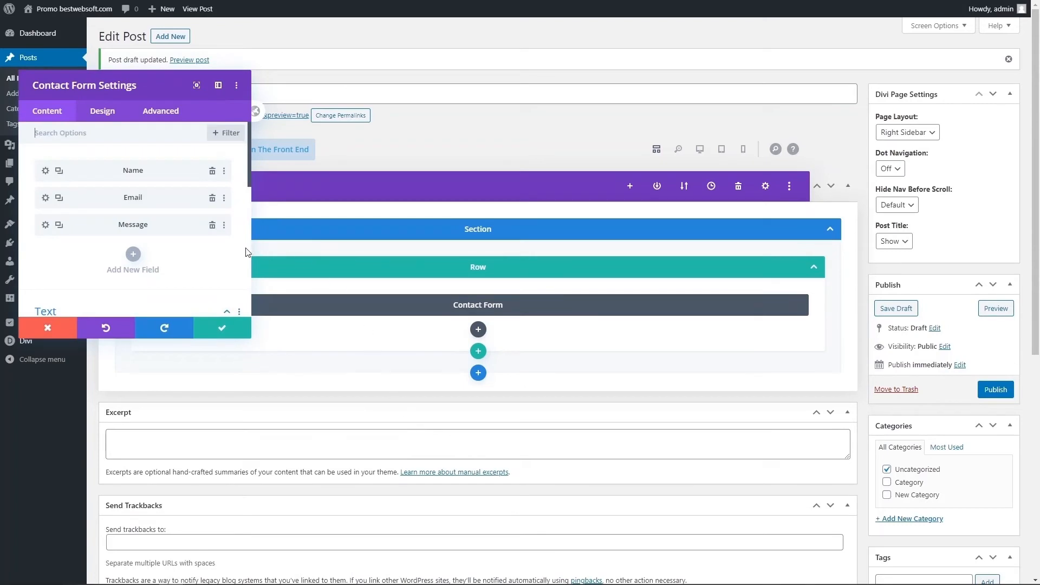
Step: Turn off the module's basic captcha and preview the post with its reCAPTCHA check
{"action": "scroll", "scroll_direction": "down", "scroll_amount": 3}
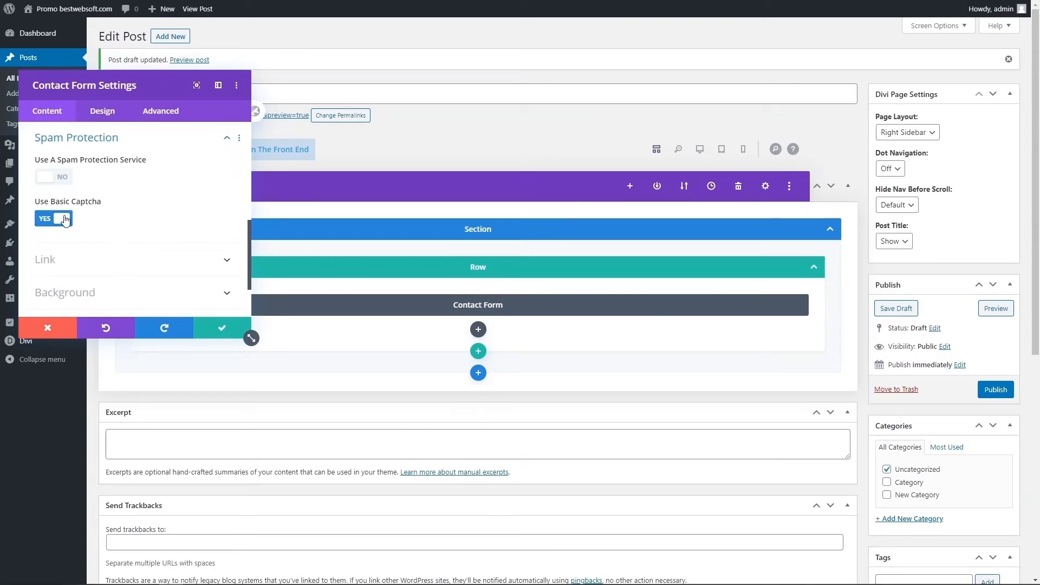
{"action": "left_click", "coordinate": [53, 218]}
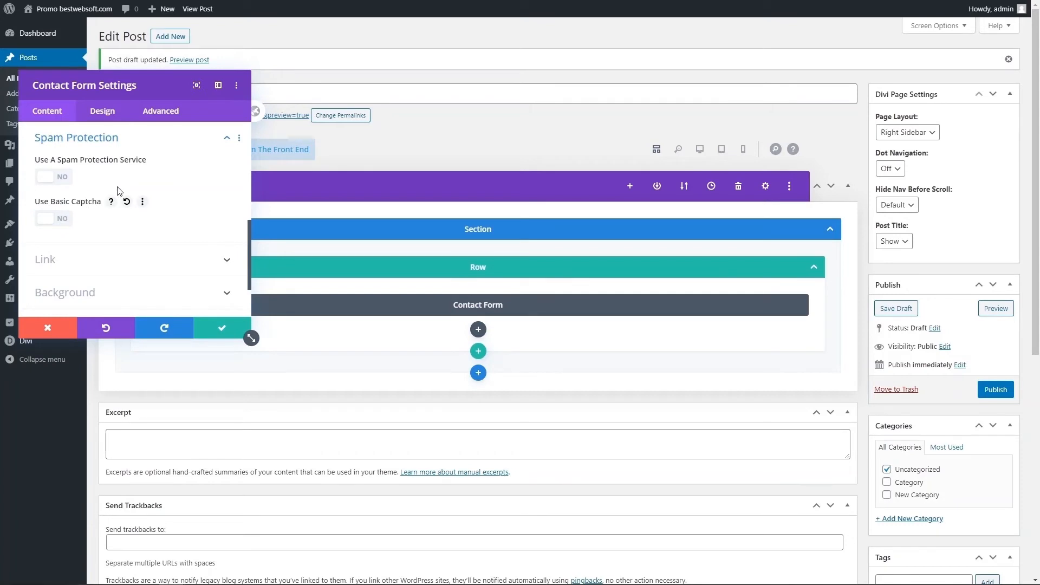
{"action": "left_click", "coordinate": [48, 328]}
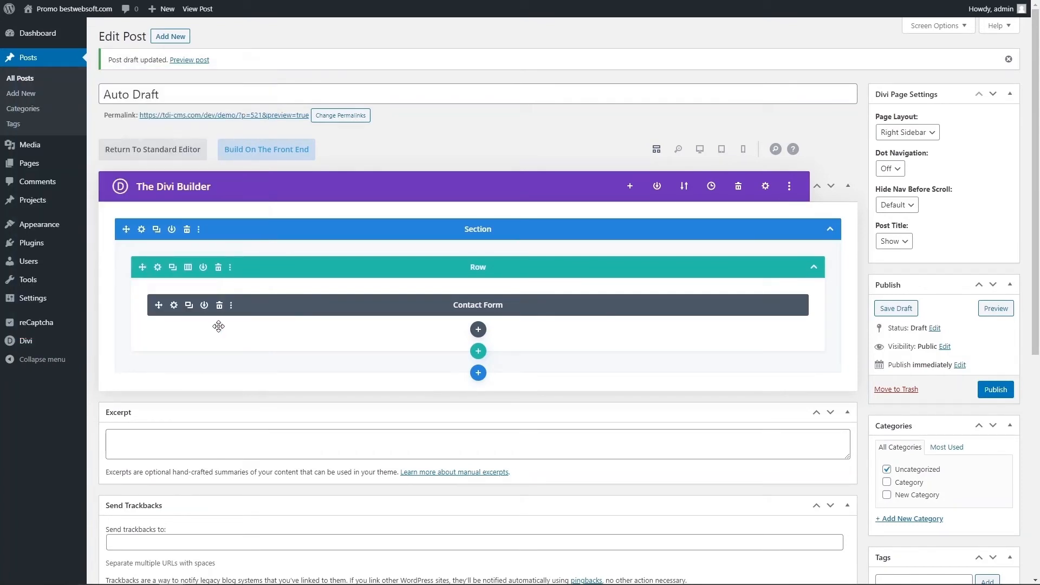
{"action": "mouse_move", "coordinate": [996, 308]}
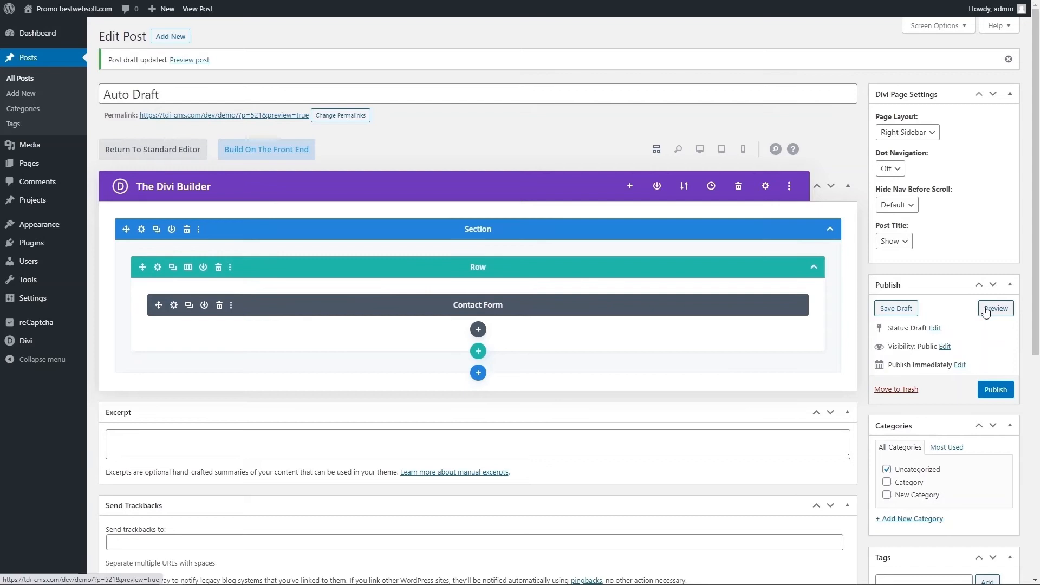
{"action": "left_click", "coordinate": [995, 308]}
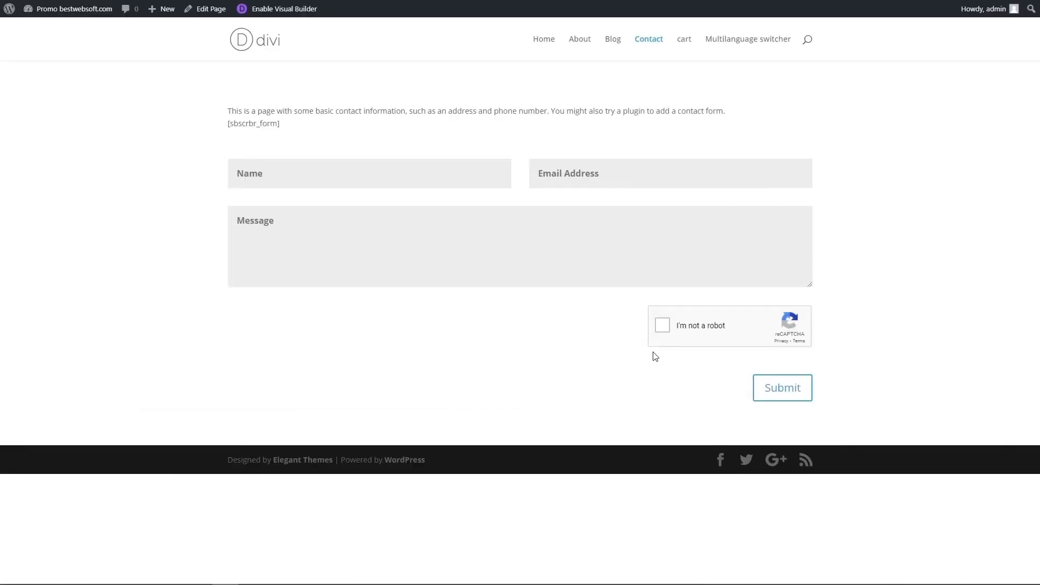
{"action": "left_click", "coordinate": [662, 325]}
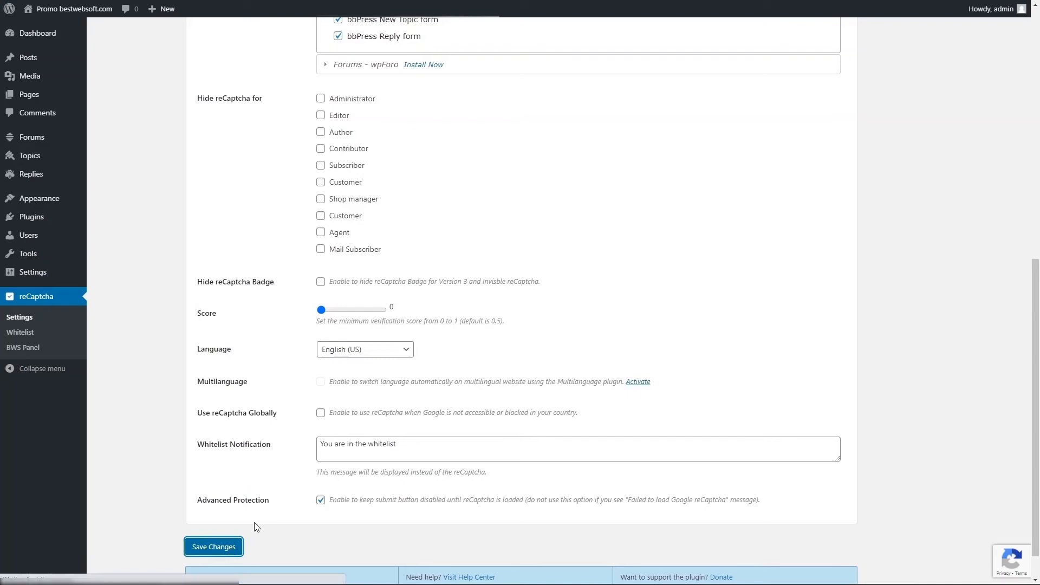
Step: Save the reCaptcha settings and view a forum topic's reply and new-topic forms
{"action": "left_click", "coordinate": [213, 547]}
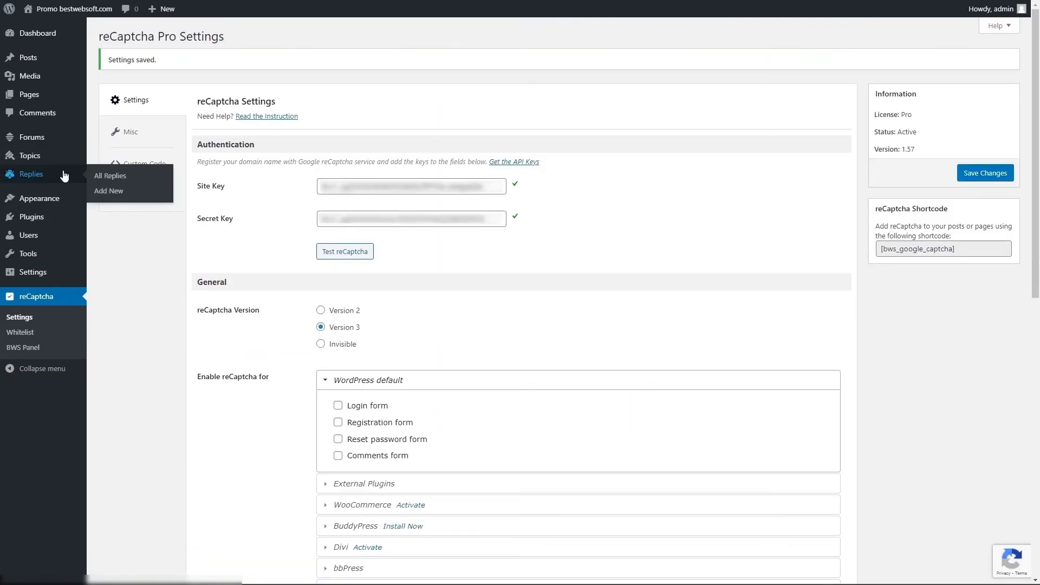
{"action": "mouse_move", "coordinate": [114, 194]}
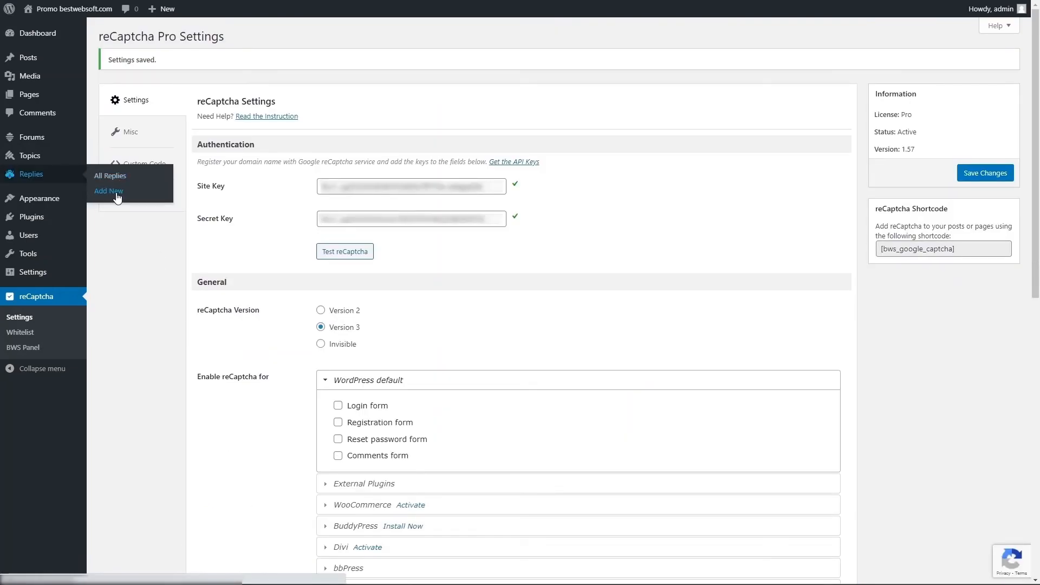
{"action": "left_click", "coordinate": [108, 190]}
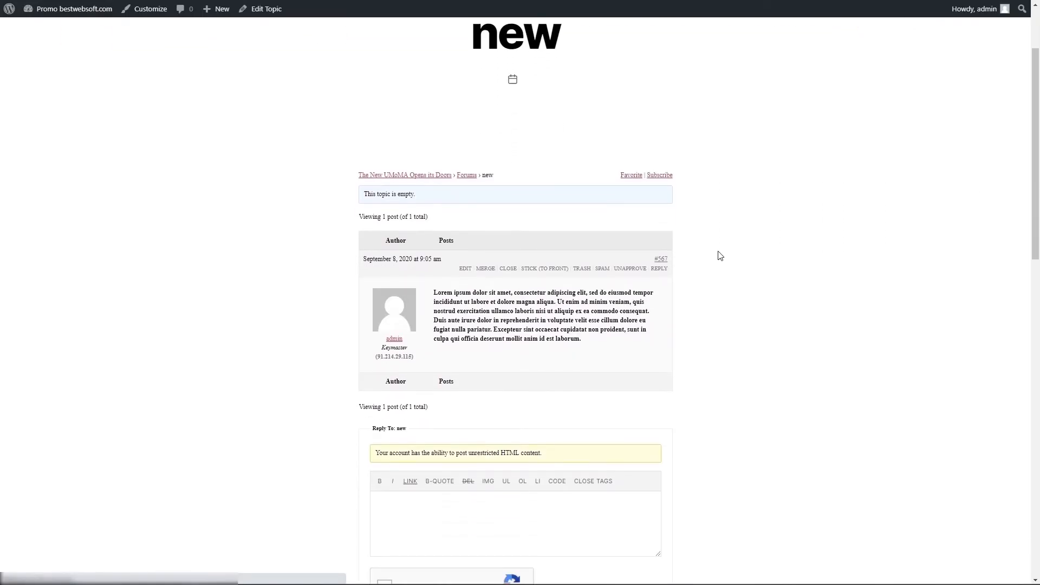
{"action": "scroll", "scroll_direction": "down", "scroll_amount": 3}
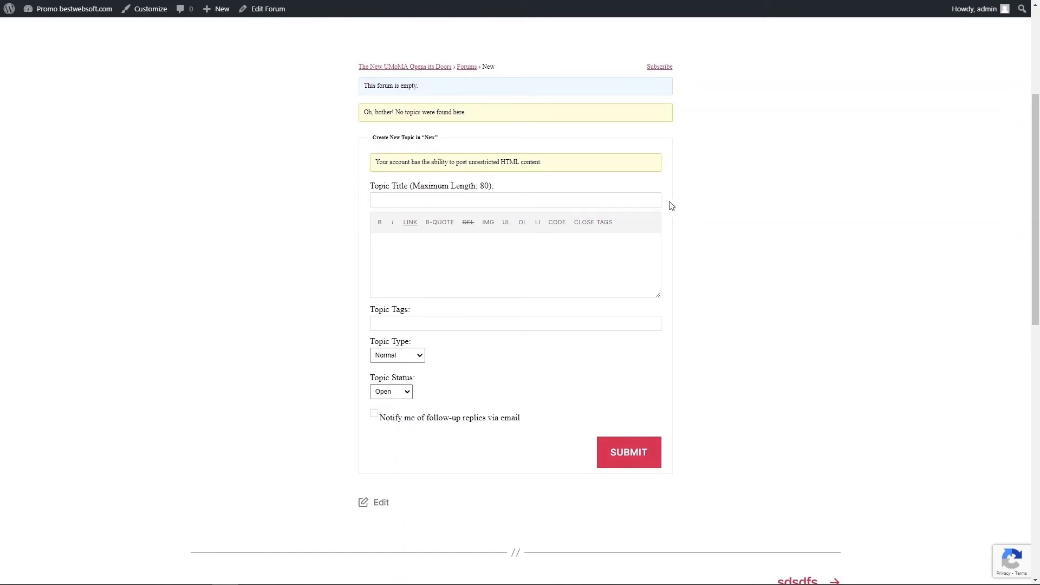
{"action": "mouse_move", "coordinate": [970, 547]}
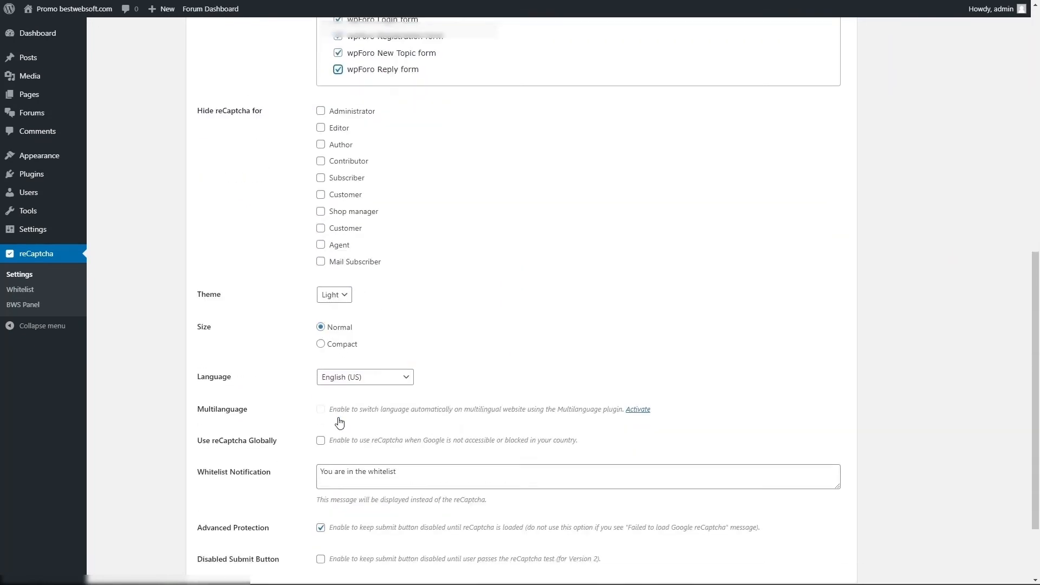
Step: Save the wpForo form settings and view the forum pages showing the reCAPTCHA check
{"action": "scroll", "scroll_direction": "down", "scroll_amount": 3}
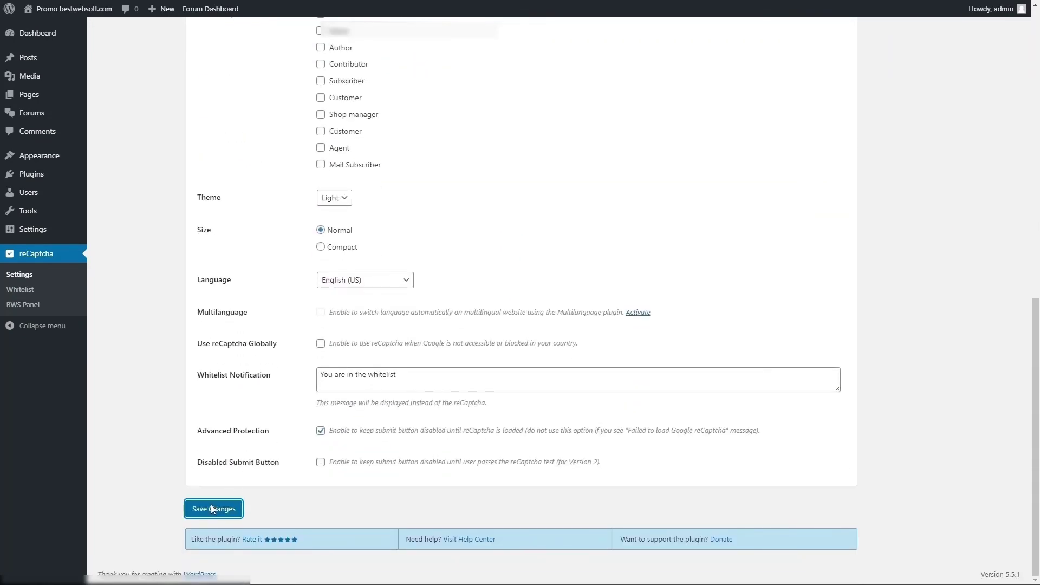
{"action": "left_click", "coordinate": [213, 509]}
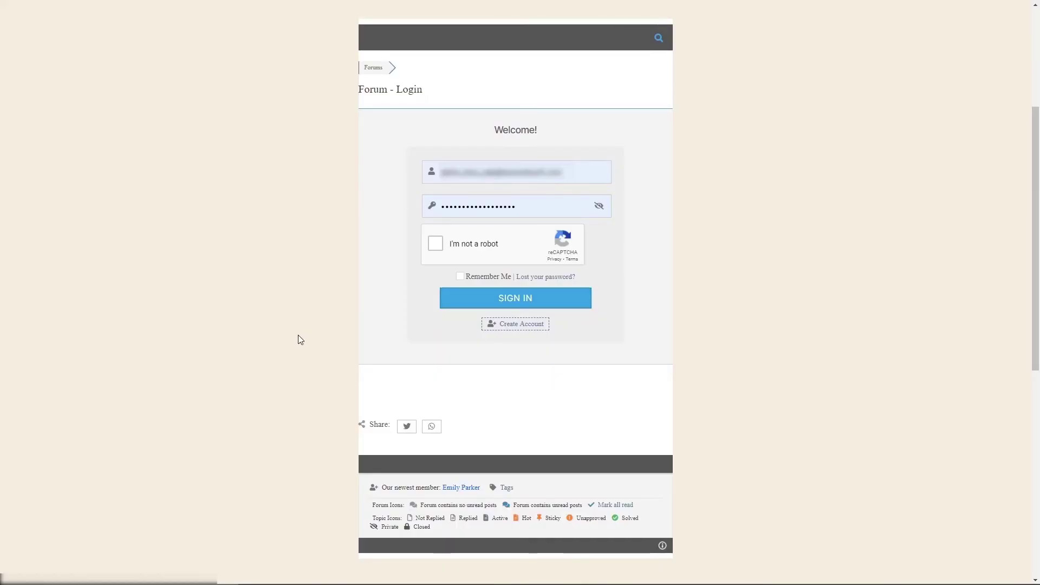
{"action": "left_click", "coordinate": [516, 324]}
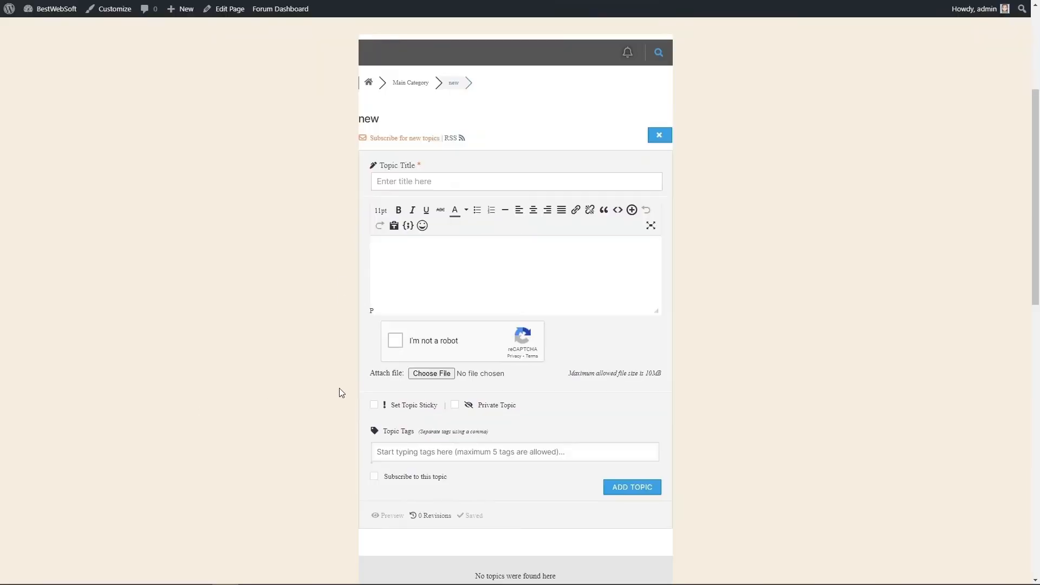
{"action": "mouse_move", "coordinate": [372, 359]}
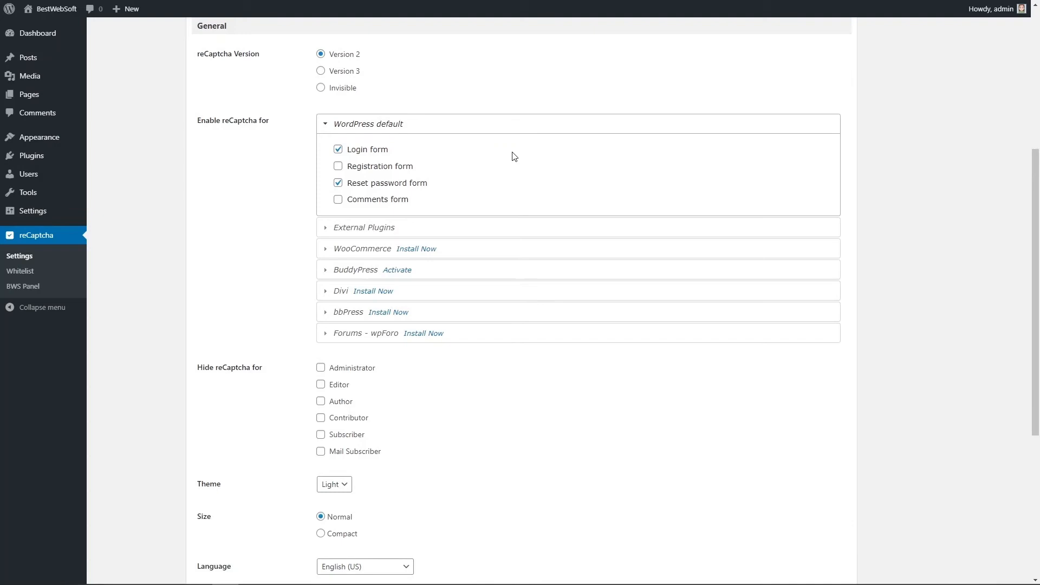
{"action": "mouse_move", "coordinate": [289, 336]}
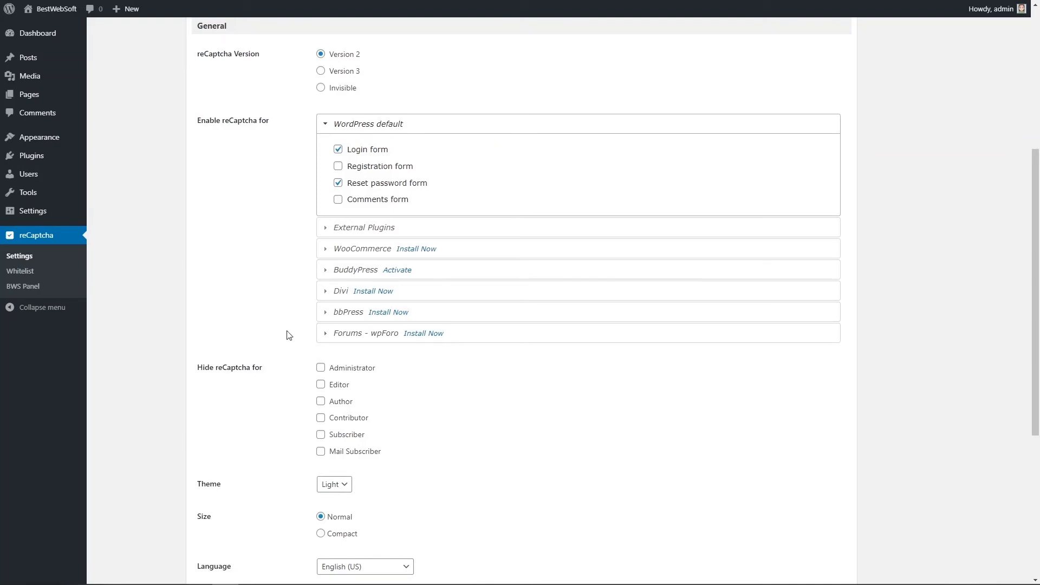
Step: Save reCaptcha hidden for Administrator, Editor and Author, then log out to the login screen
{"action": "scroll", "scroll_direction": "down", "scroll_amount": 3}
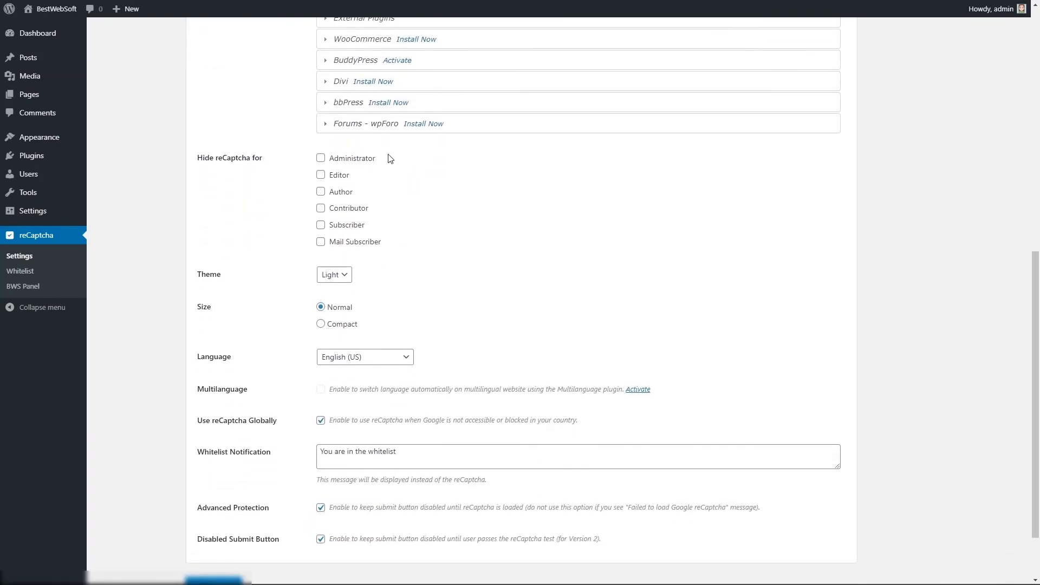
{"action": "mouse_move", "coordinate": [357, 178]}
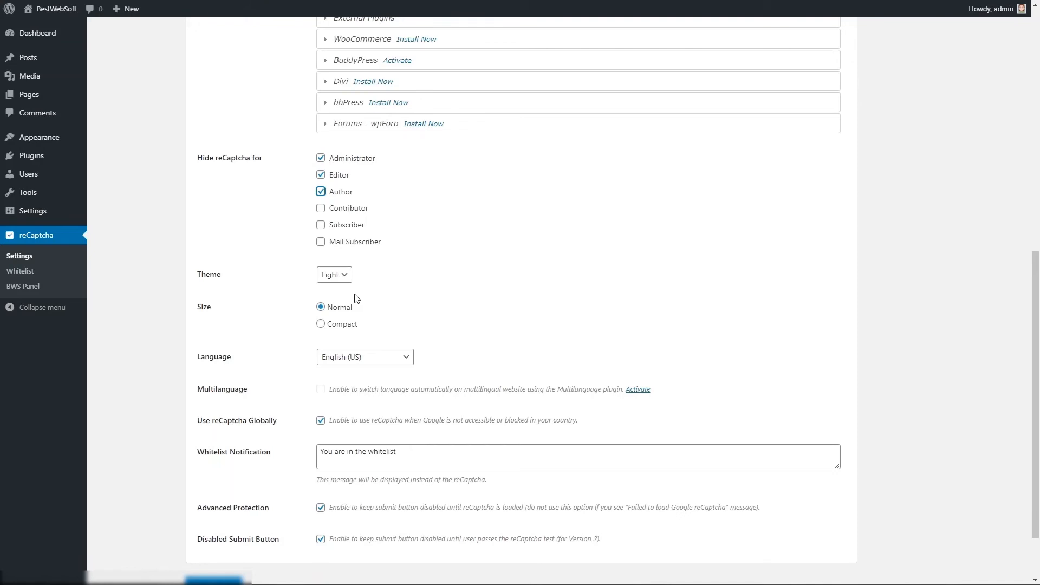
{"action": "scroll", "scroll_direction": "down", "scroll_amount": 3}
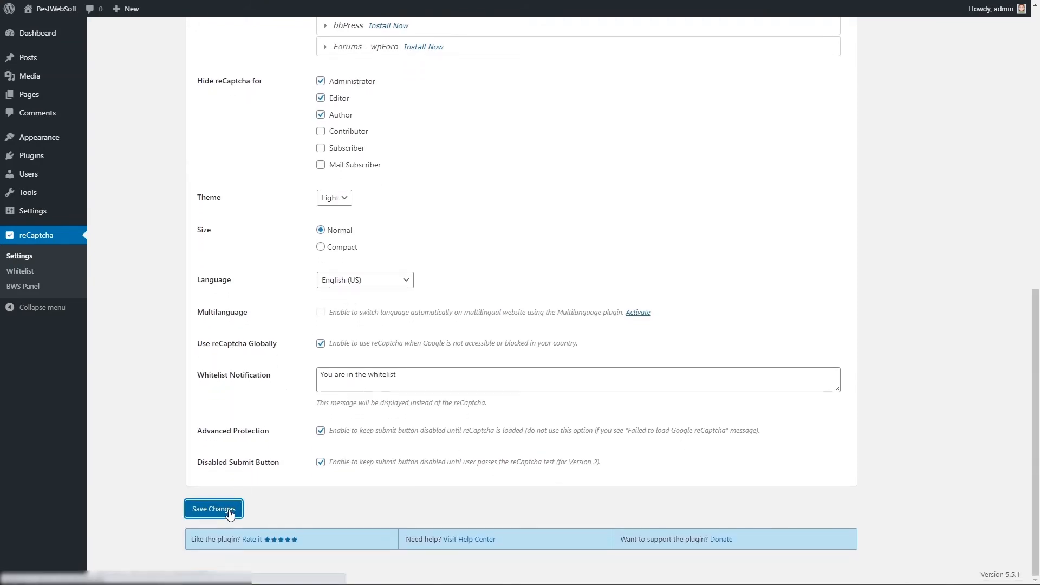
{"action": "left_click", "coordinate": [213, 509]}
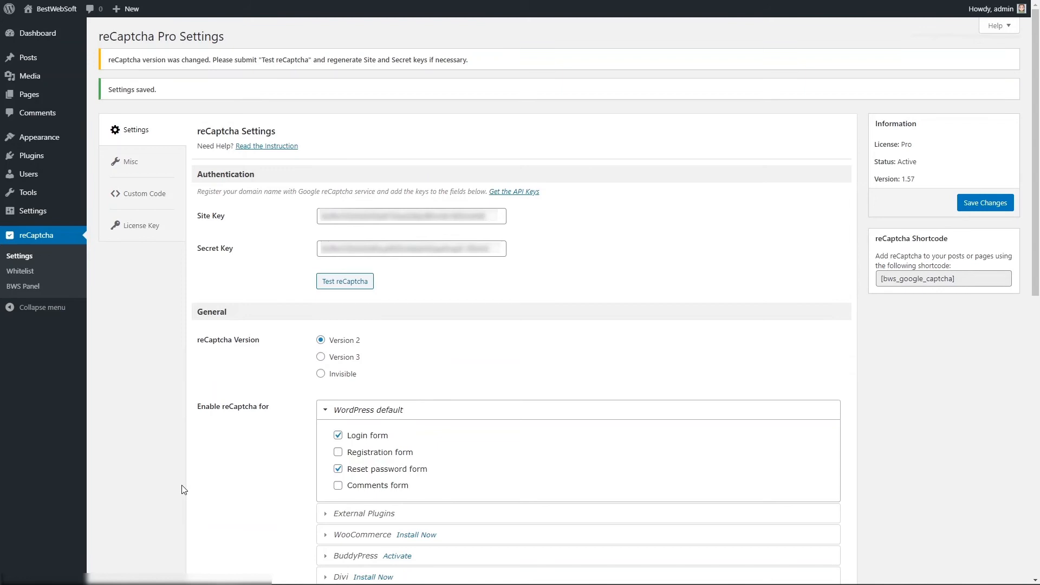
{"action": "left_click", "coordinate": [991, 8]}
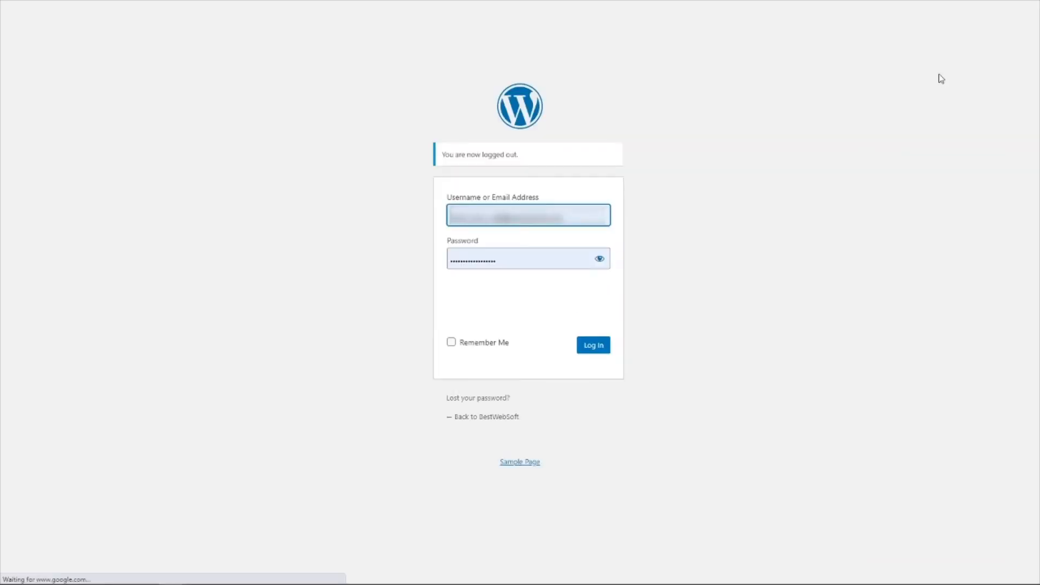
{"action": "left_click", "coordinate": [458, 305]}
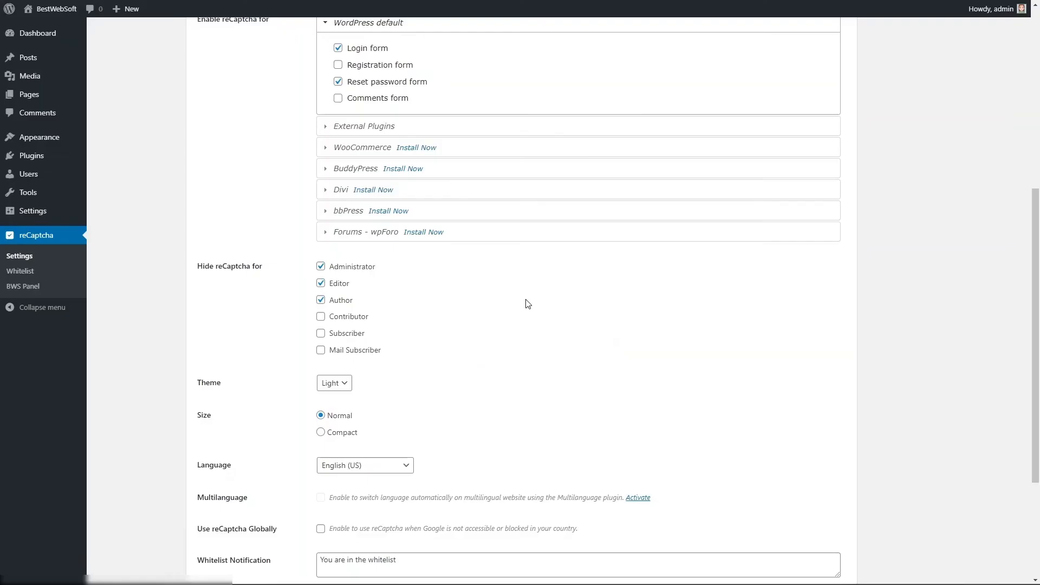
Step: Save the Dark reCaptcha theme, log out, and log back in through the reCAPTCHA check
{"action": "scroll", "scroll_direction": "down", "scroll_amount": 3}
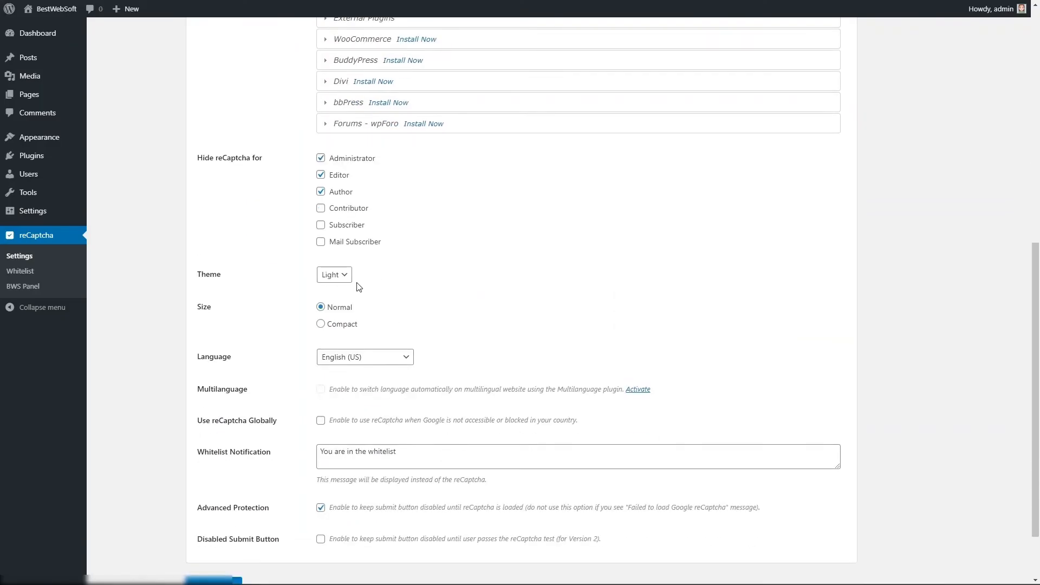
{"action": "left_click", "coordinate": [334, 275]}
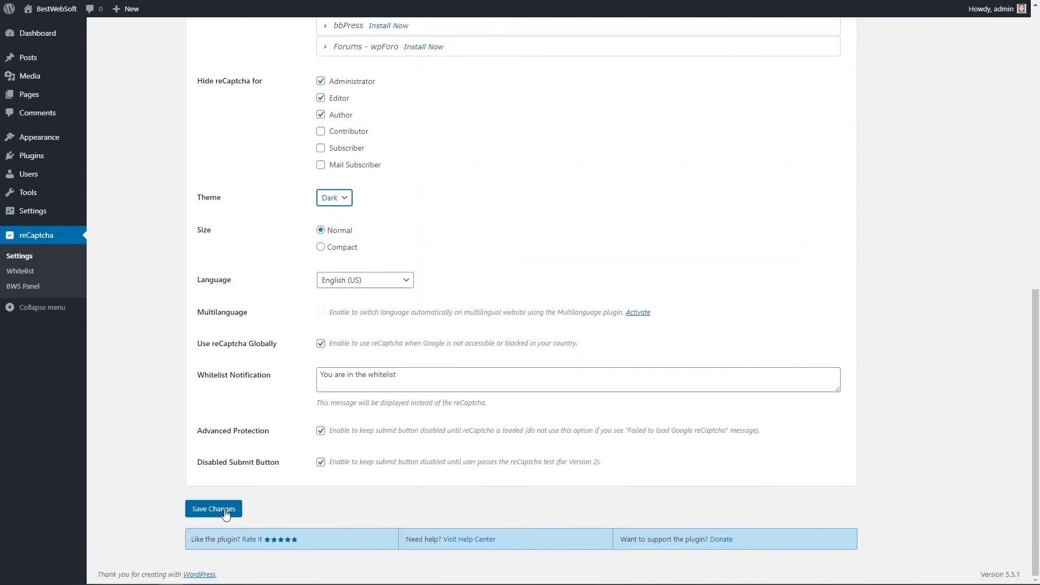
{"action": "left_click", "coordinate": [213, 508]}
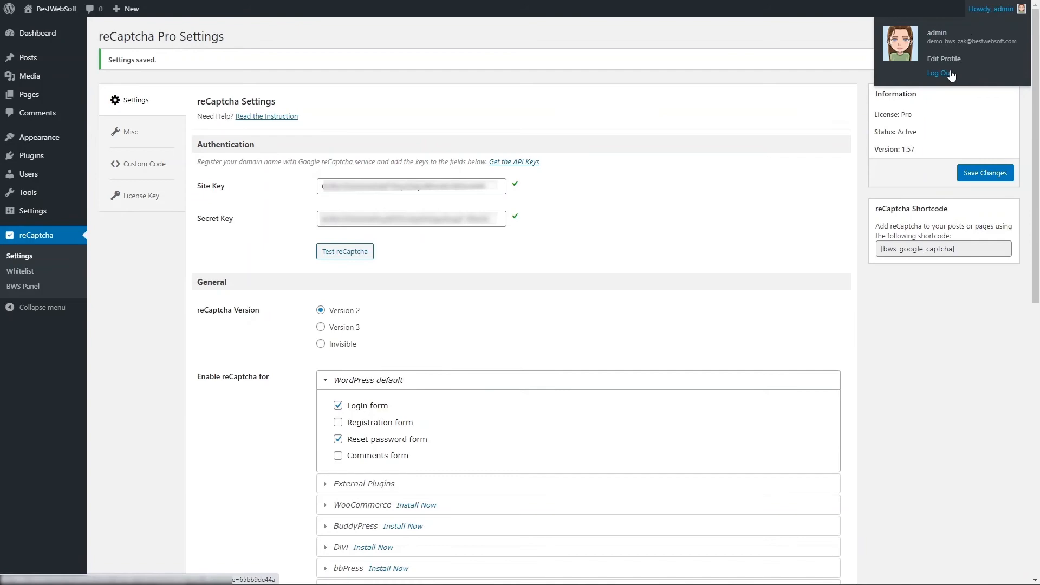
{"action": "left_click", "coordinate": [937, 73]}
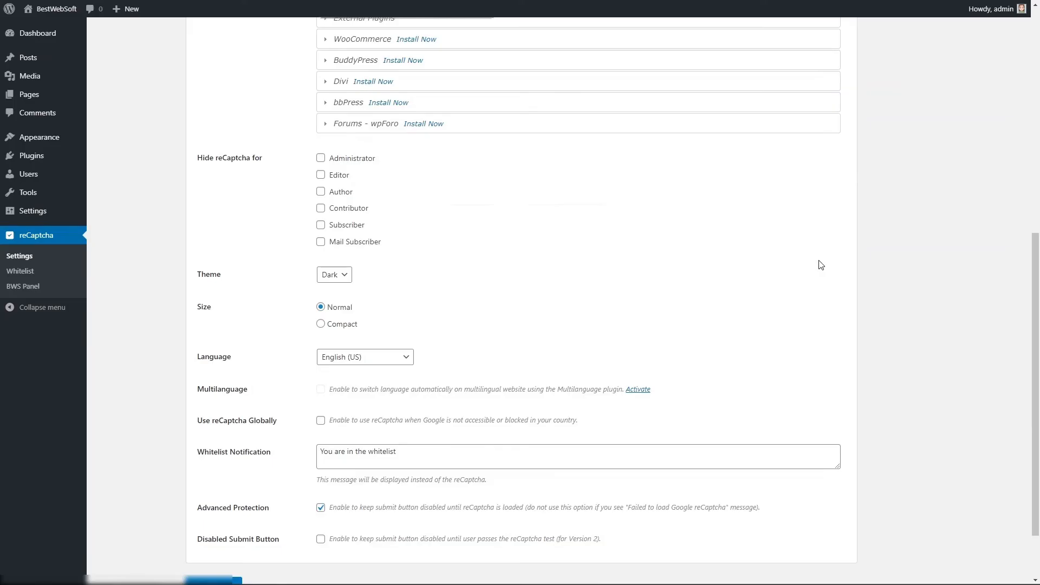
{"action": "mouse_move", "coordinate": [321, 325]}
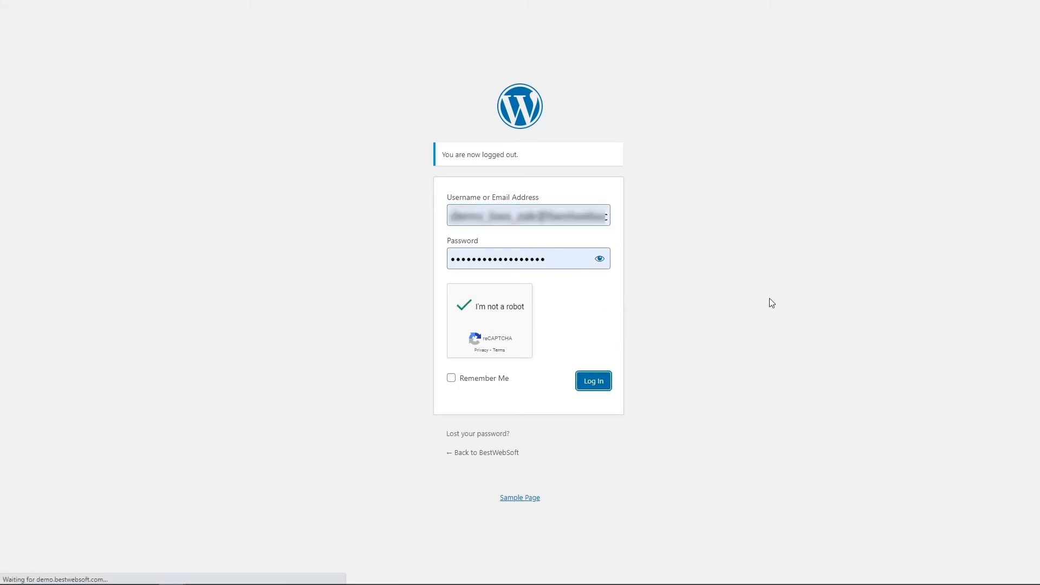
{"action": "left_click", "coordinate": [593, 381]}
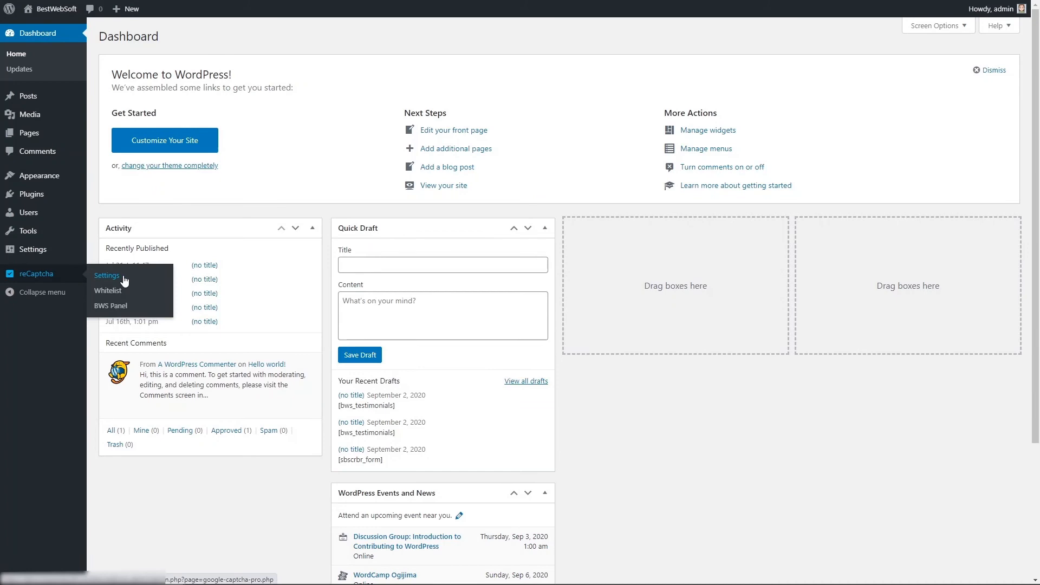
Step: Set the reCaptcha language to Arabic, log out, and log back in past the Arabic reCAPTCHA
{"action": "left_click", "coordinate": [106, 275]}
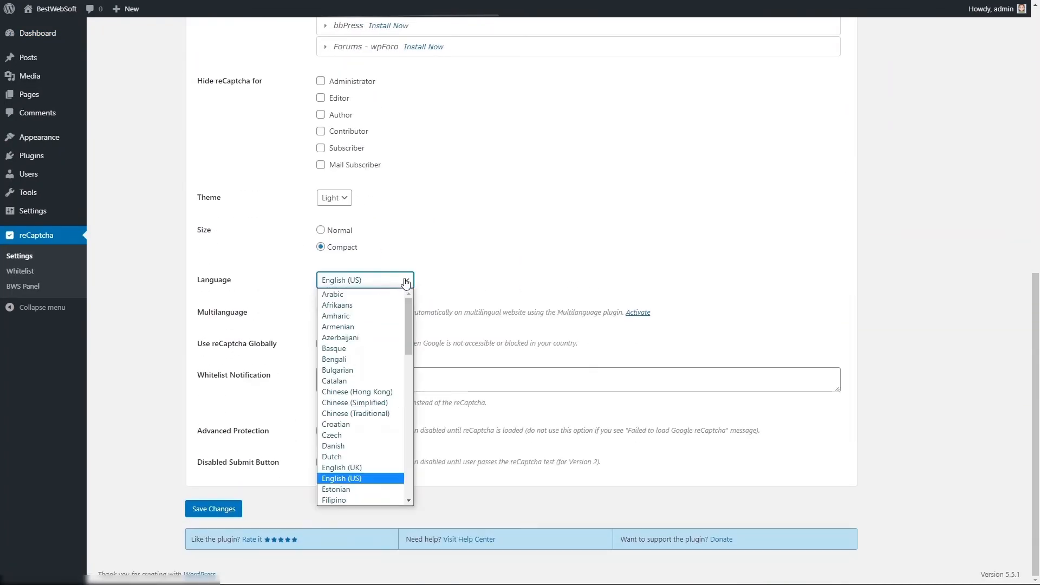
{"action": "scroll", "scroll_direction": "down", "scroll_amount": 3}
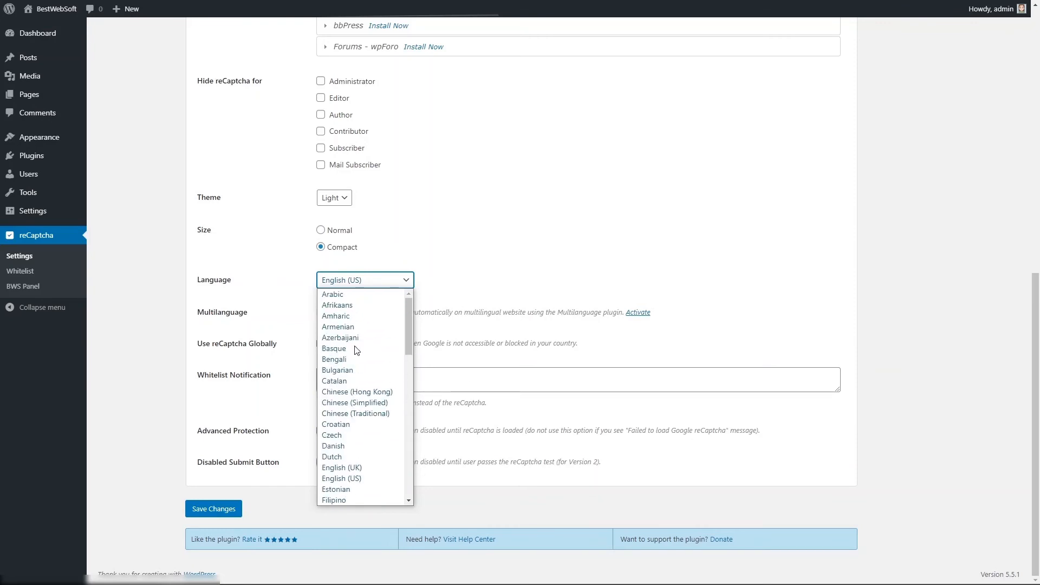
{"action": "left_click", "coordinate": [332, 294]}
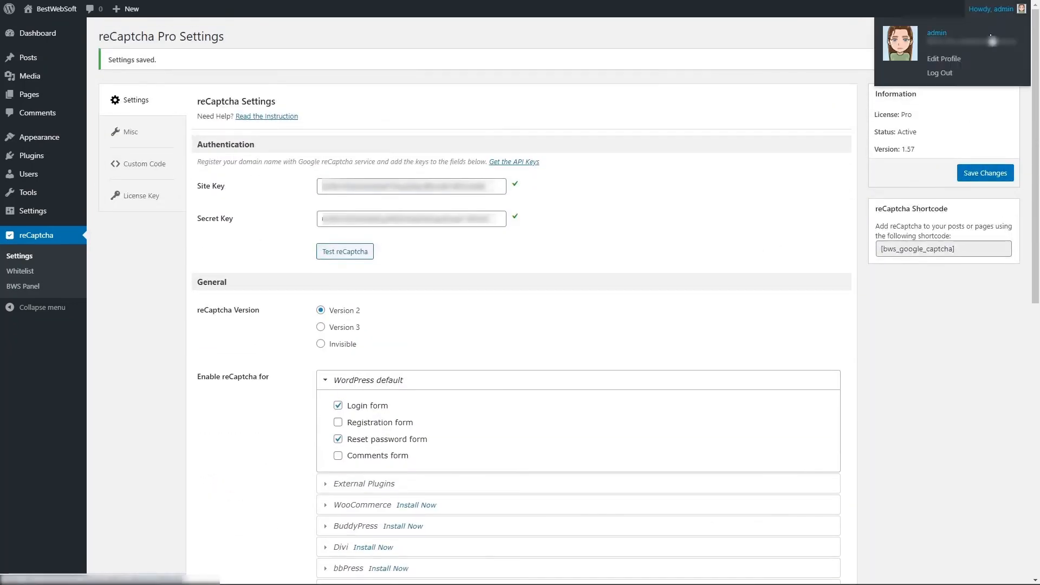
{"action": "left_click", "coordinate": [940, 72]}
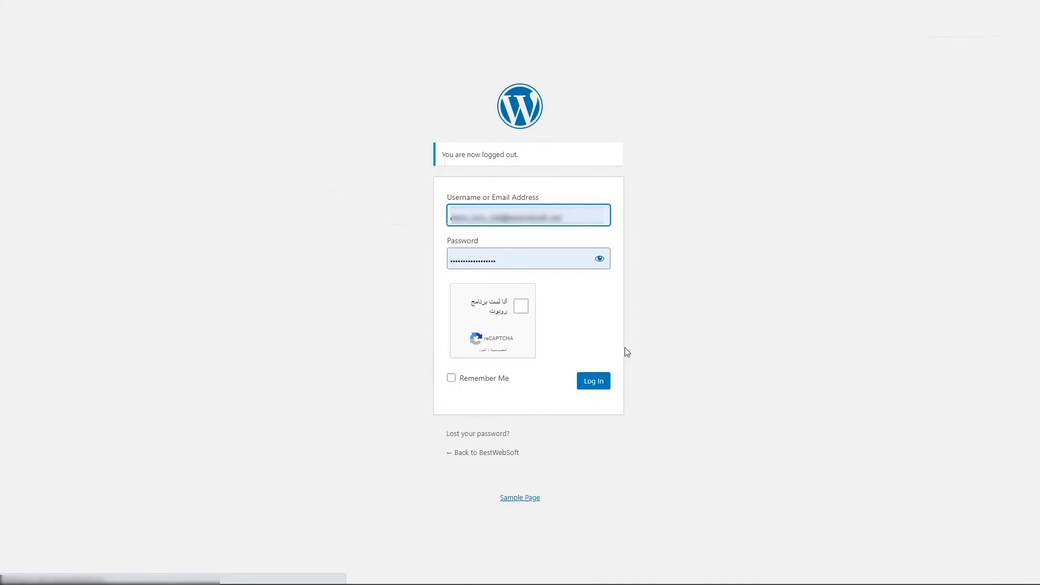
{"action": "left_click", "coordinate": [521, 305]}
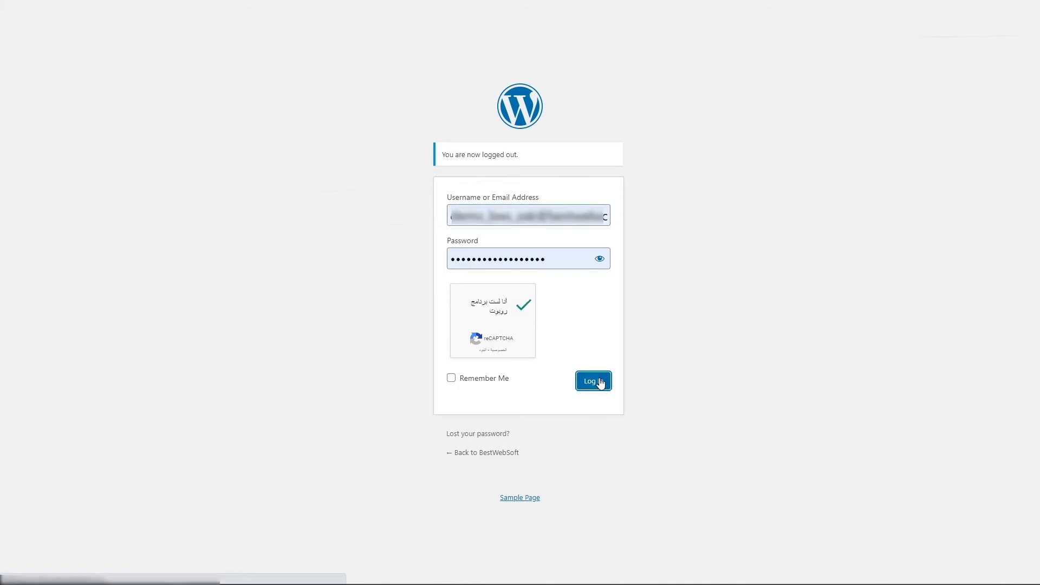
{"action": "left_click", "coordinate": [593, 380]}
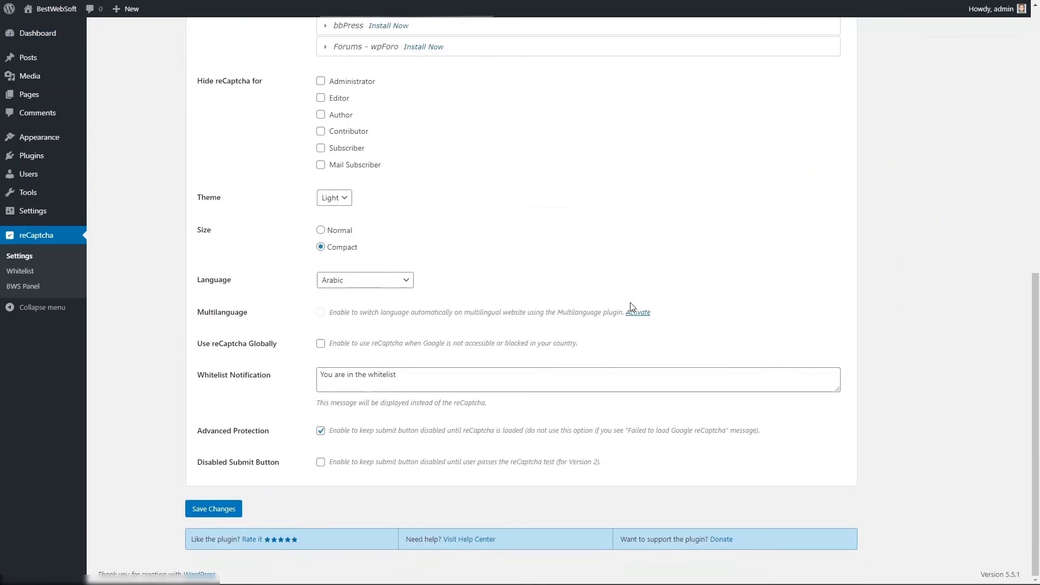
{"action": "mouse_move", "coordinate": [413, 325]}
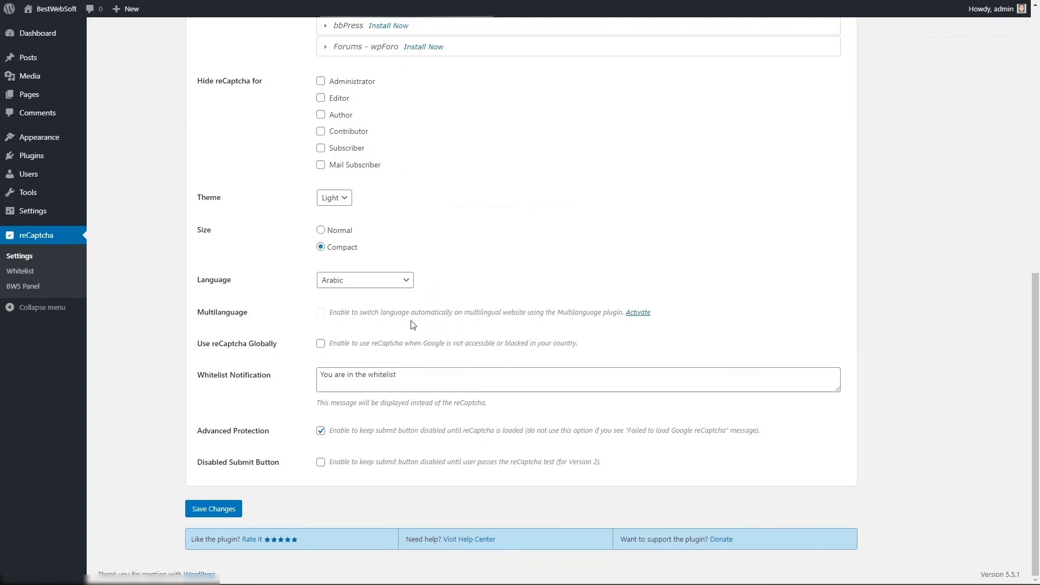
{"action": "mouse_move", "coordinate": [639, 314]}
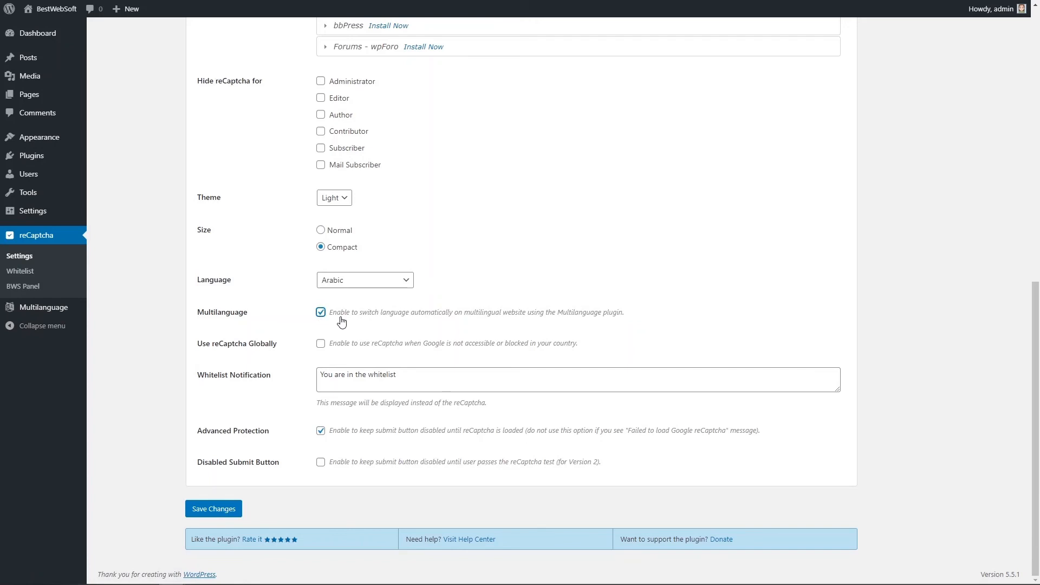
Step: Tick Multilanguage, Use reCaptcha Globally and Disabled Submit Button, then save the settings
{"action": "left_click", "coordinate": [321, 344]}
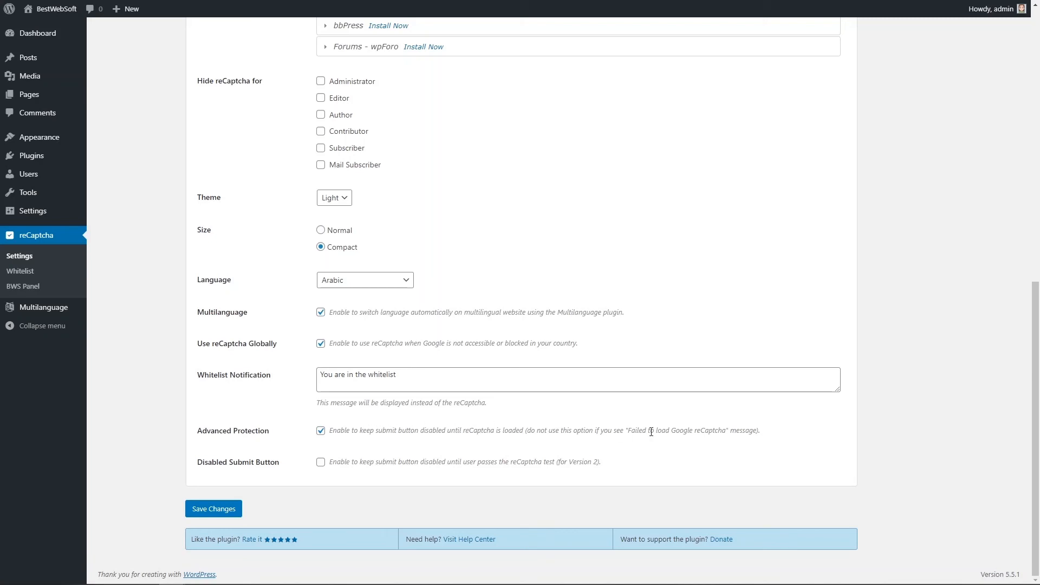
{"action": "mouse_move", "coordinate": [440, 451]}
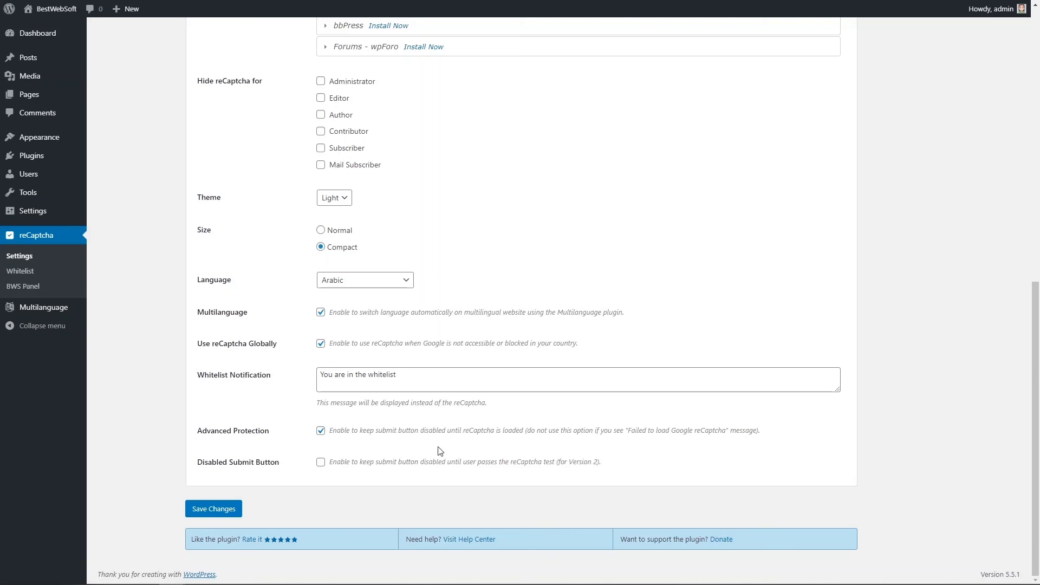
{"action": "left_click", "coordinate": [320, 462]}
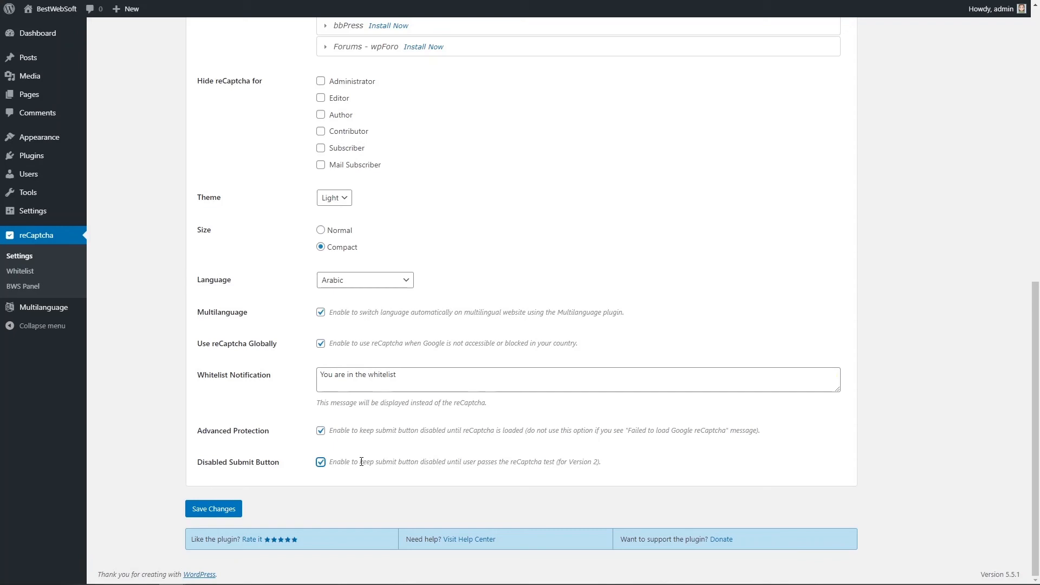
{"action": "mouse_move", "coordinate": [615, 464]}
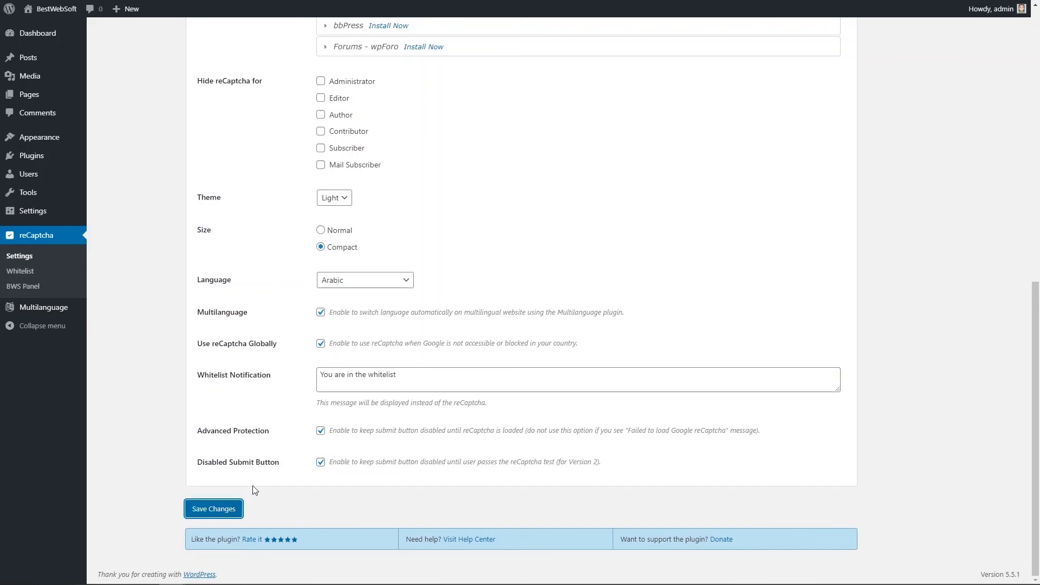
{"action": "left_click", "coordinate": [213, 509]}
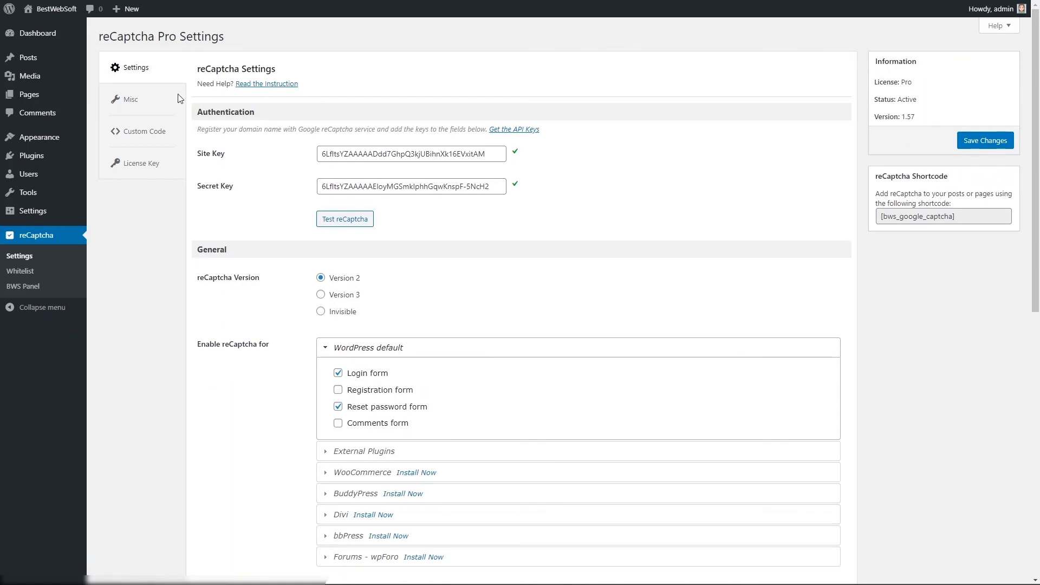
Step: Enable Track Usage on the Misc tab and save the change
{"action": "left_click", "coordinate": [130, 99]}
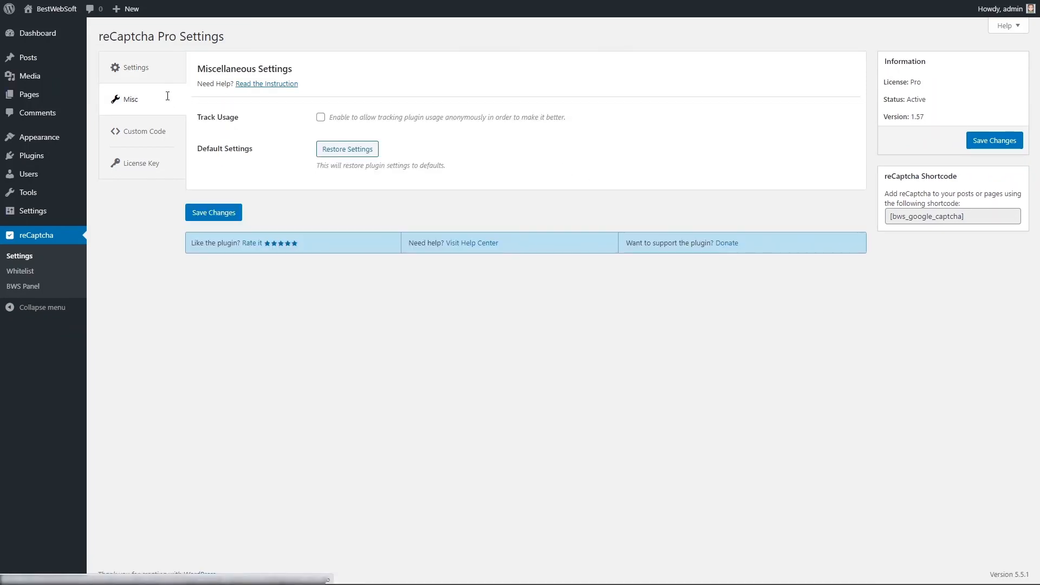
{"action": "left_click", "coordinate": [320, 116]}
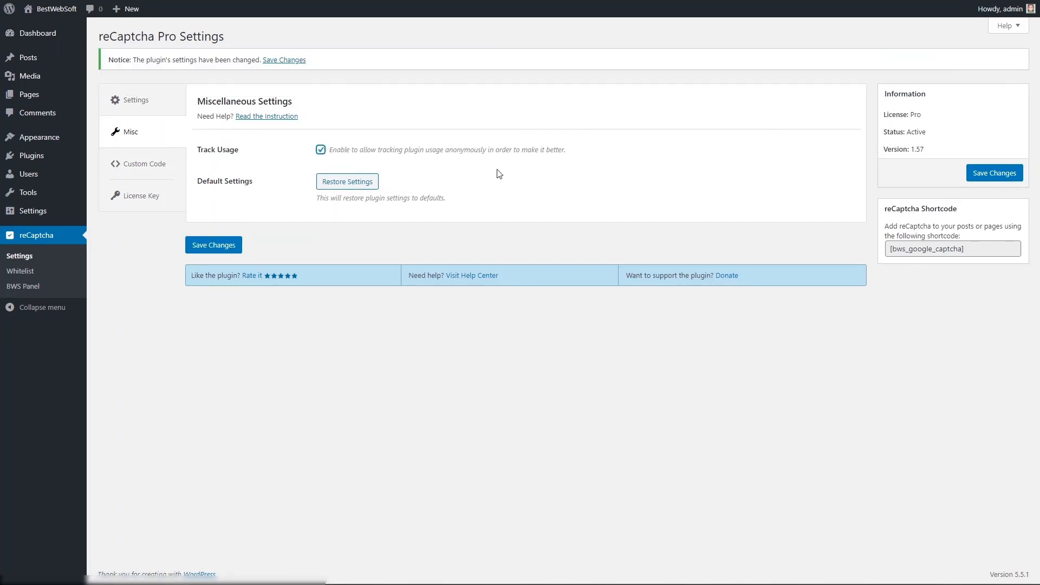
{"action": "mouse_move", "coordinate": [581, 159]}
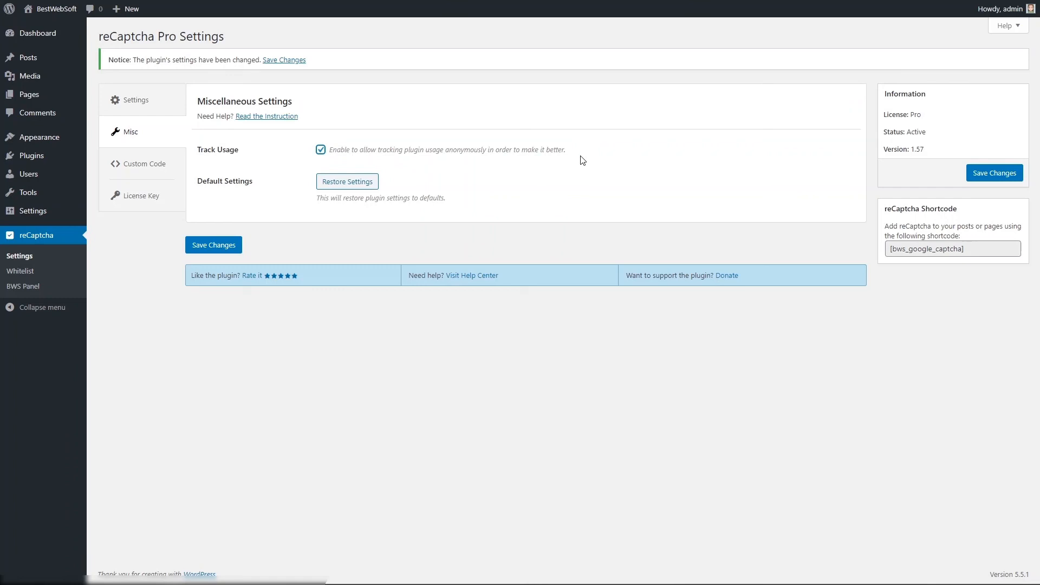
{"action": "mouse_move", "coordinate": [355, 194]}
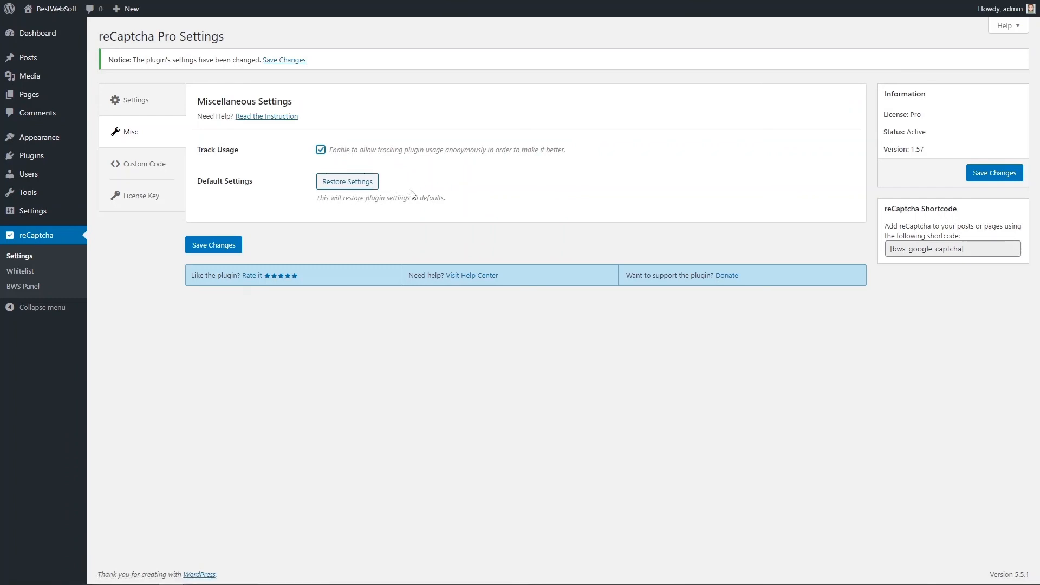
{"action": "mouse_move", "coordinate": [419, 184]}
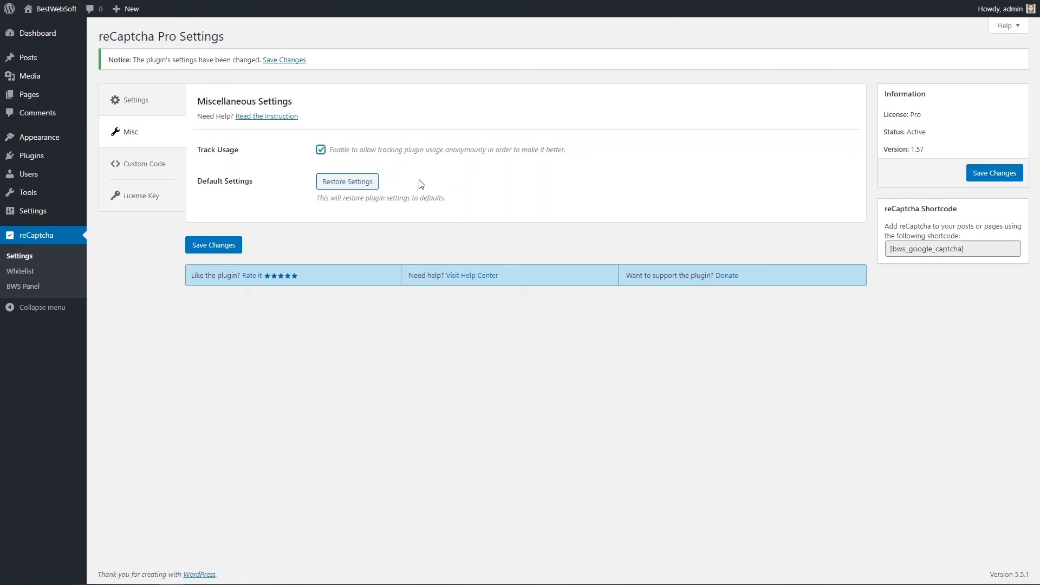
{"action": "mouse_move", "coordinate": [453, 181]}
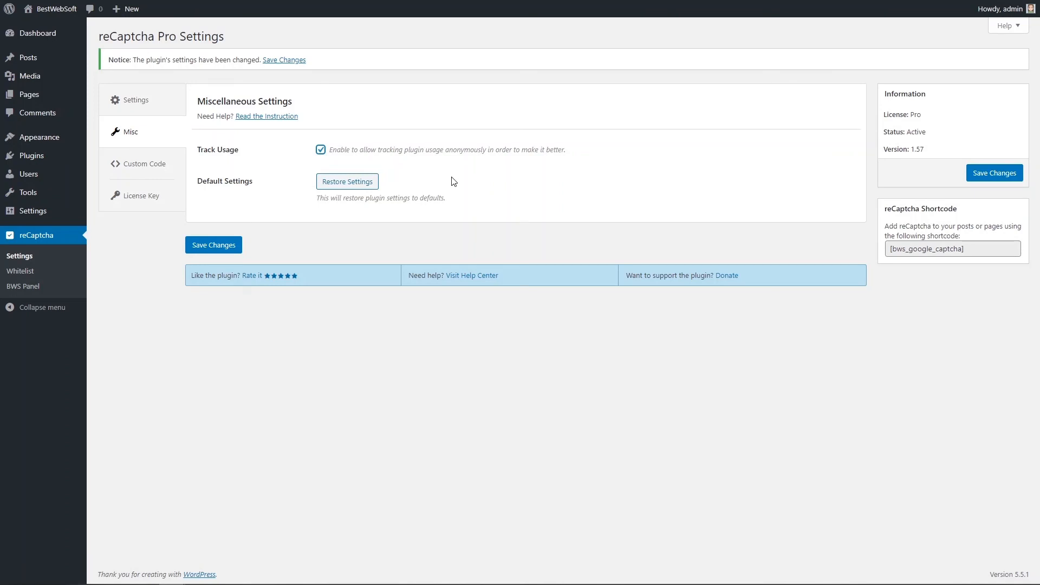
{"action": "left_click", "coordinate": [283, 59]}
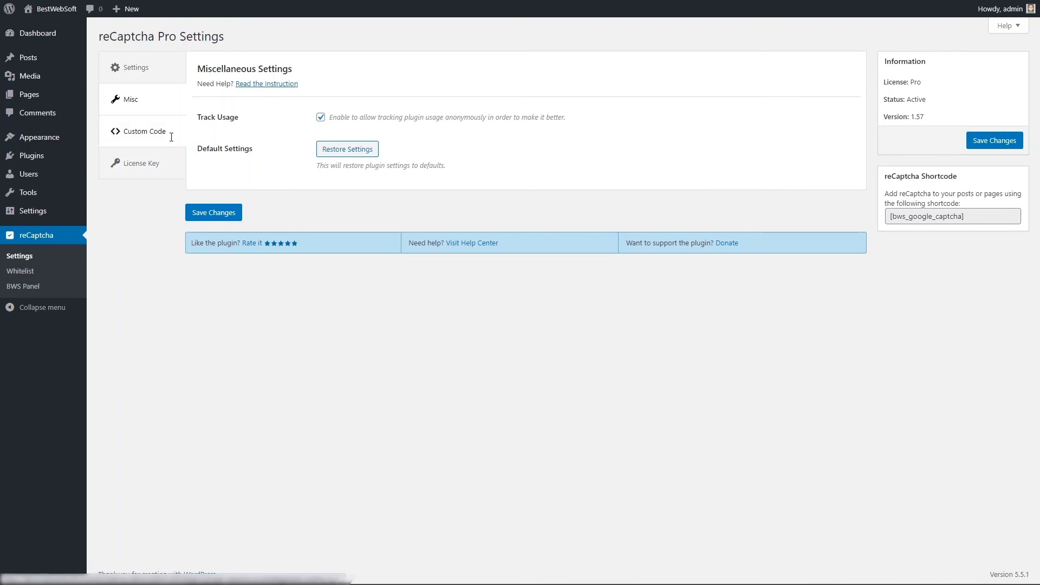
Step: Show the Custom Code tab's CSS, PHP and JavaScript editors
{"action": "left_click", "coordinate": [144, 131]}
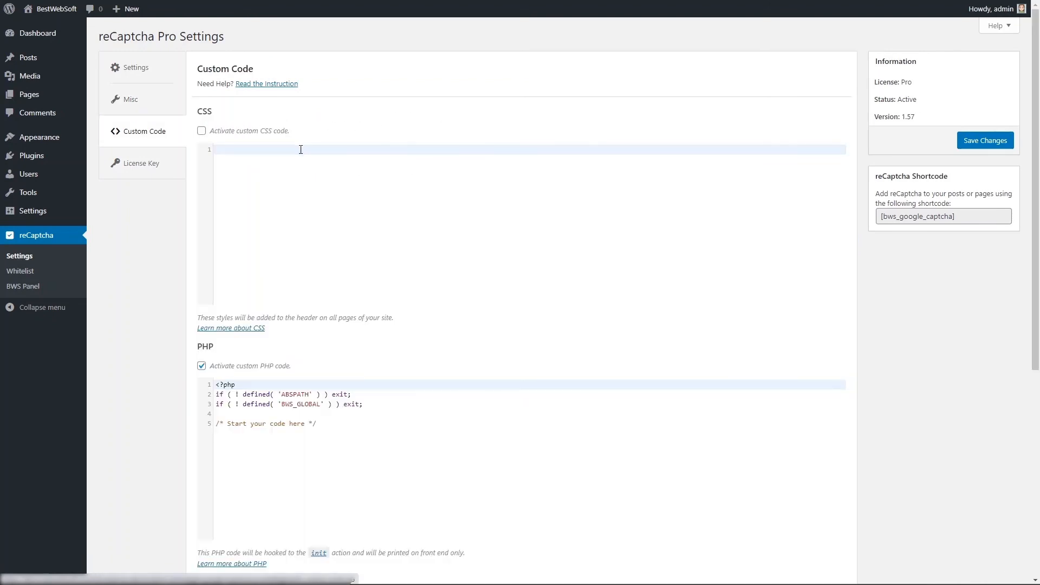
{"action": "scroll", "scroll_direction": "down", "scroll_amount": 3}
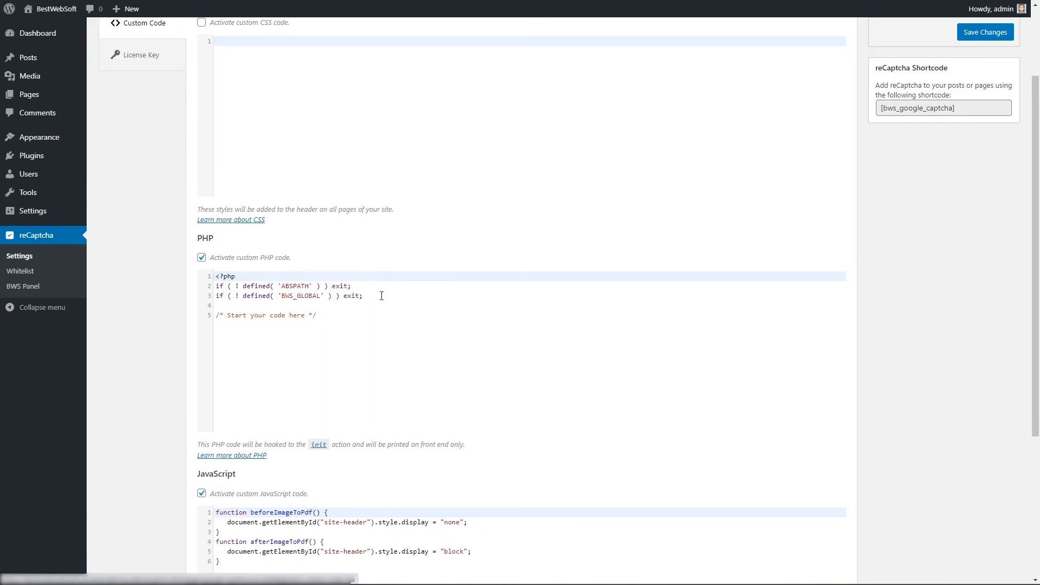
{"action": "mouse_move", "coordinate": [537, 289]}
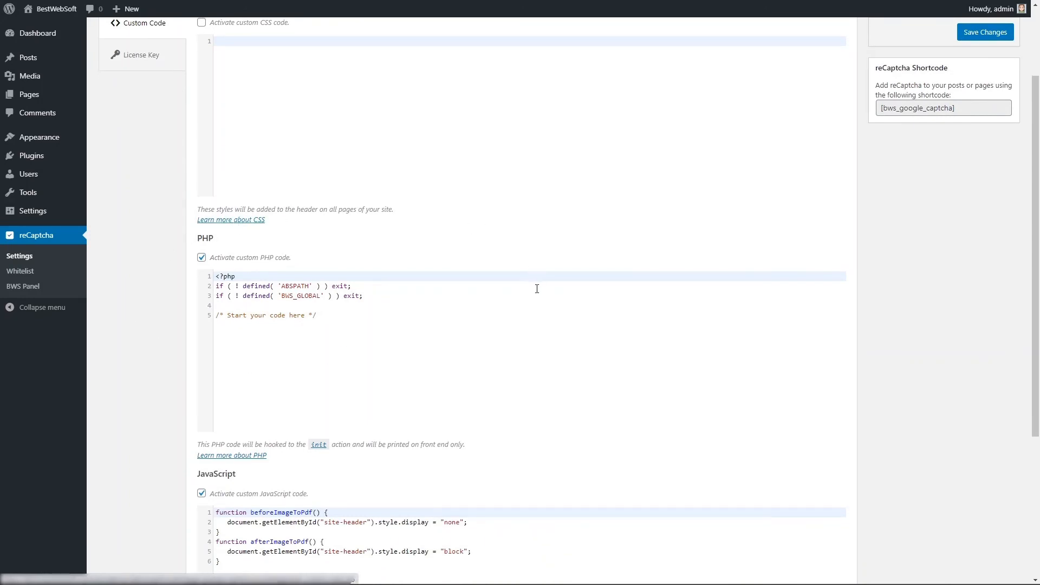
{"action": "scroll", "scroll_direction": "down", "scroll_amount": 3}
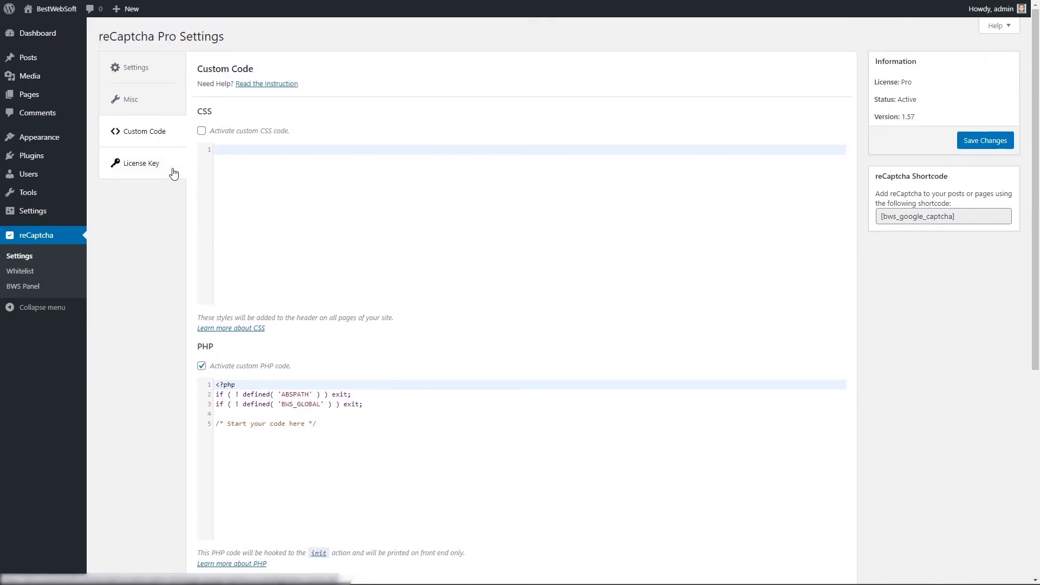
Step: Show the License Key tab with the Pro license field and client area option
{"action": "left_click", "coordinate": [141, 163]}
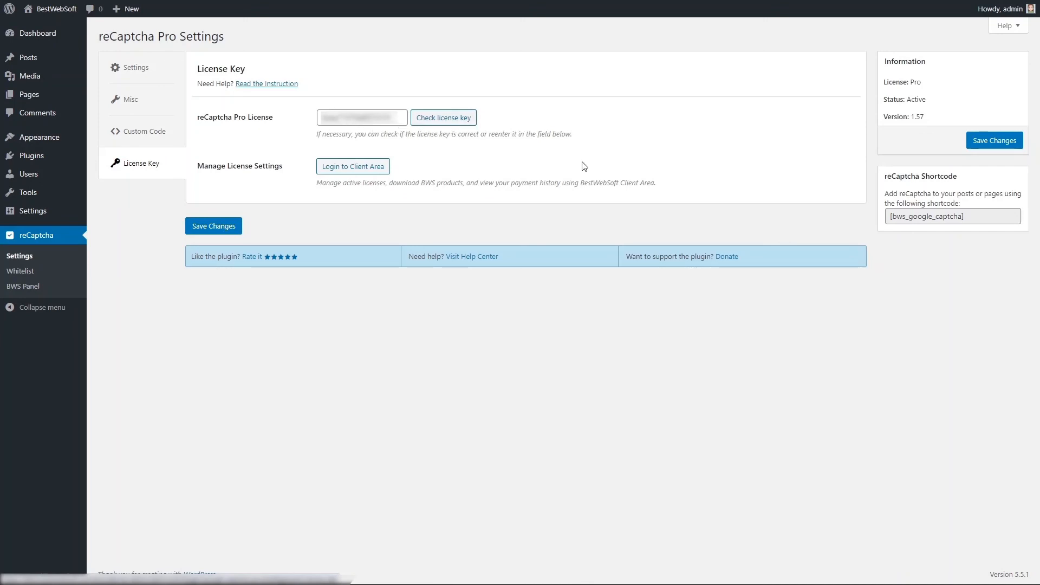
{"action": "mouse_move", "coordinate": [411, 175]}
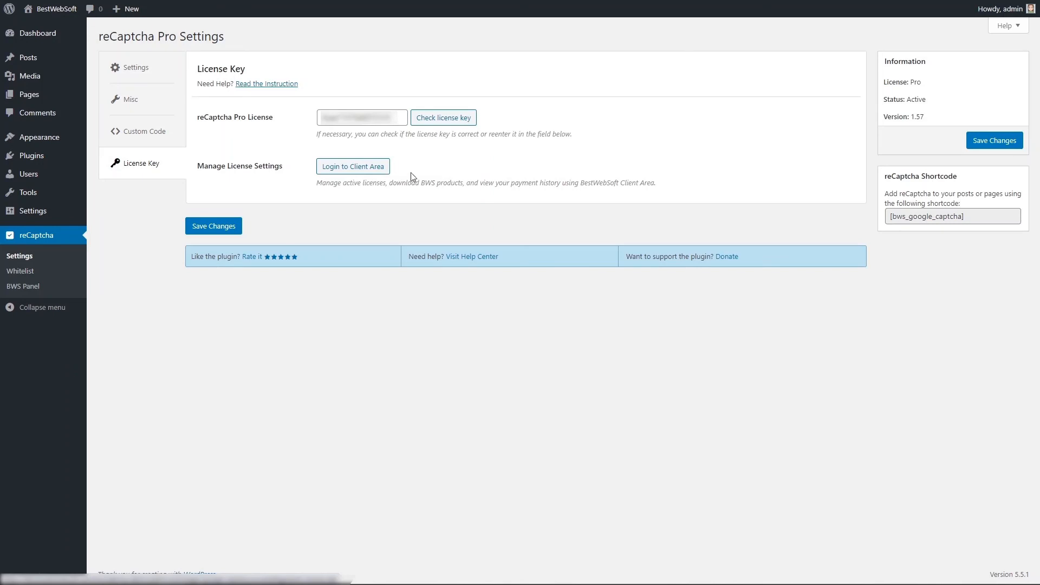
{"action": "mouse_move", "coordinate": [552, 167]}
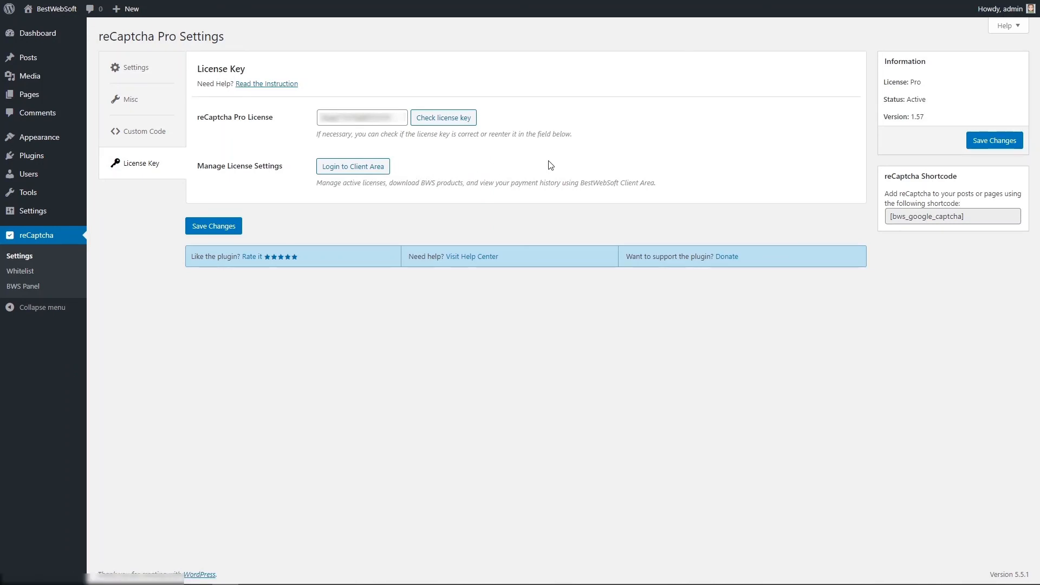
{"action": "mouse_move", "coordinate": [21, 271]}
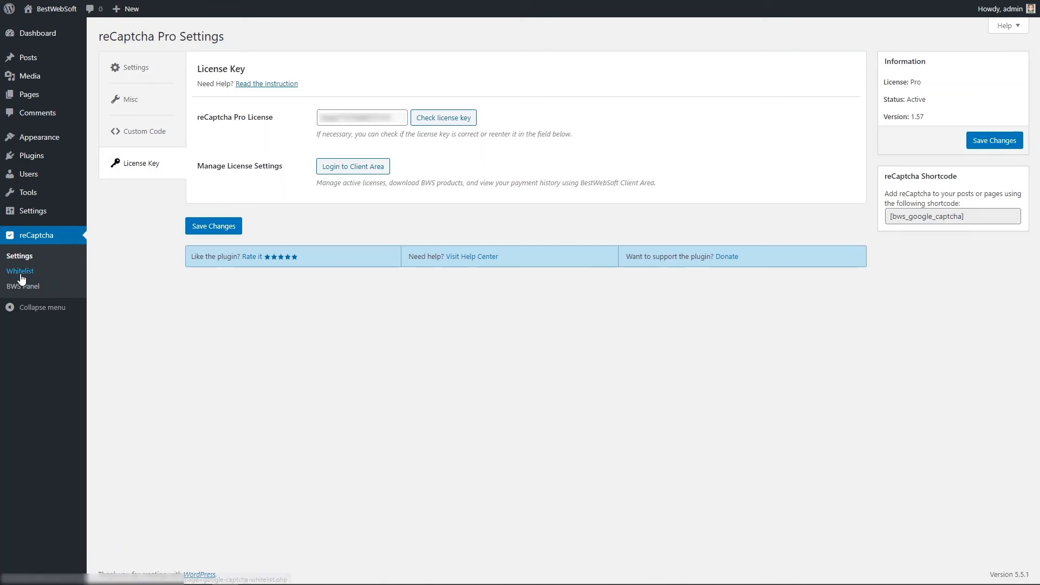
Step: Go to reCaptcha > Whitelist and bring up the Add New IP form
{"action": "left_click", "coordinate": [20, 271]}
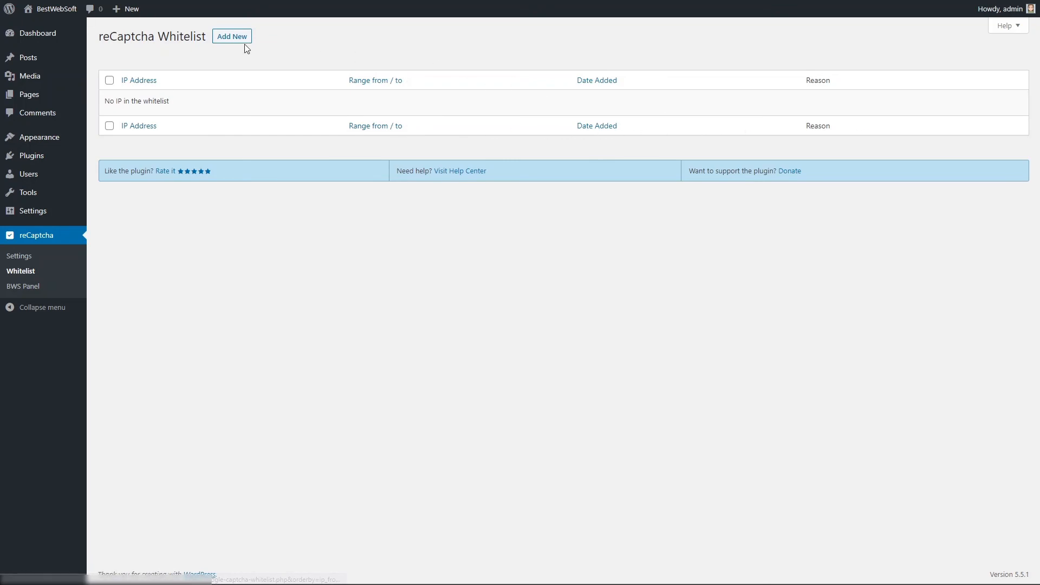
{"action": "left_click", "coordinate": [232, 36]}
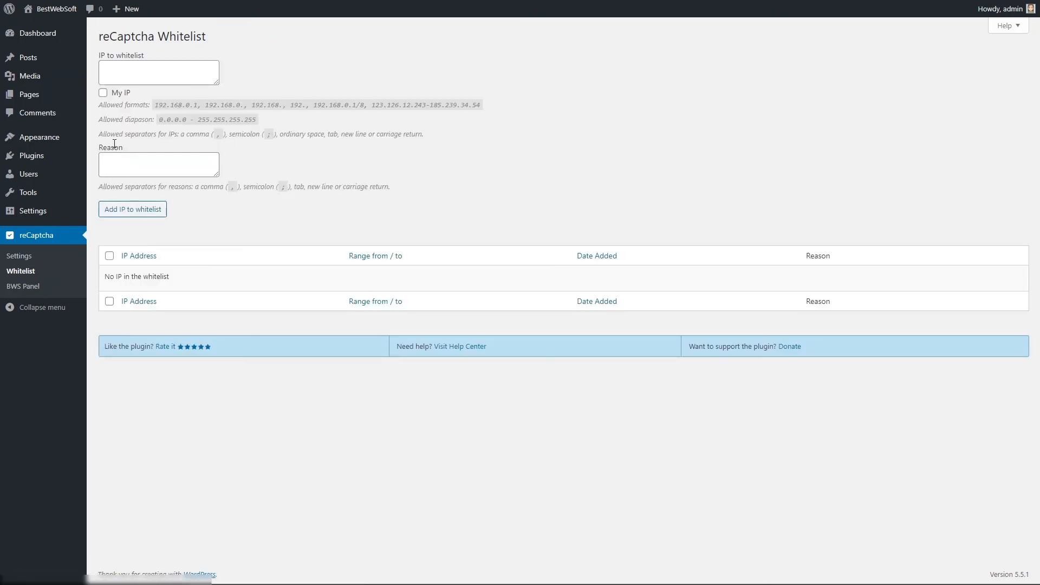
{"action": "mouse_move", "coordinate": [303, 183]}
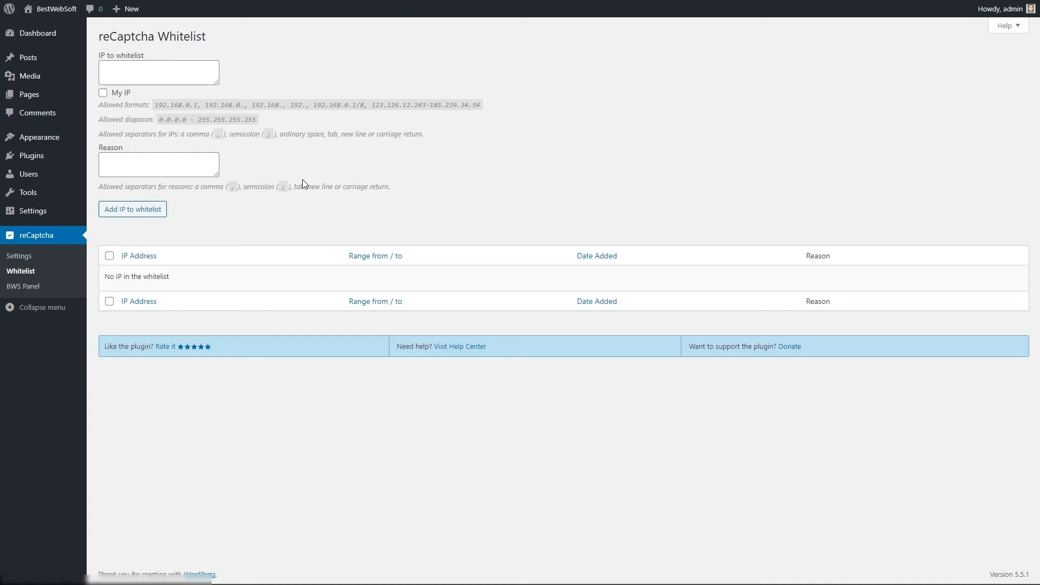